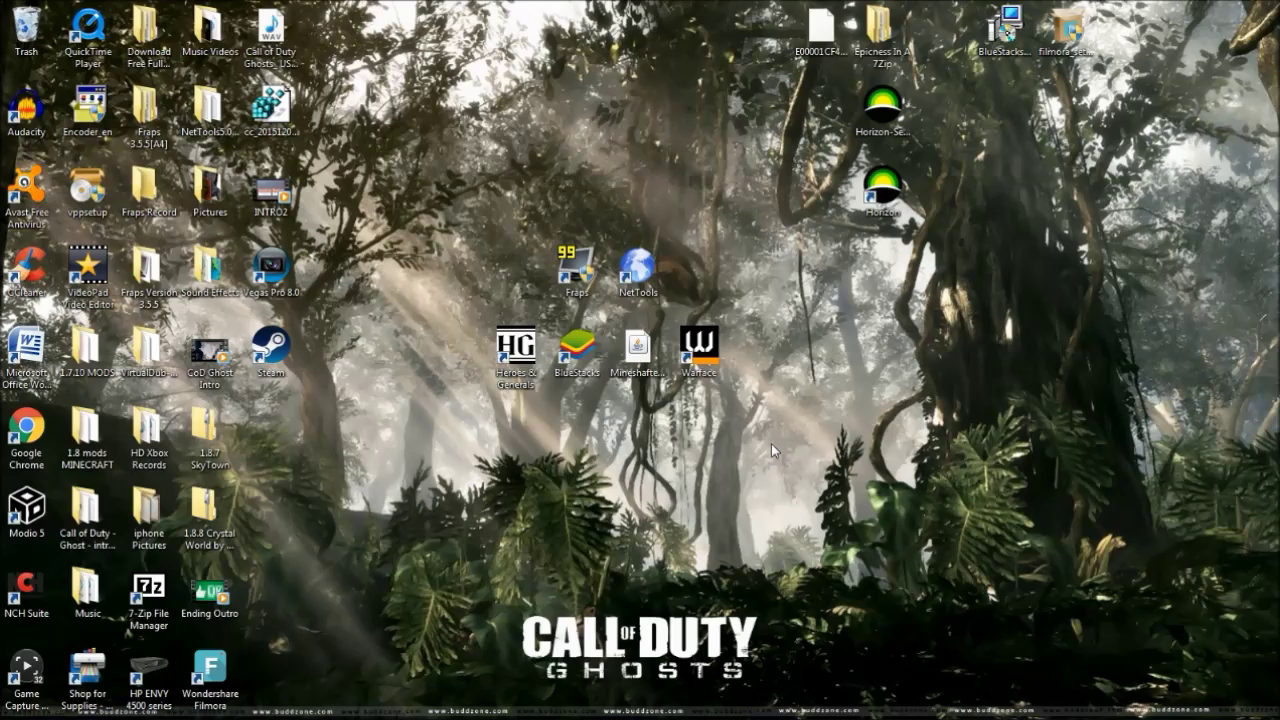
mouse_move(776, 440)
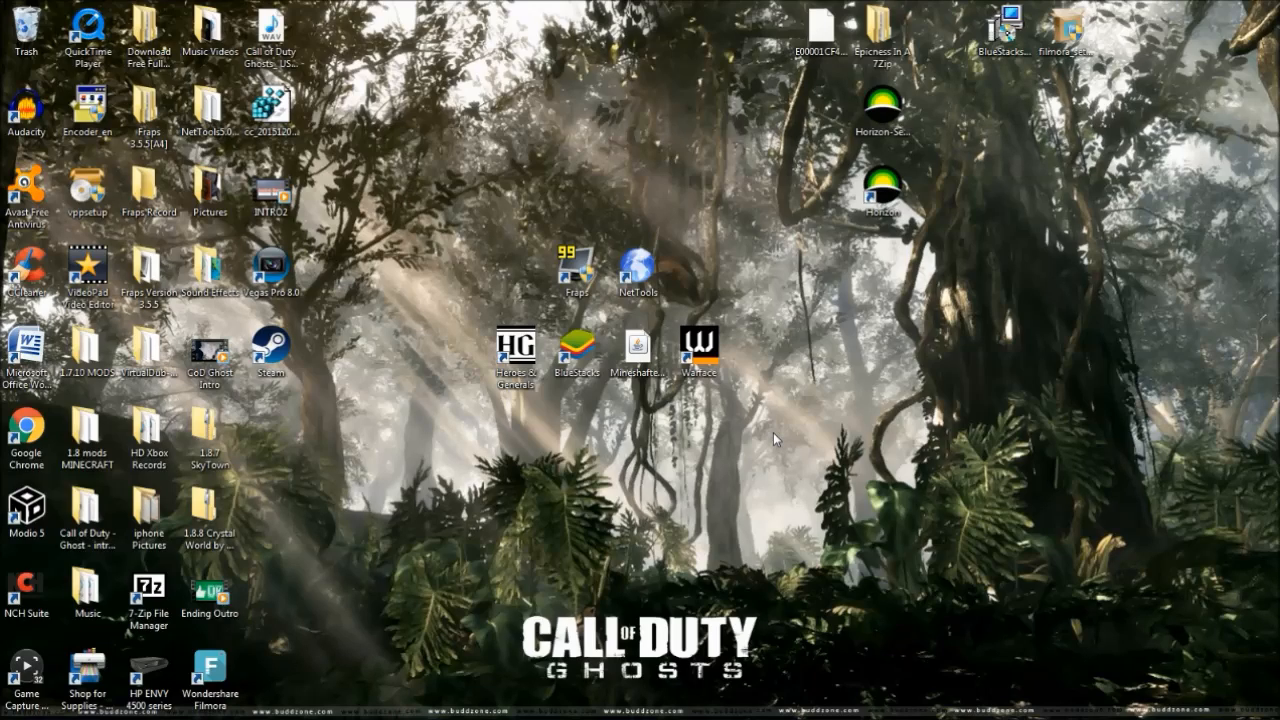
mouse_move(780, 568)
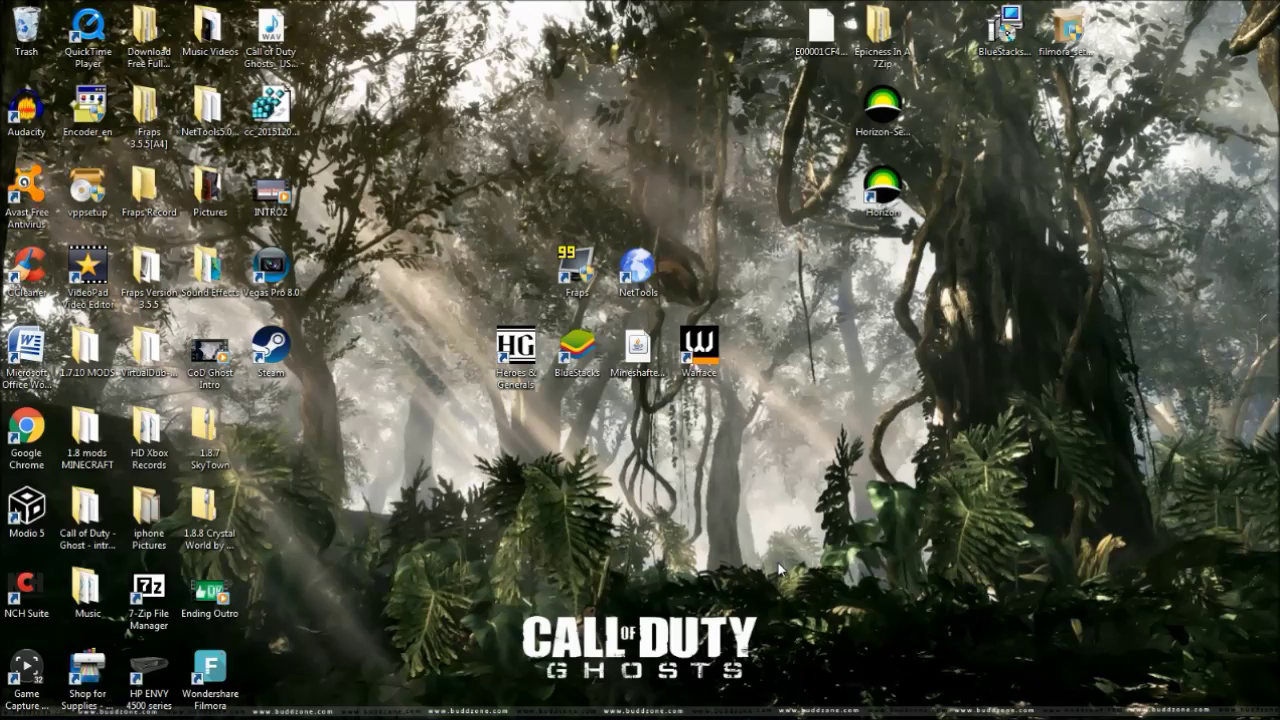
mouse_move(686, 558)
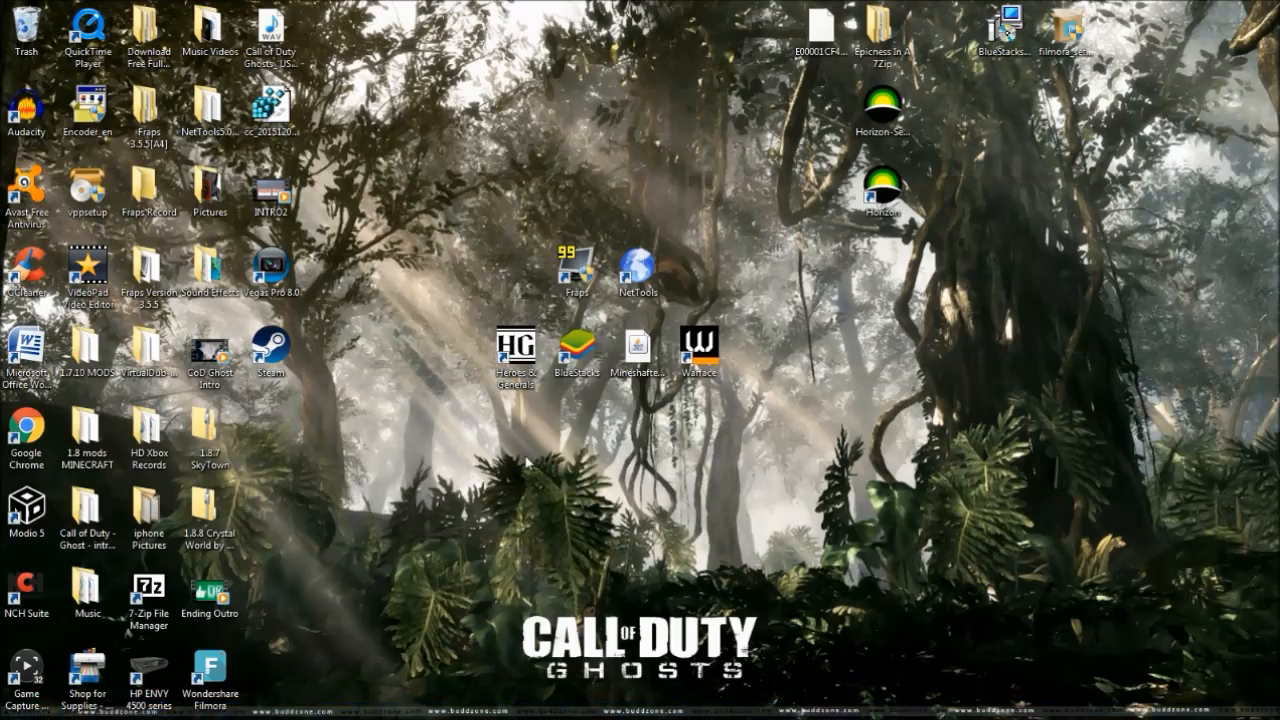
mouse_move(540, 458)
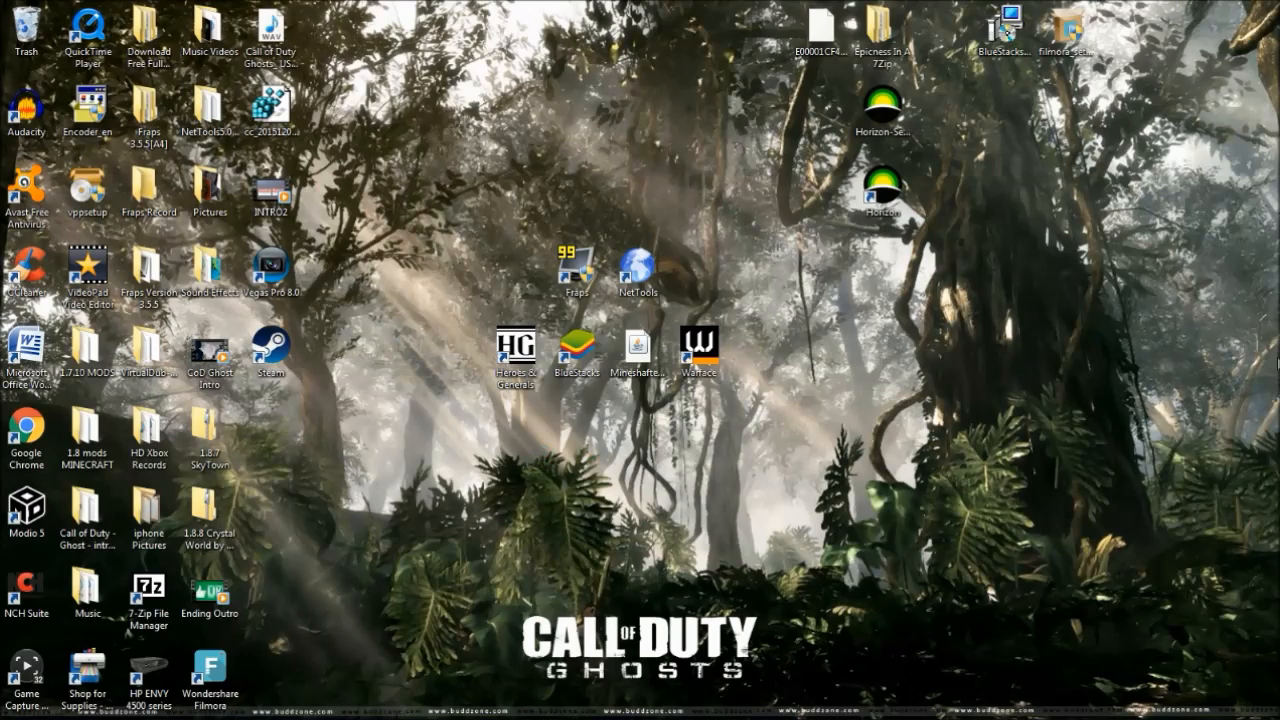
mouse_move(840, 448)
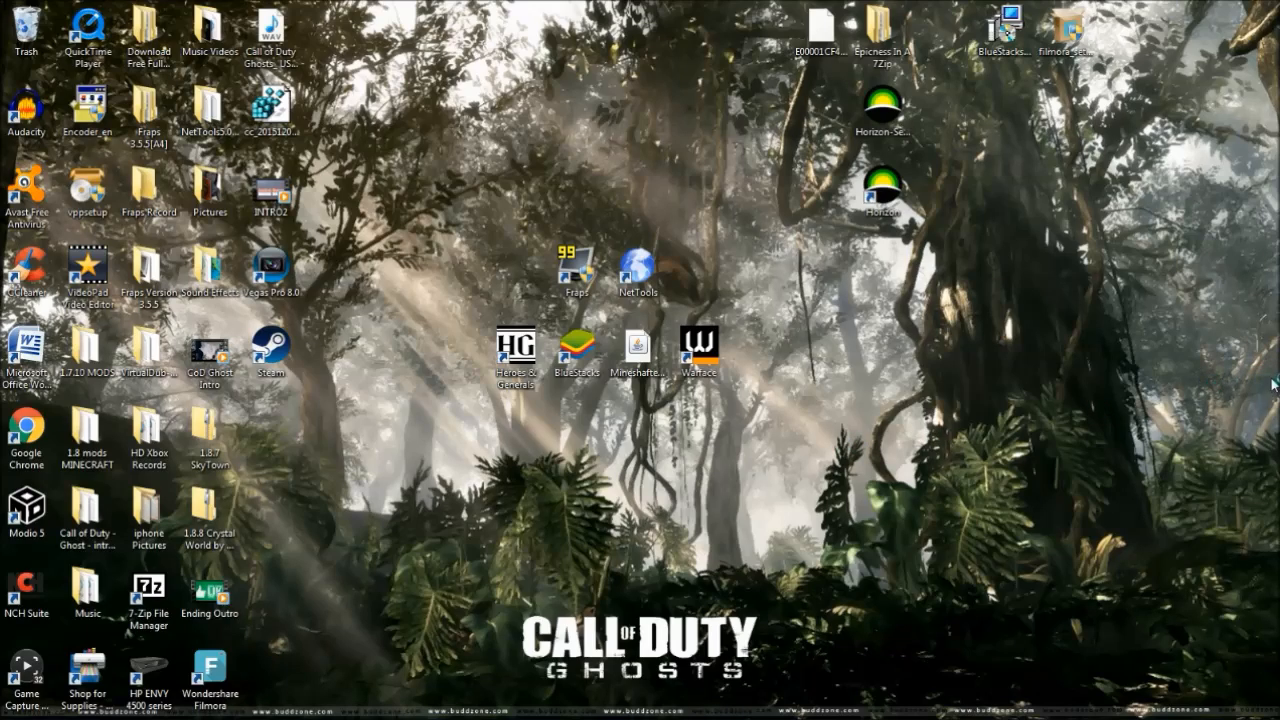
mouse_move(596, 460)
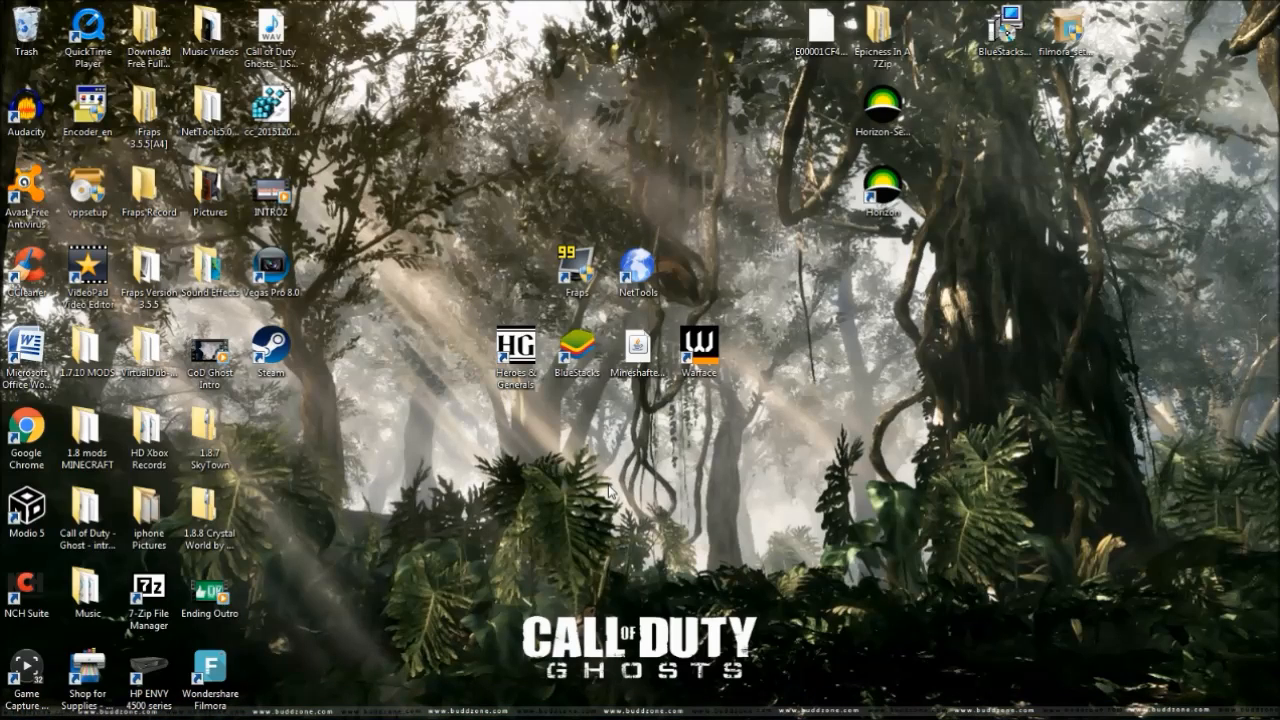
Step: Launch Chrome from the desktop, maximize it and add a new blank tab
double_click(26, 430)
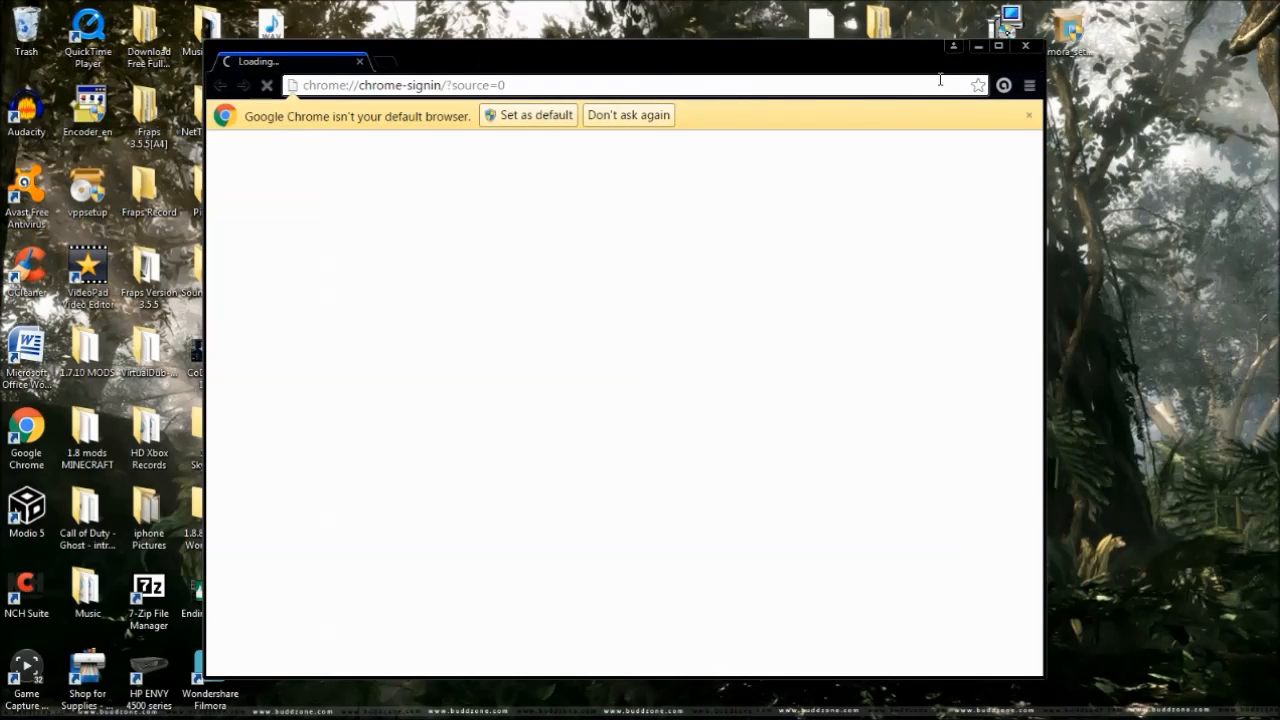
mouse_move(824, 64)
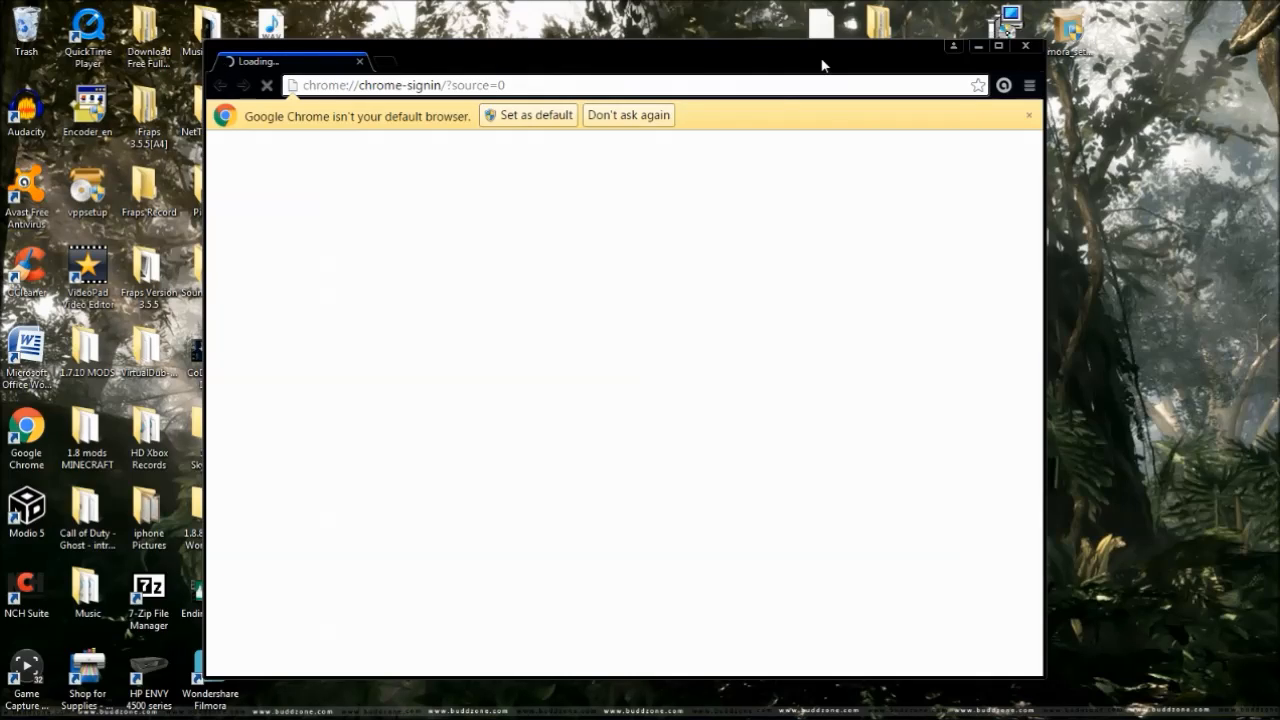
mouse_move(818, 68)
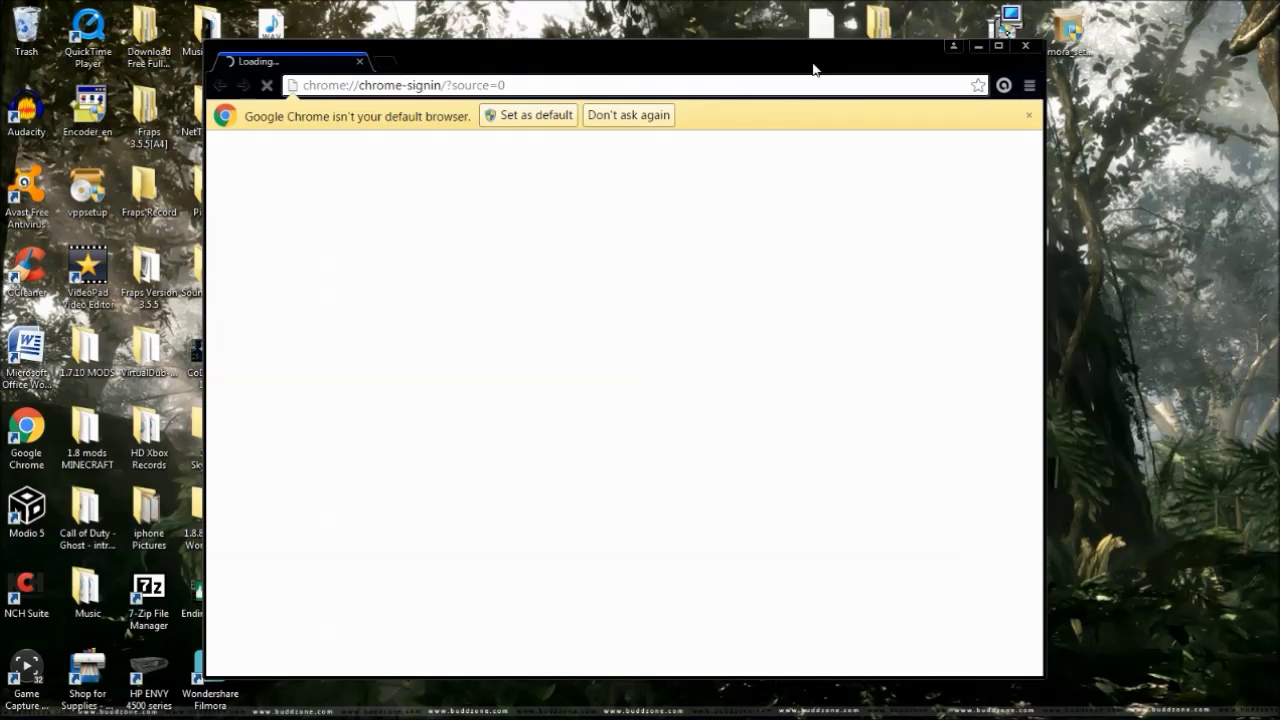
mouse_move(958, 64)
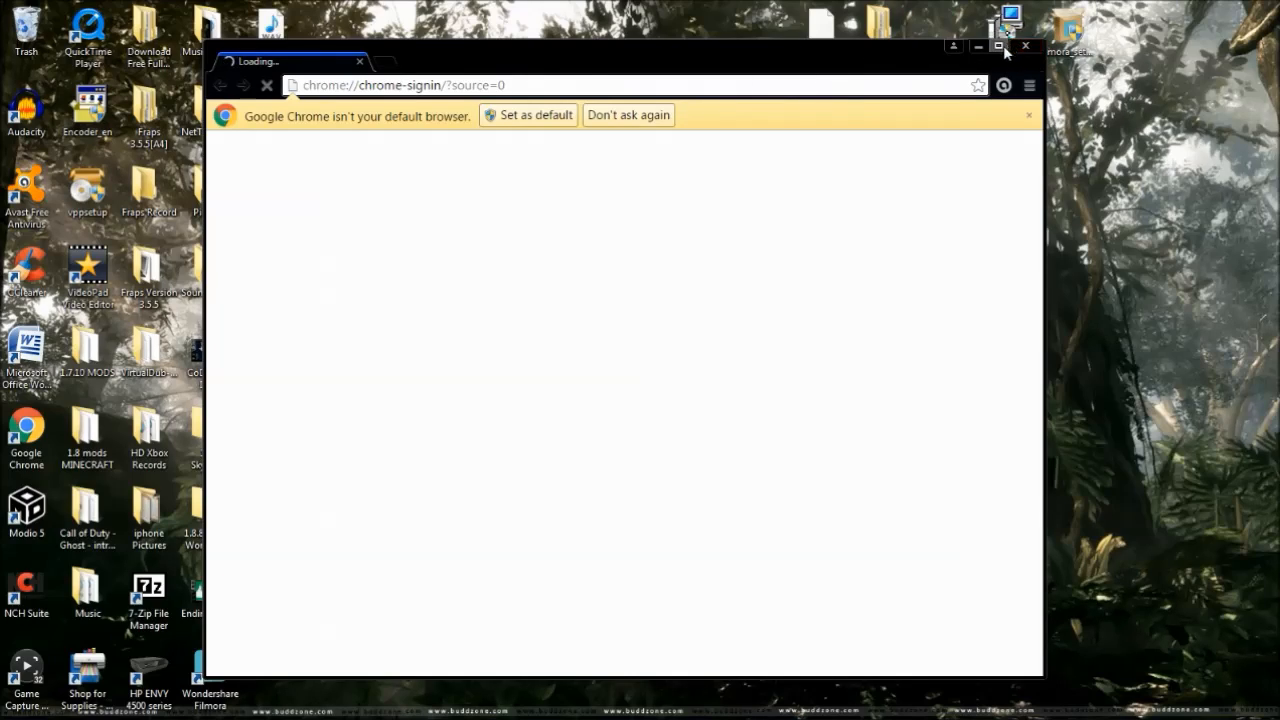
click(998, 46)
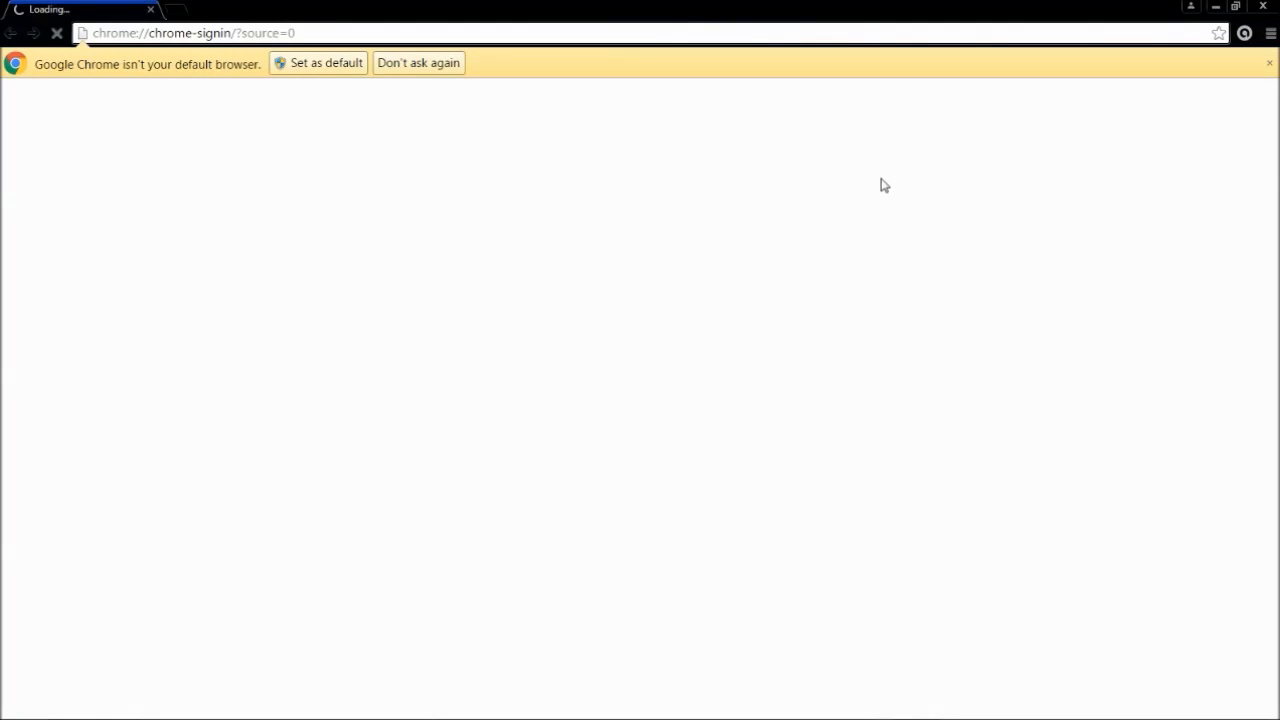
mouse_move(176, 18)
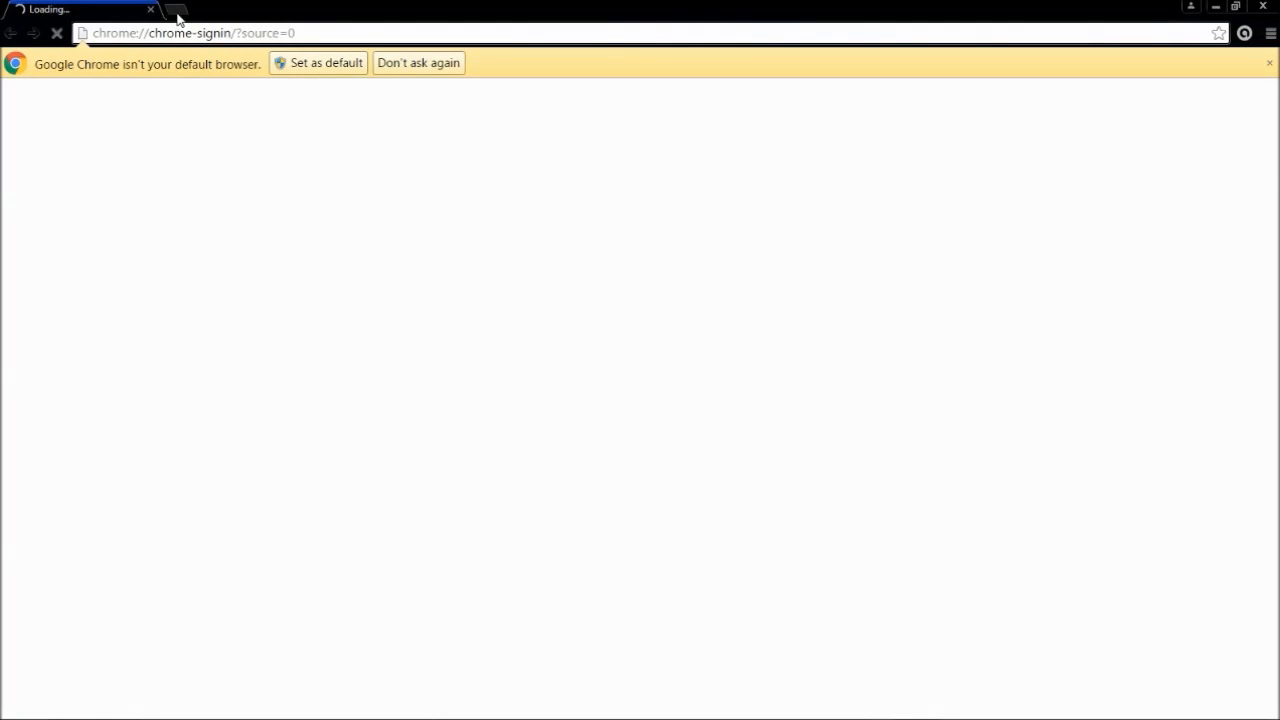
click(180, 8)
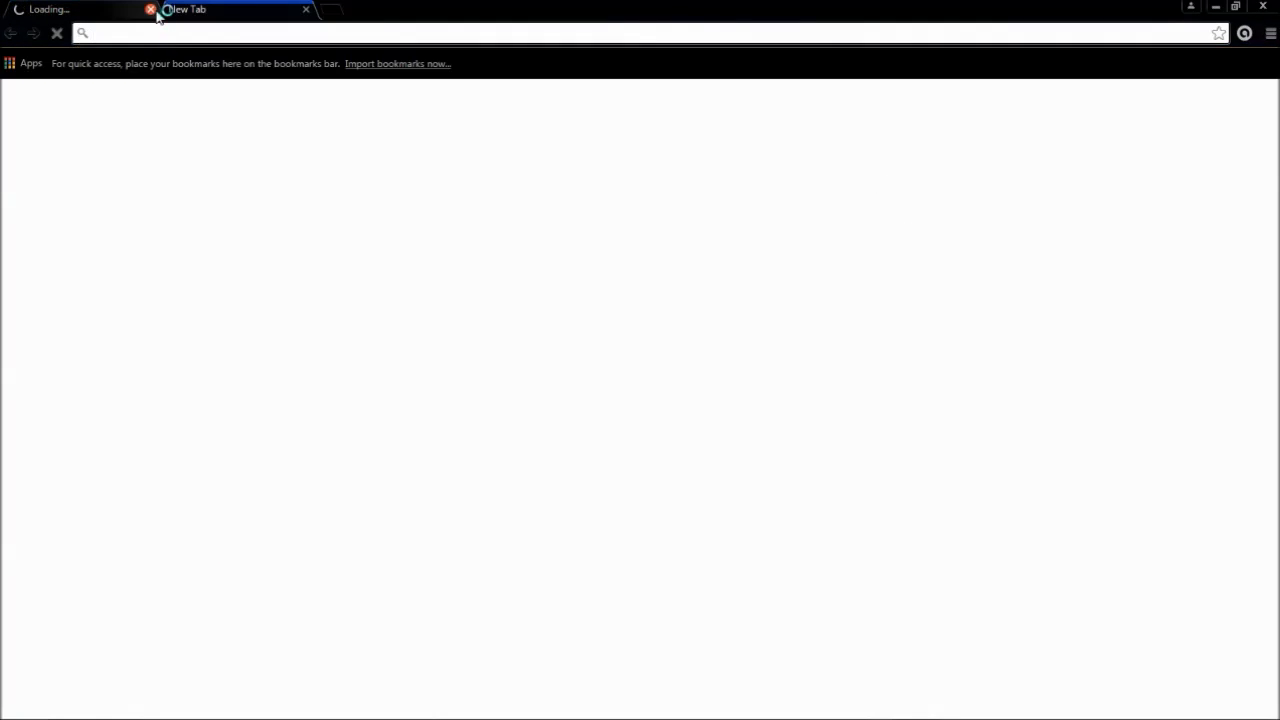
Step: Close the sign-in tab and run a Google search for "bluestacks"
click(150, 8)
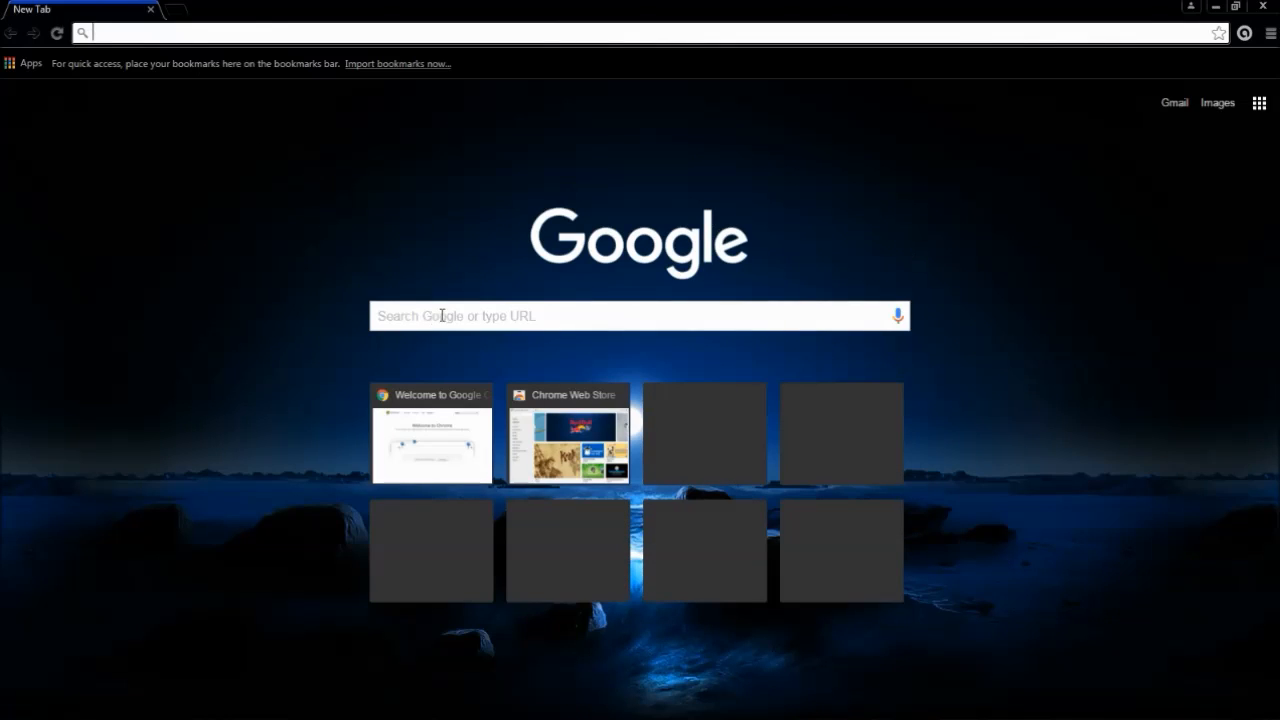
click(640, 316)
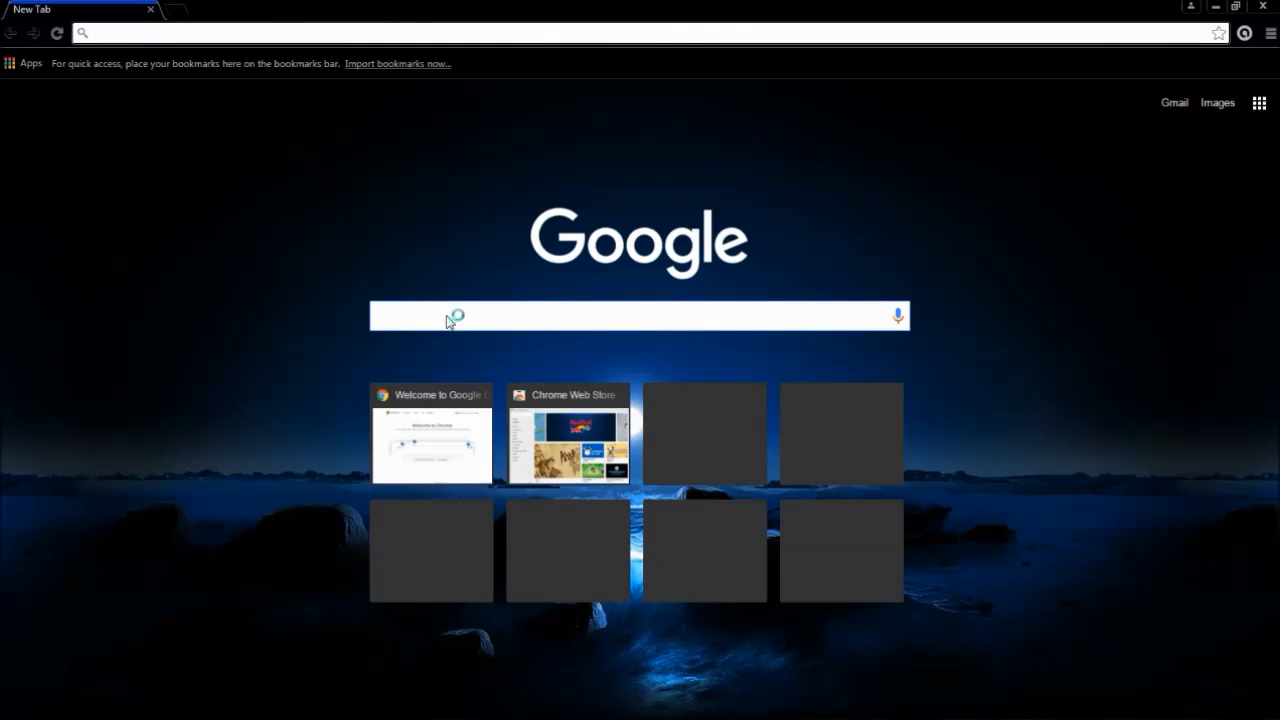
text(bluestacks)
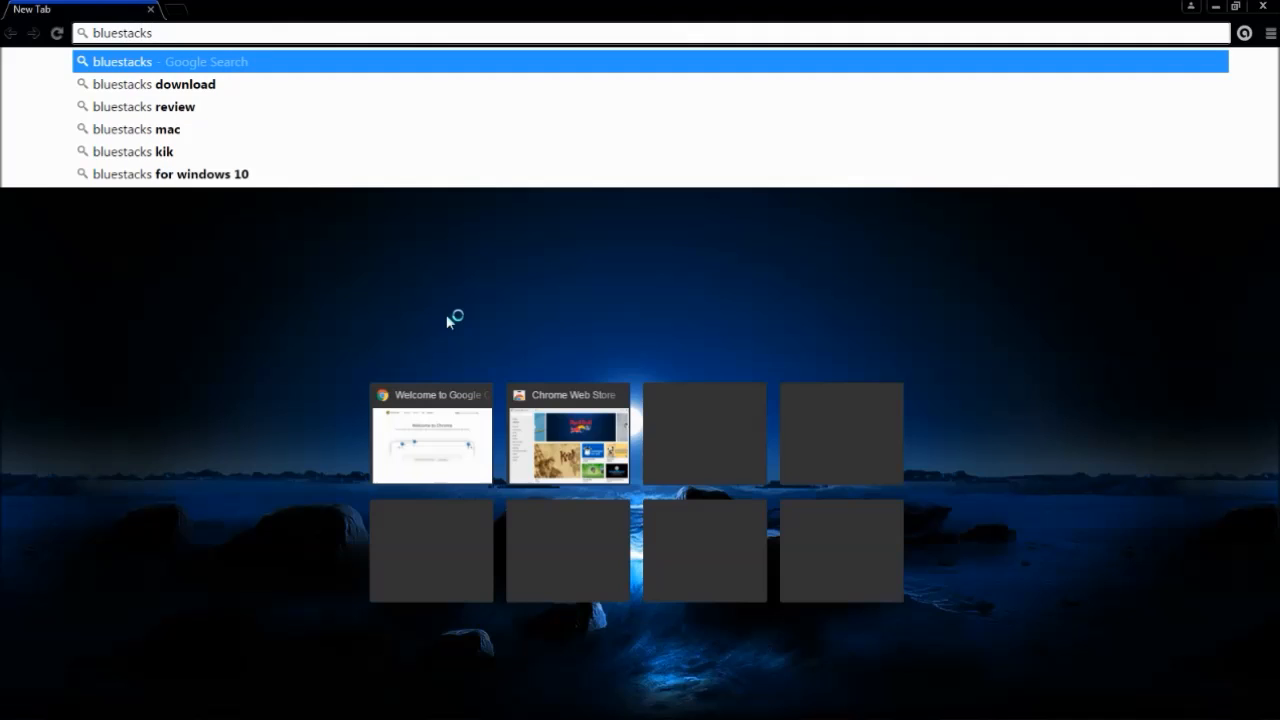
key(Return)
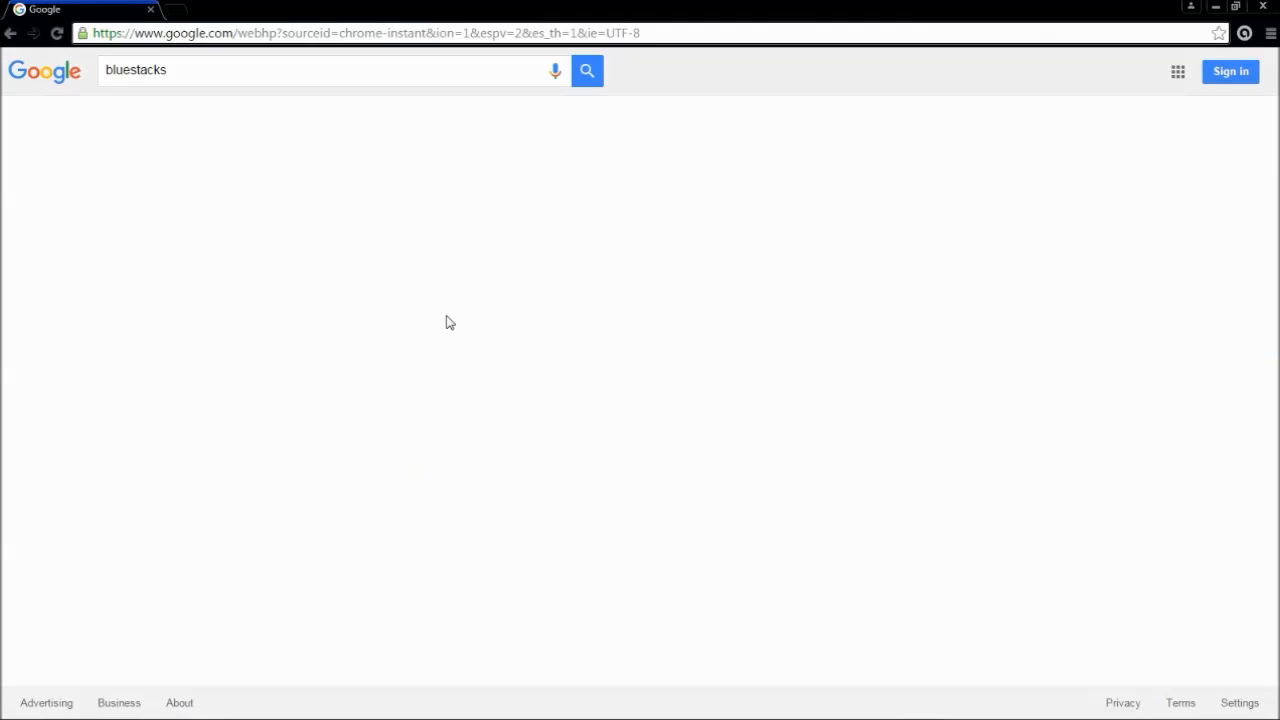
click(588, 70)
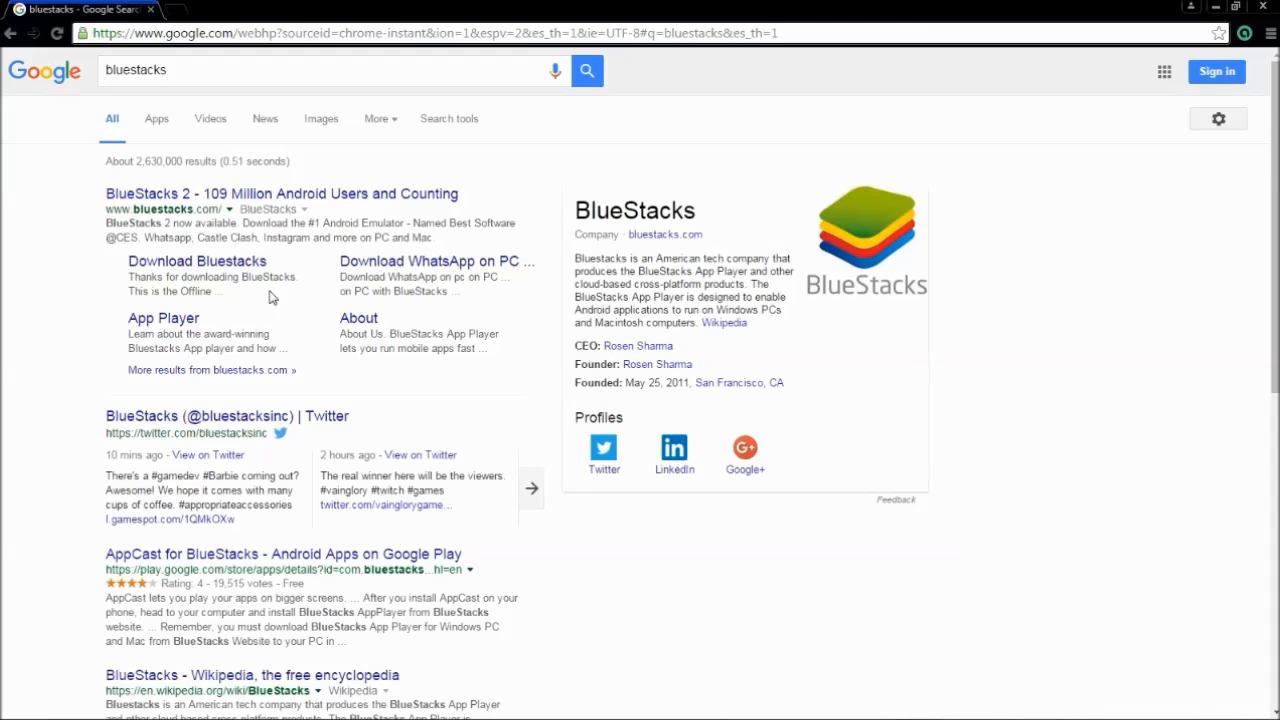
mouse_move(196, 260)
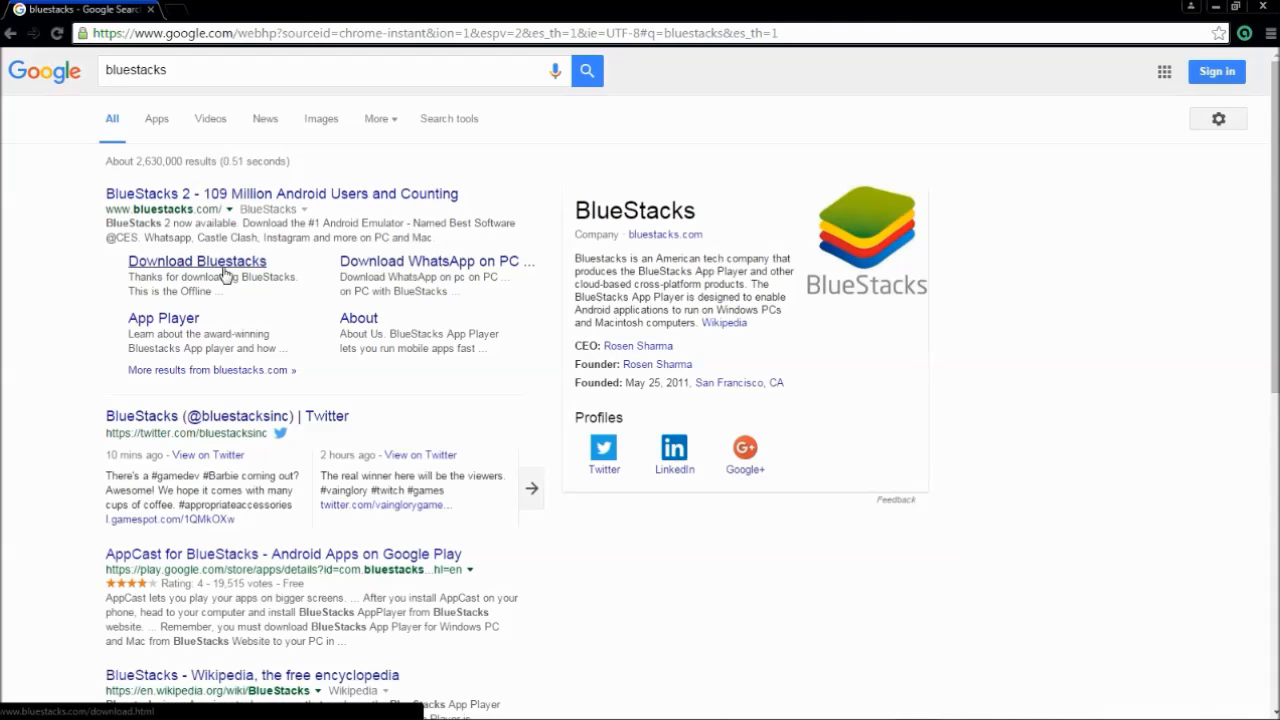
mouse_move(280, 192)
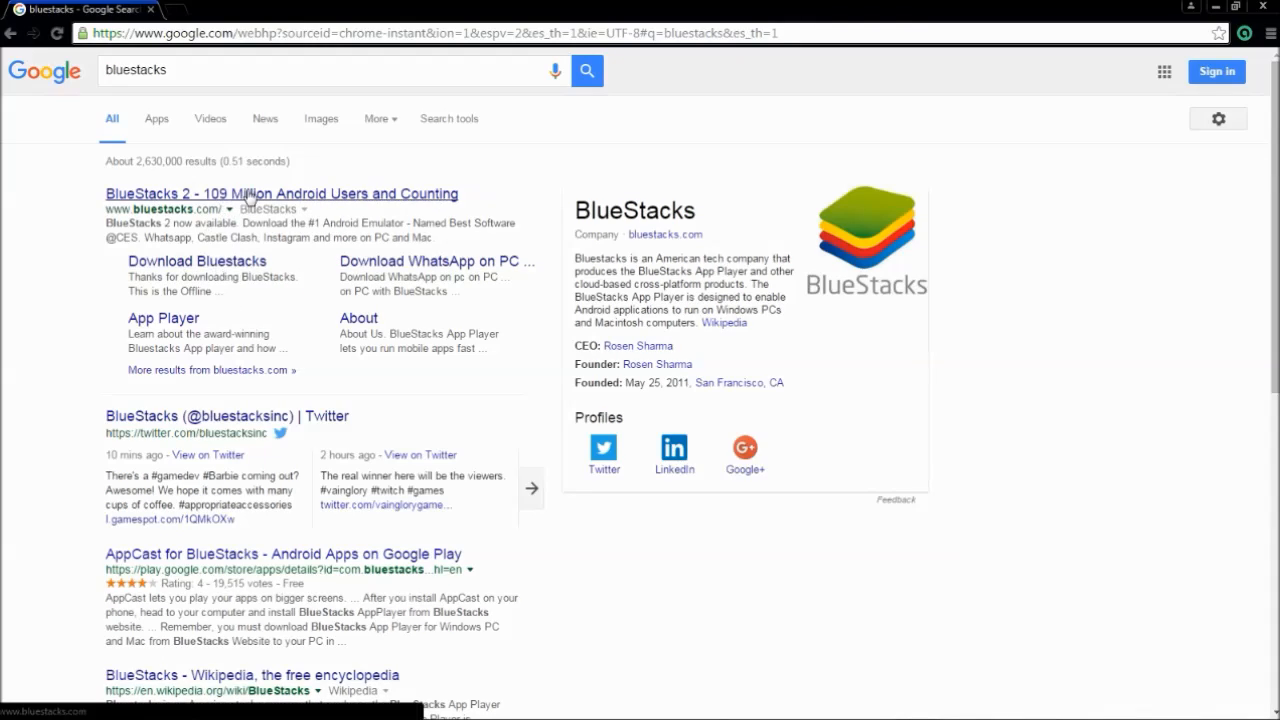
Step: Go to the official bluestacks.com site from the results and browse down the page
click(280, 192)
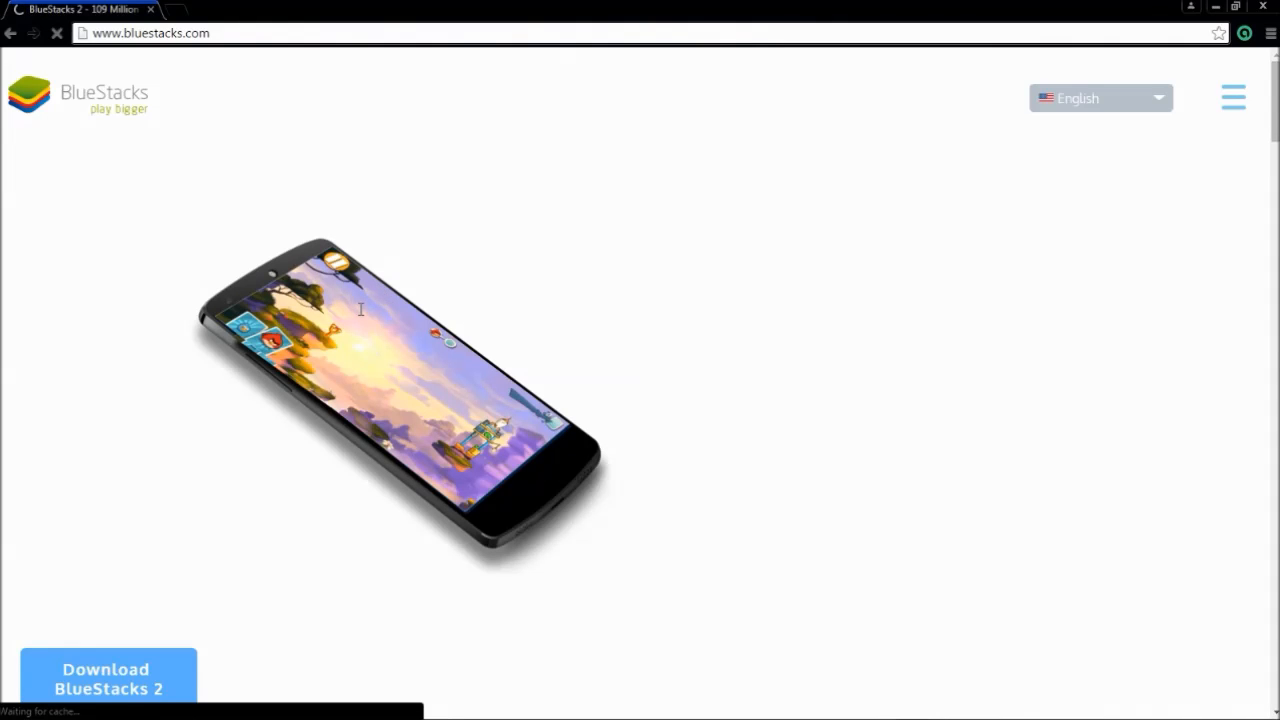
scroll(down, 3)
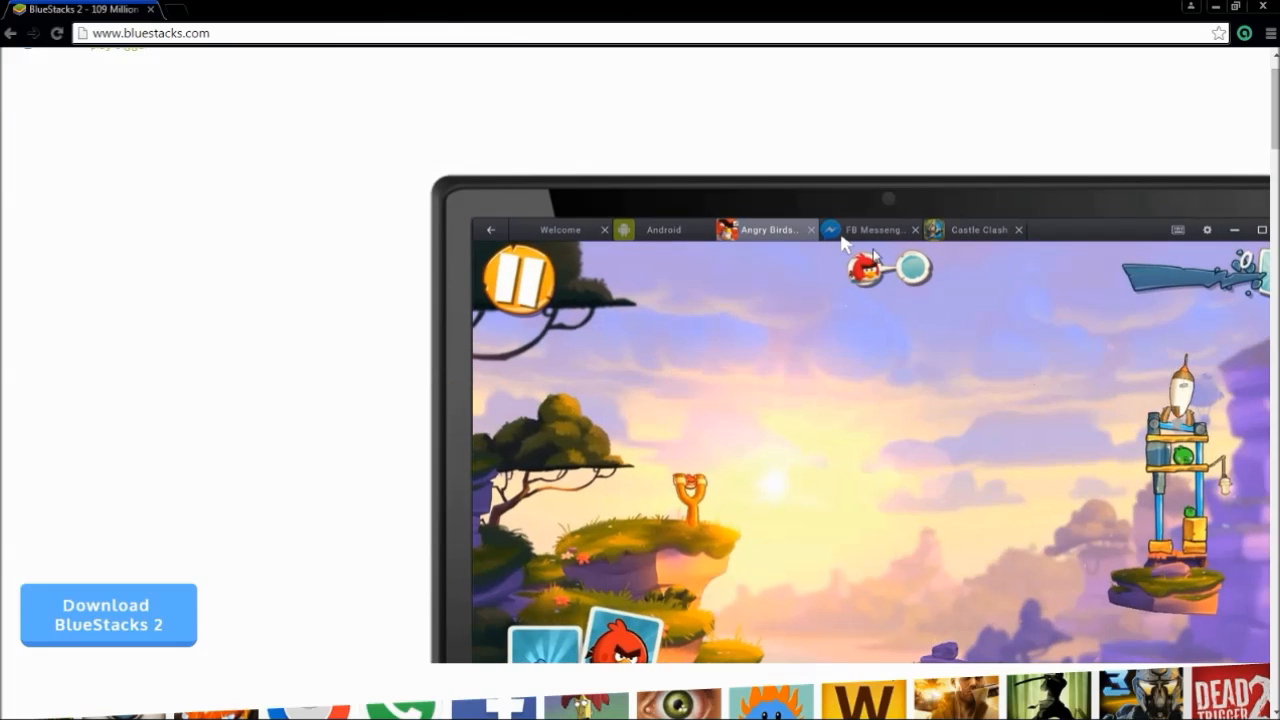
click(980, 228)
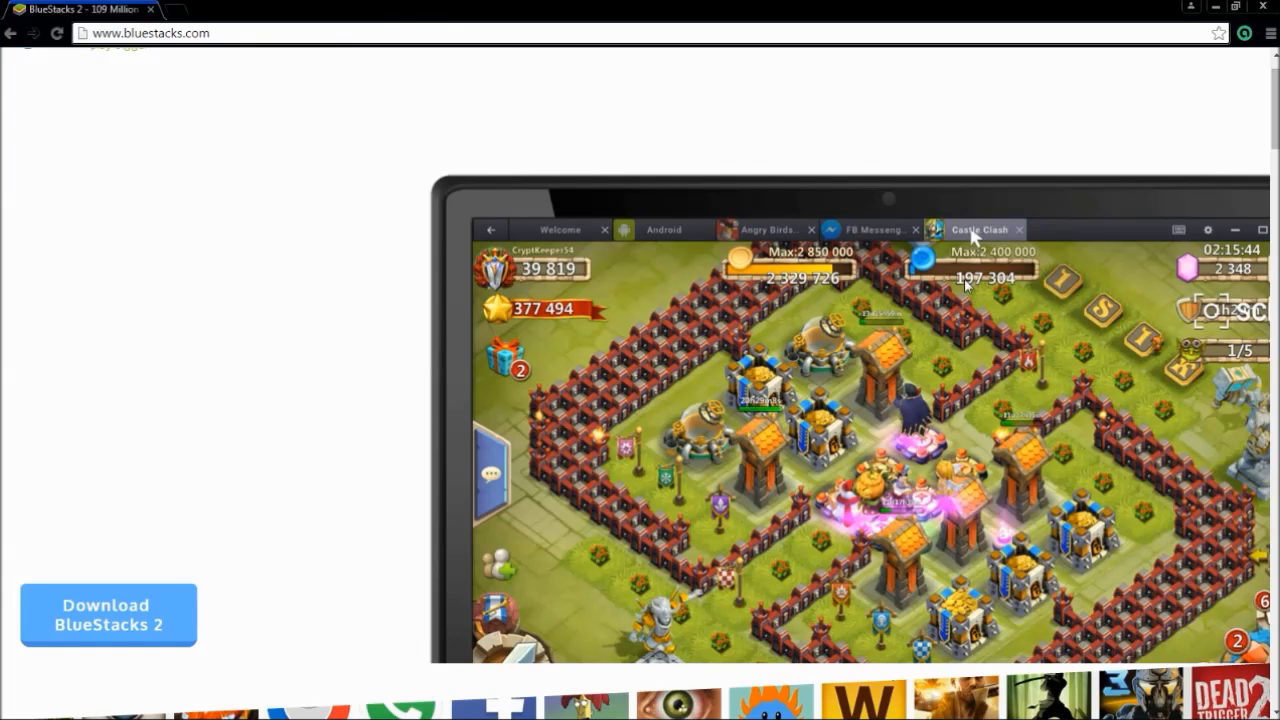
click(870, 228)
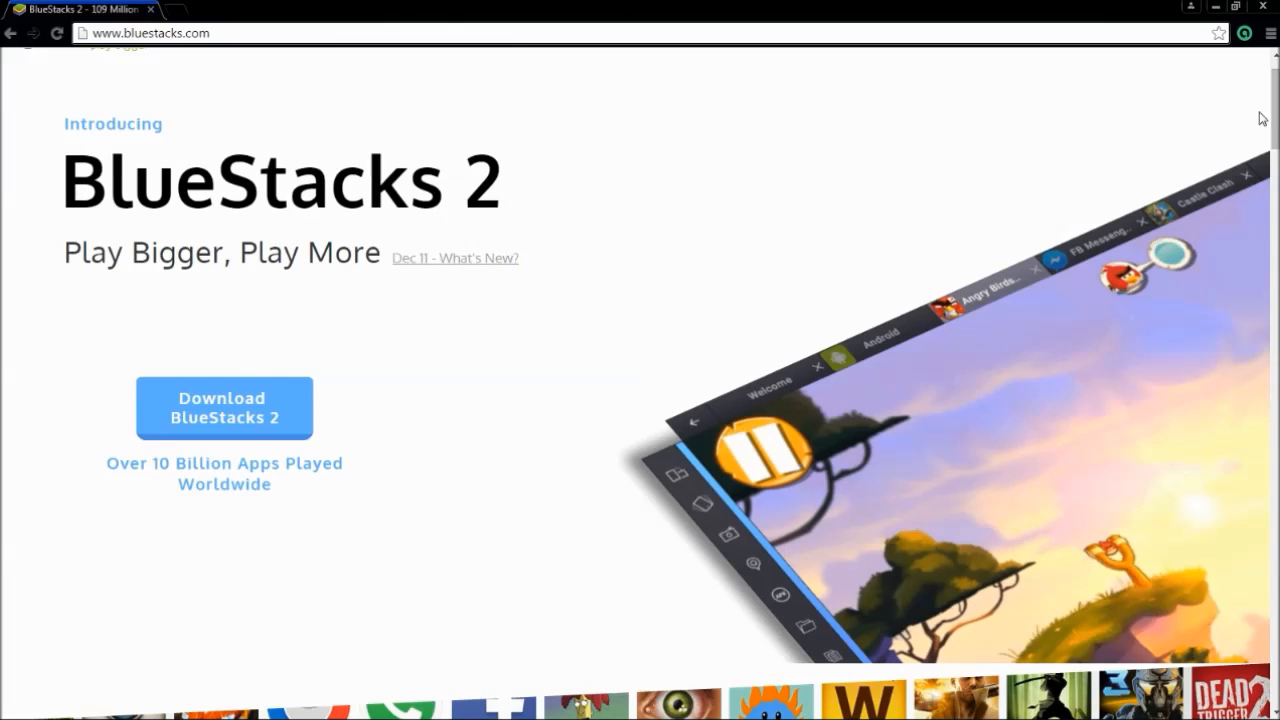
scroll(down, 3)
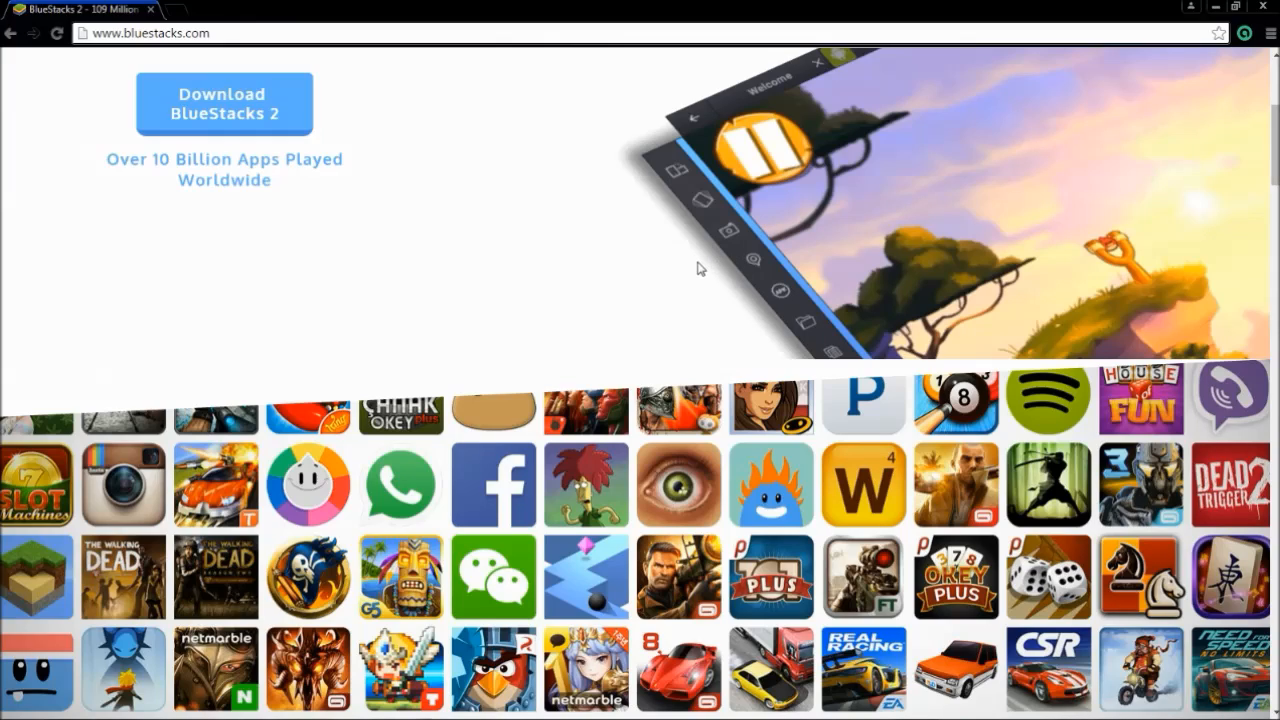
mouse_move(508, 412)
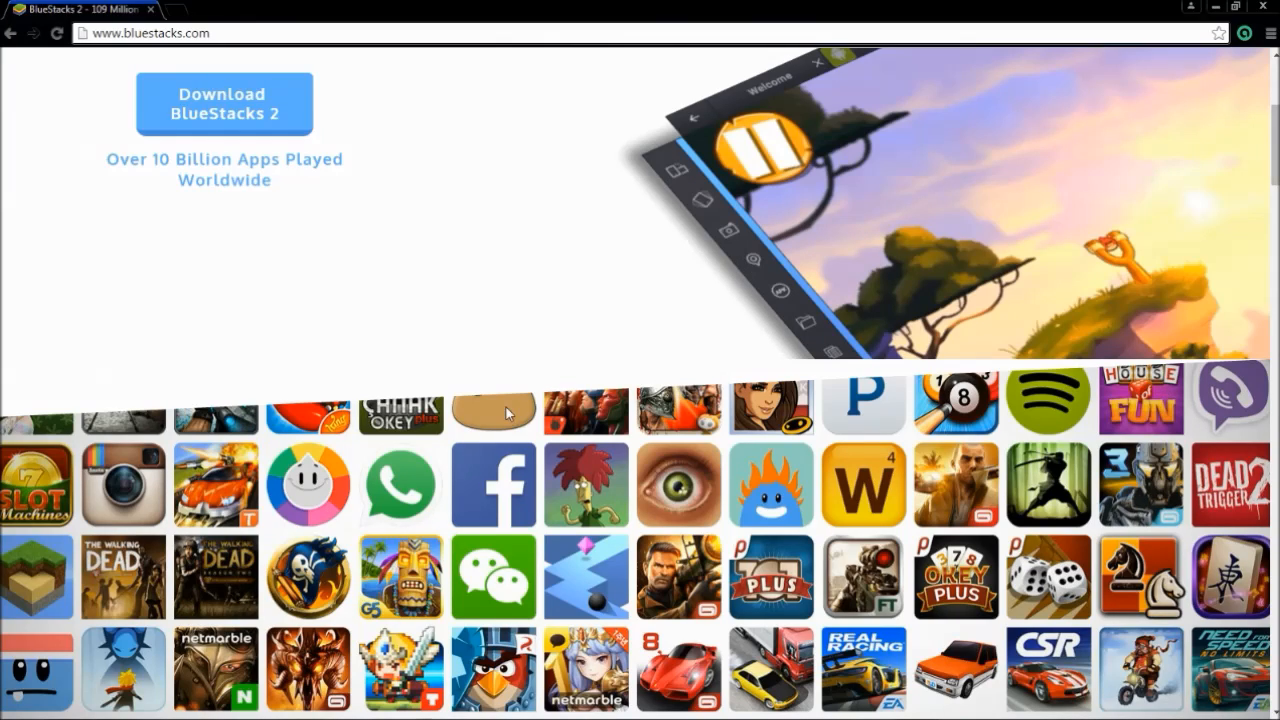
mouse_move(556, 296)
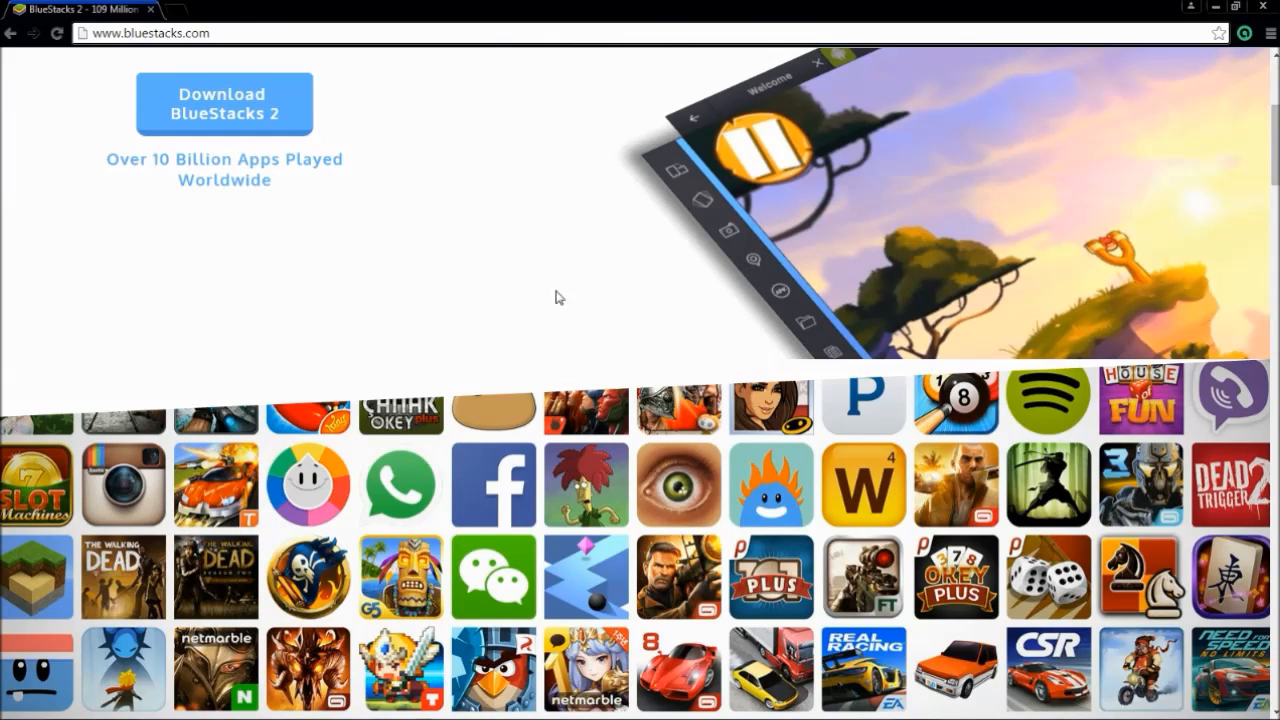
mouse_move(480, 232)
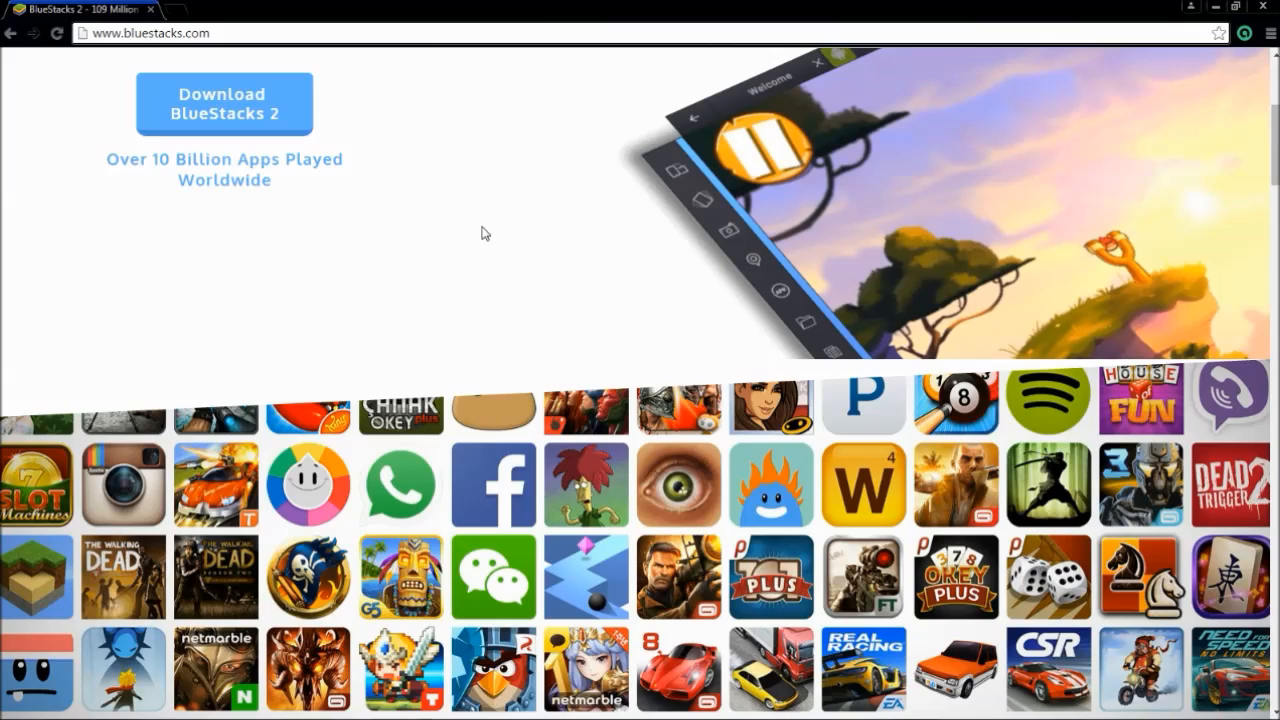
mouse_move(264, 380)
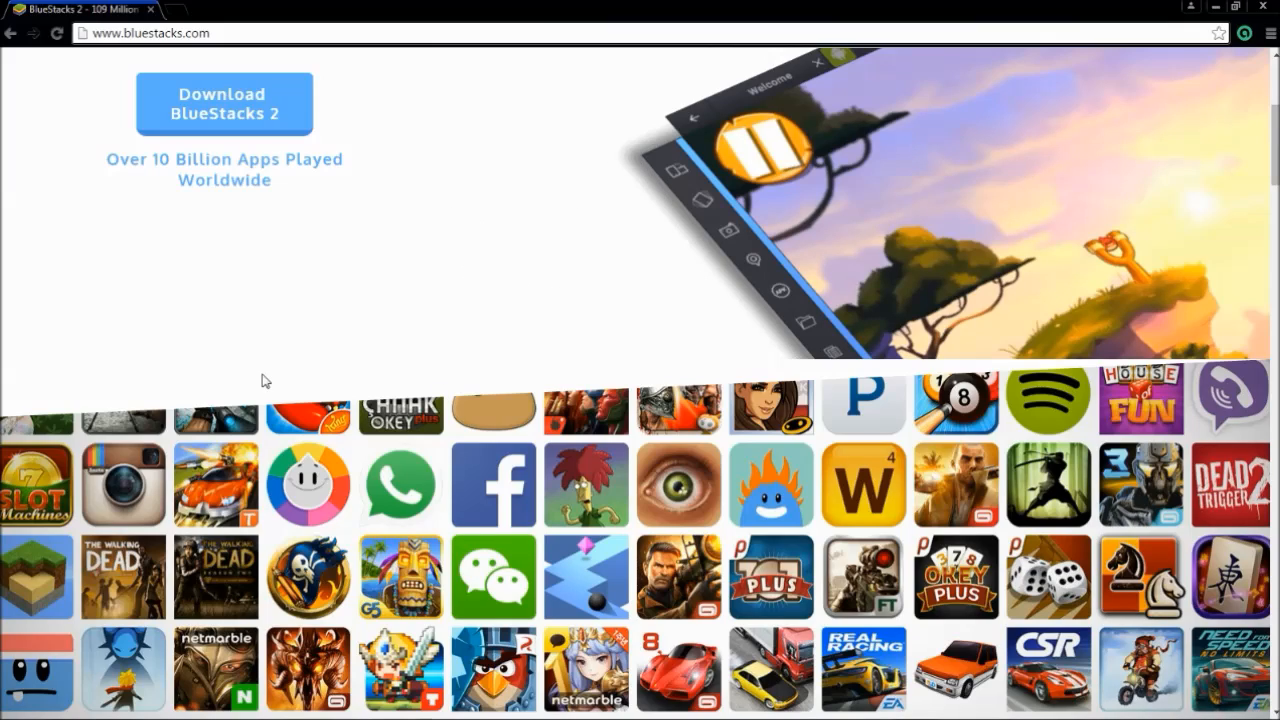
mouse_move(1270, 160)
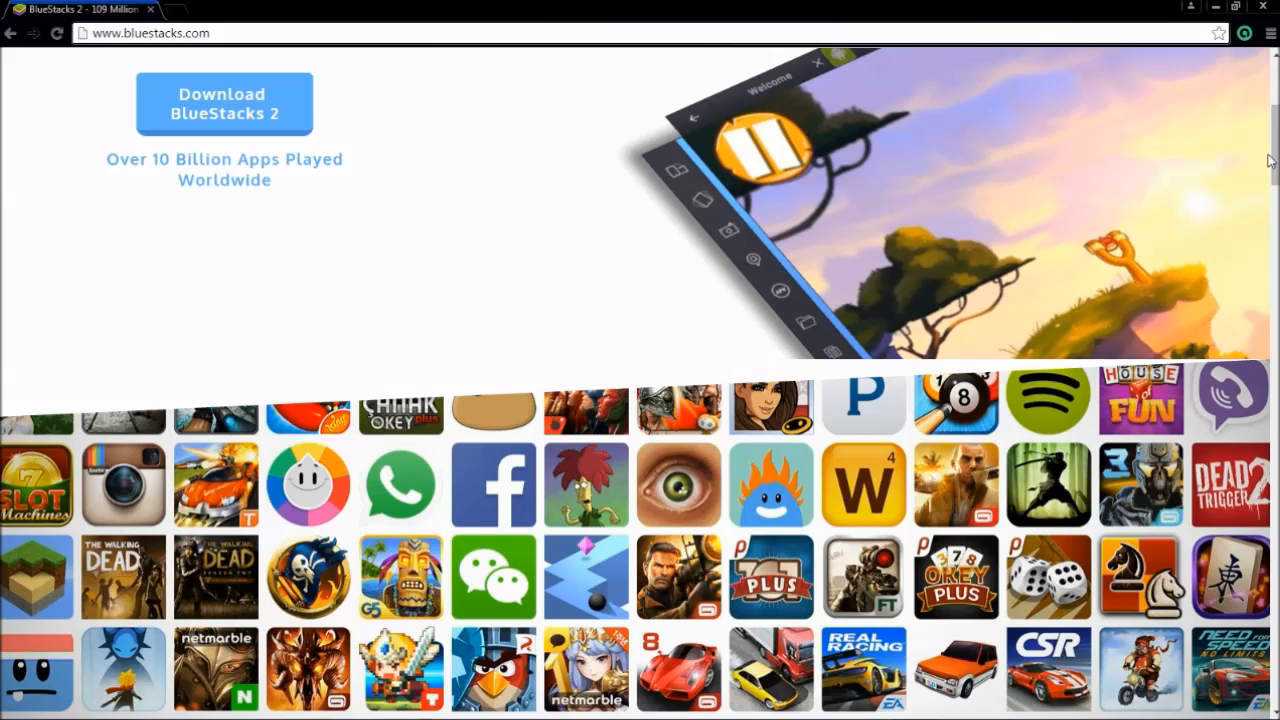
scroll(down, 3)
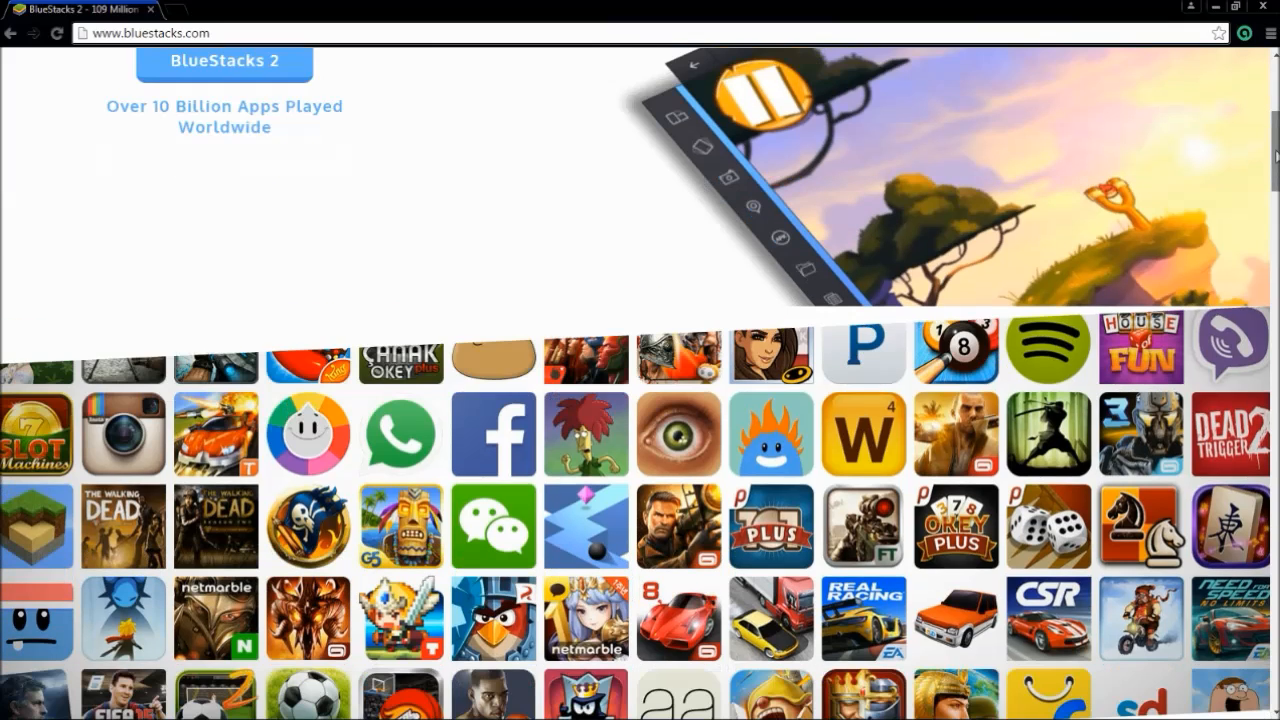
scroll(down, 3)
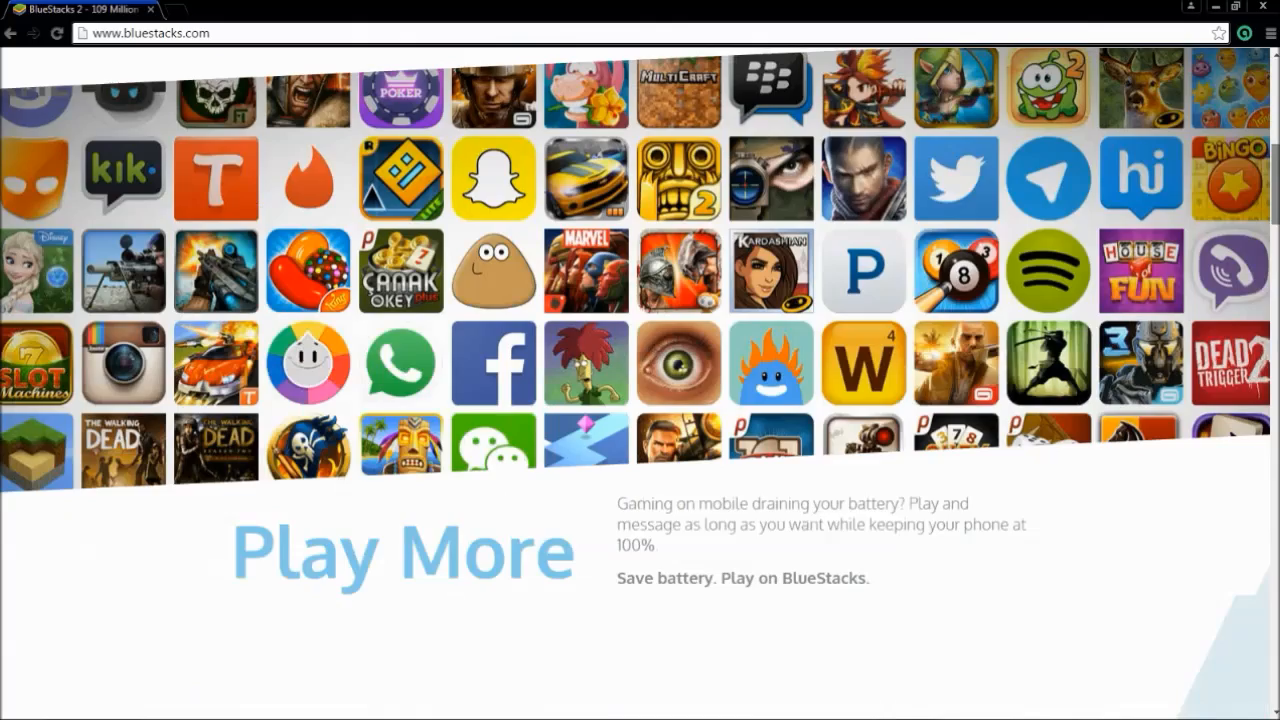
scroll(up, 3)
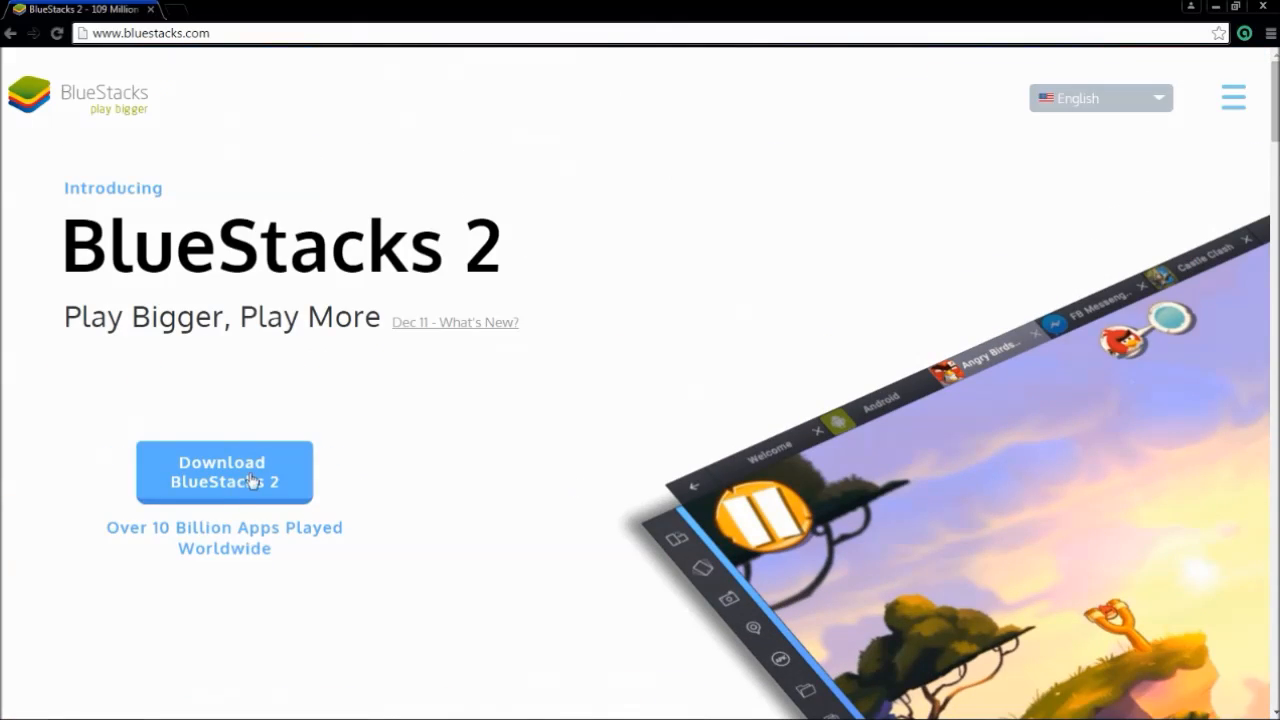
Step: Start the Download BlueStacks 2 installer, then cancel it from Chrome's download bar
click(224, 472)
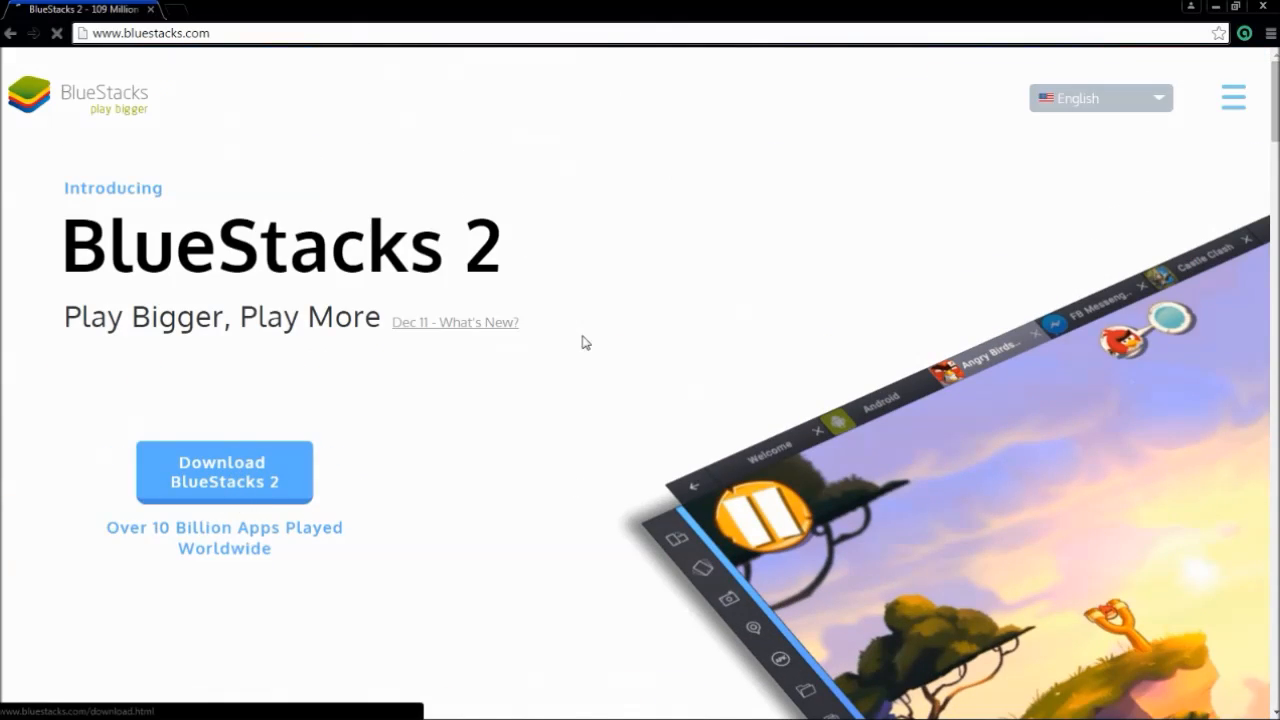
click(224, 472)
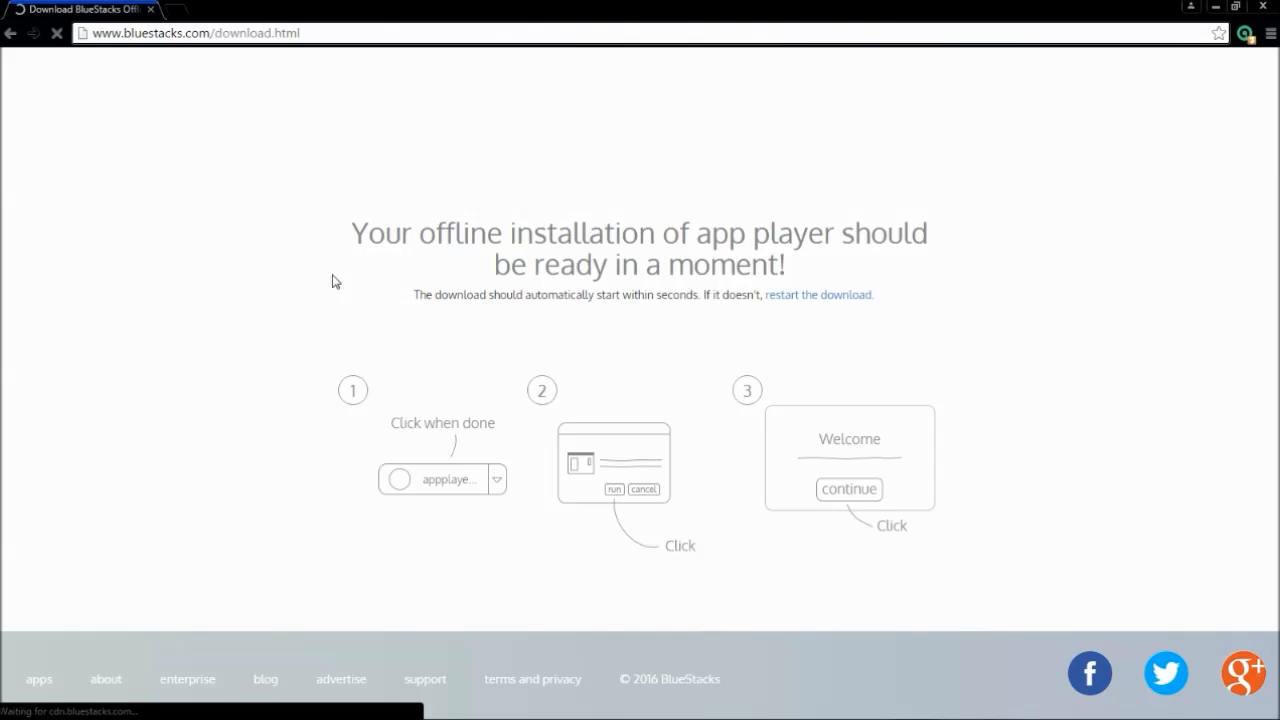
mouse_move(398, 386)
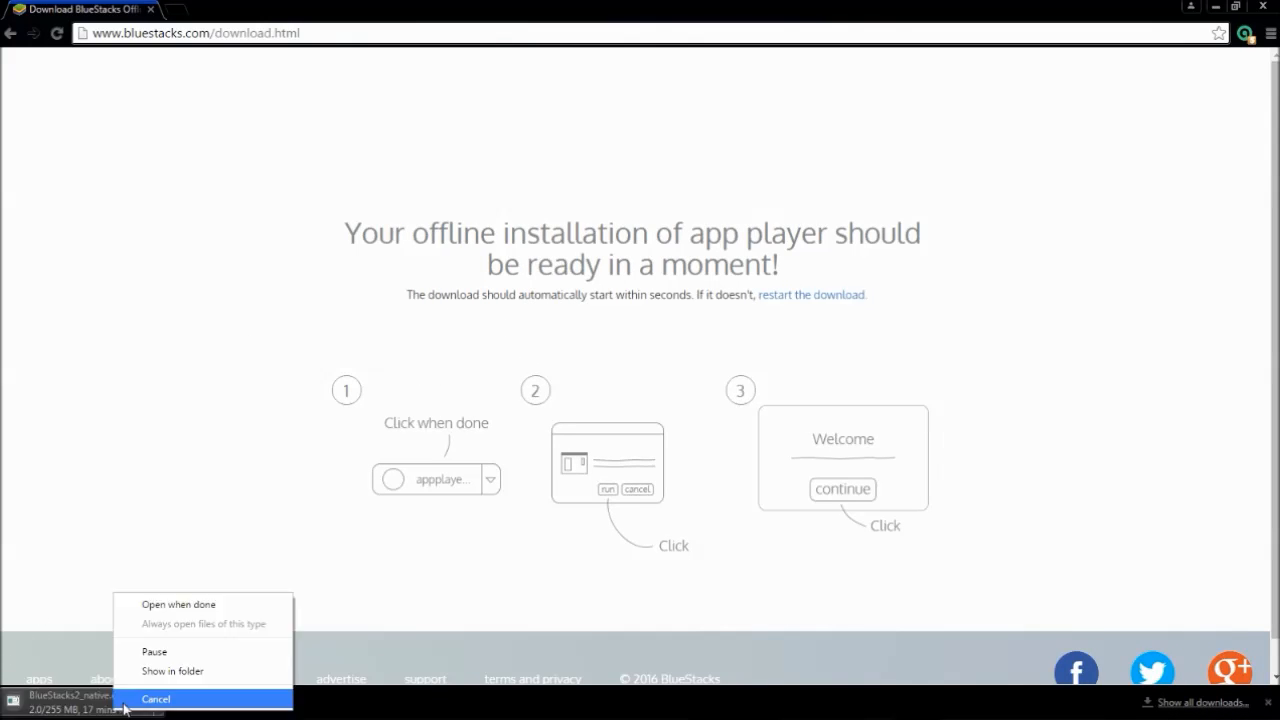
click(156, 698)
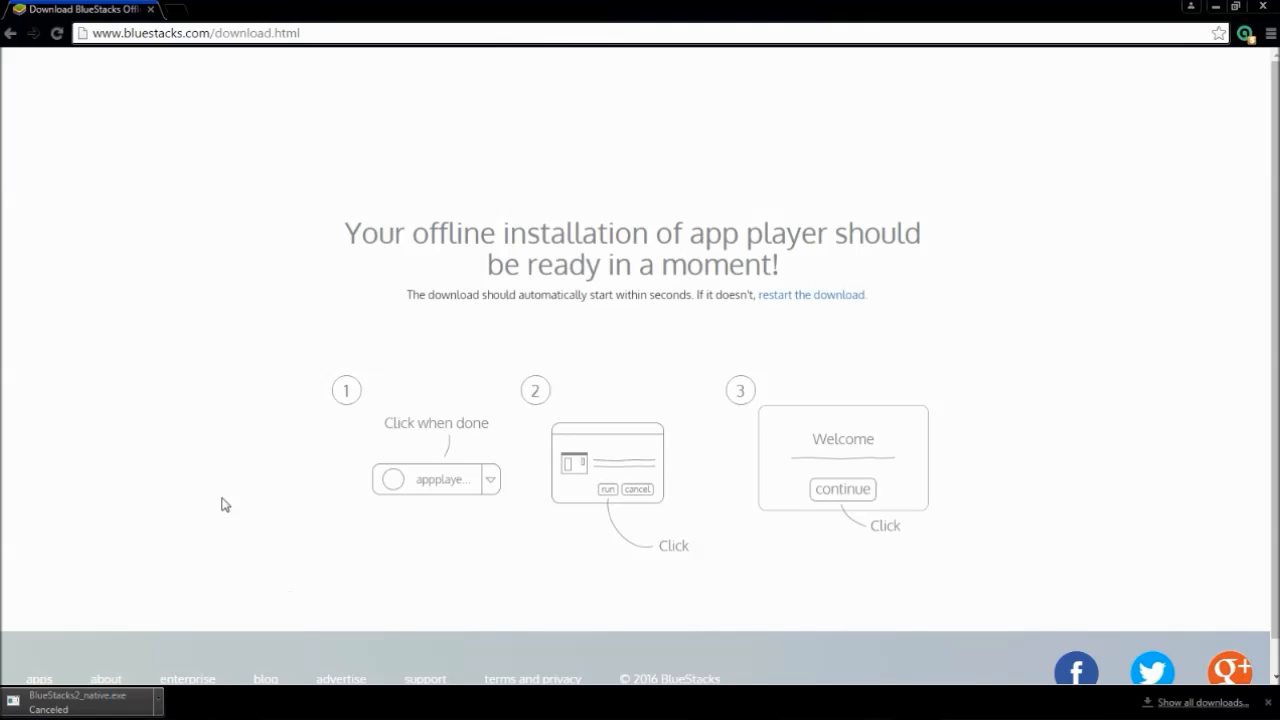
mouse_move(100, 560)
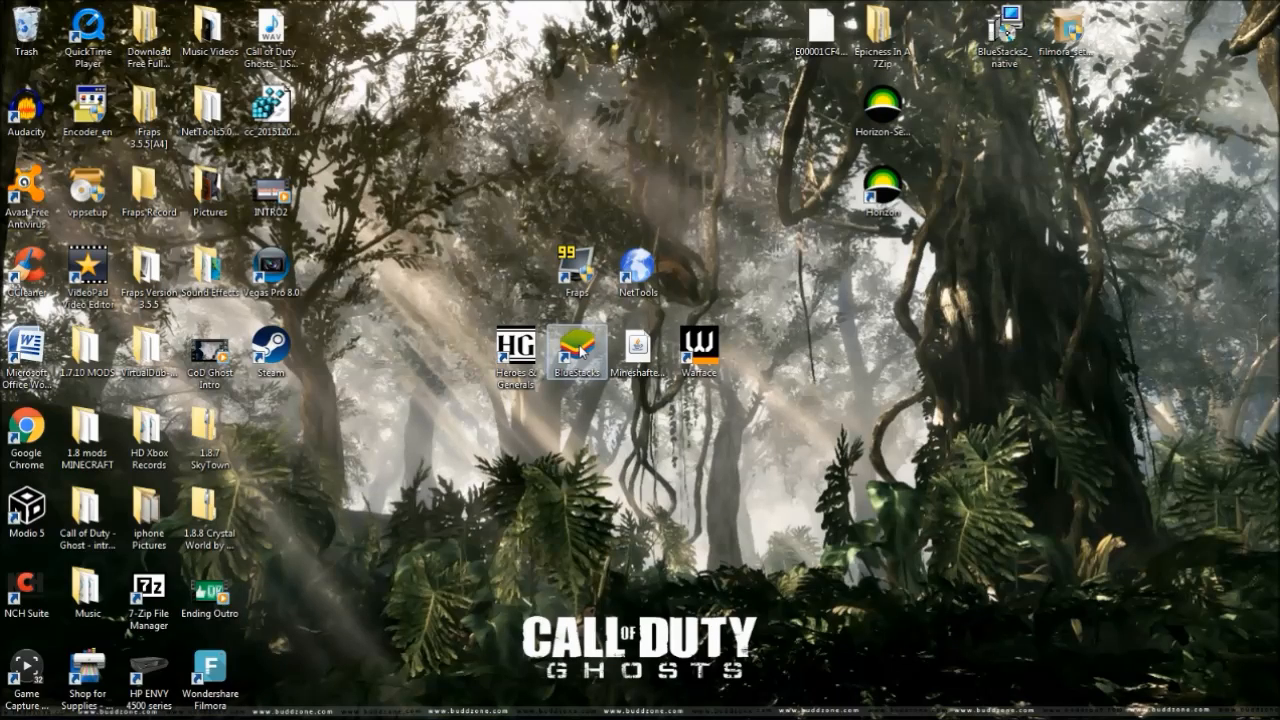
mouse_move(578, 352)
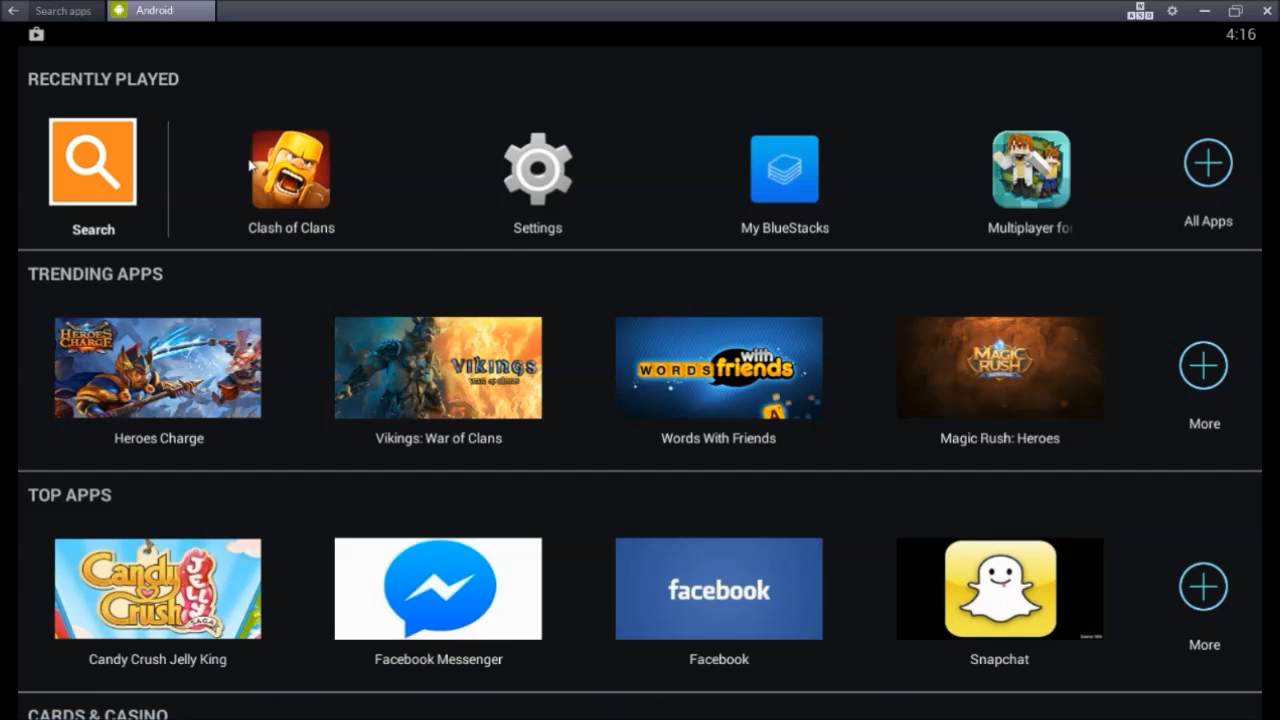
mouse_move(436, 192)
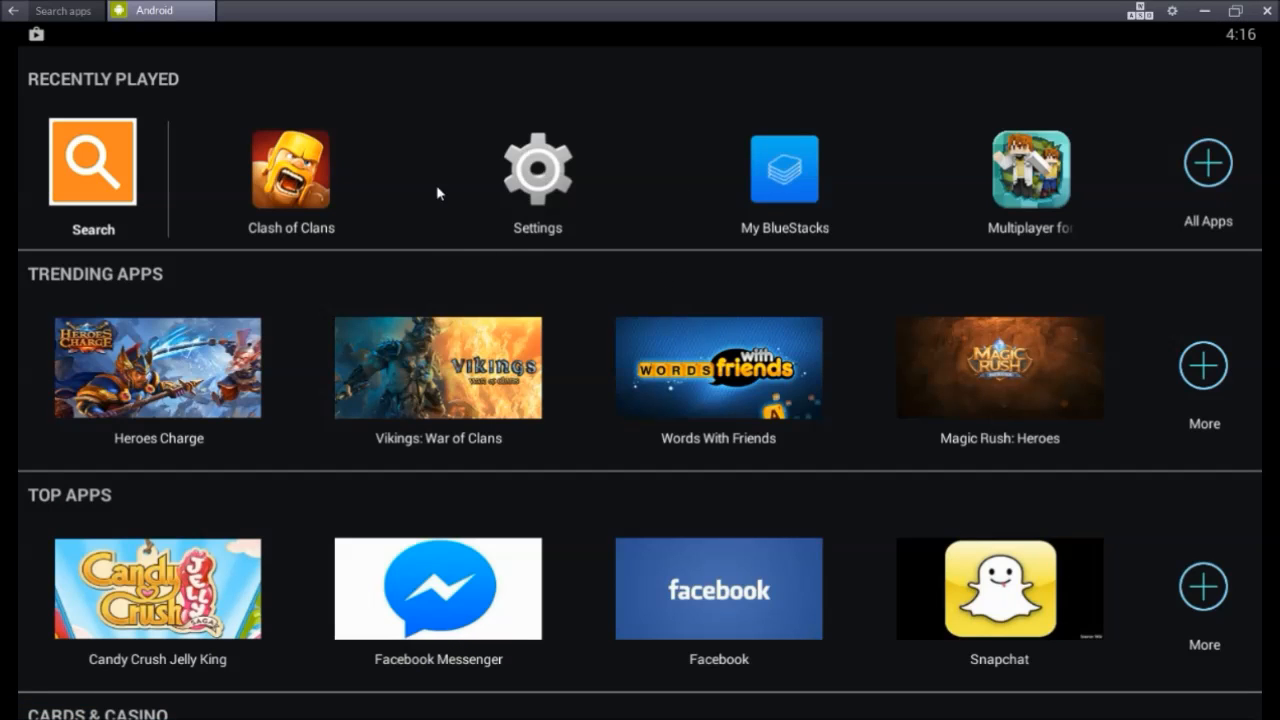
scroll(down, 3)
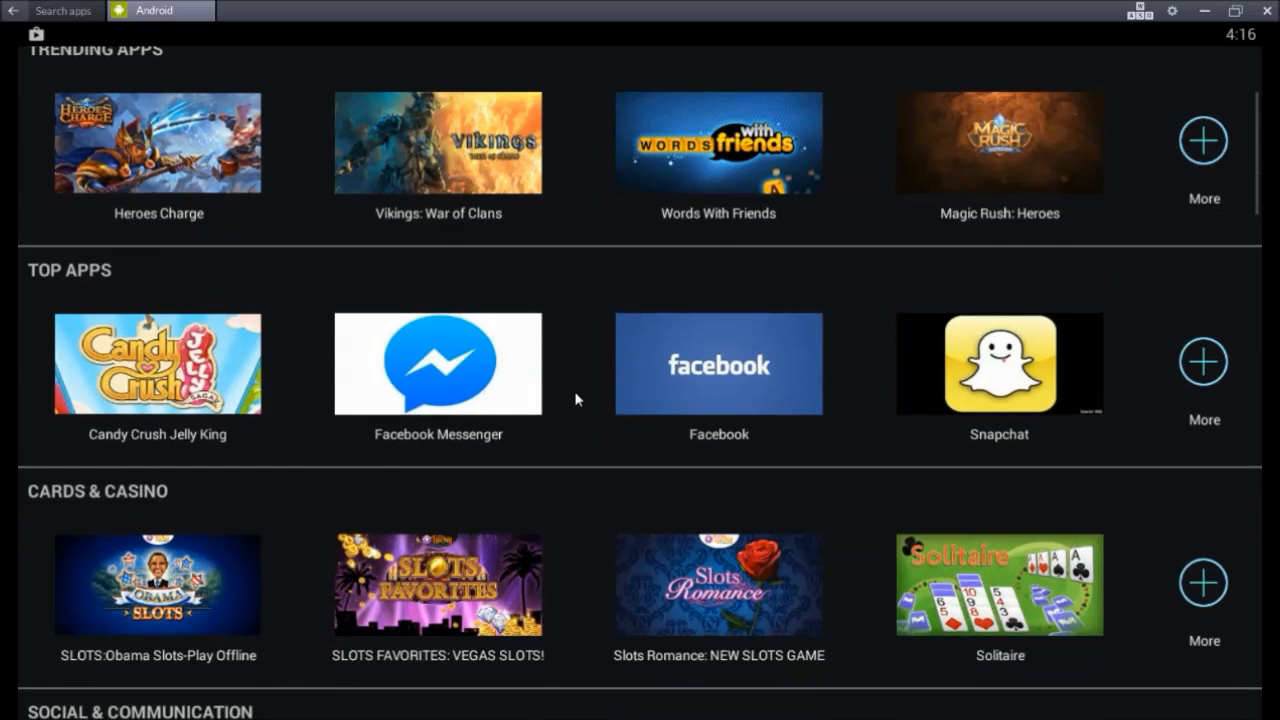
scroll(down, 3)
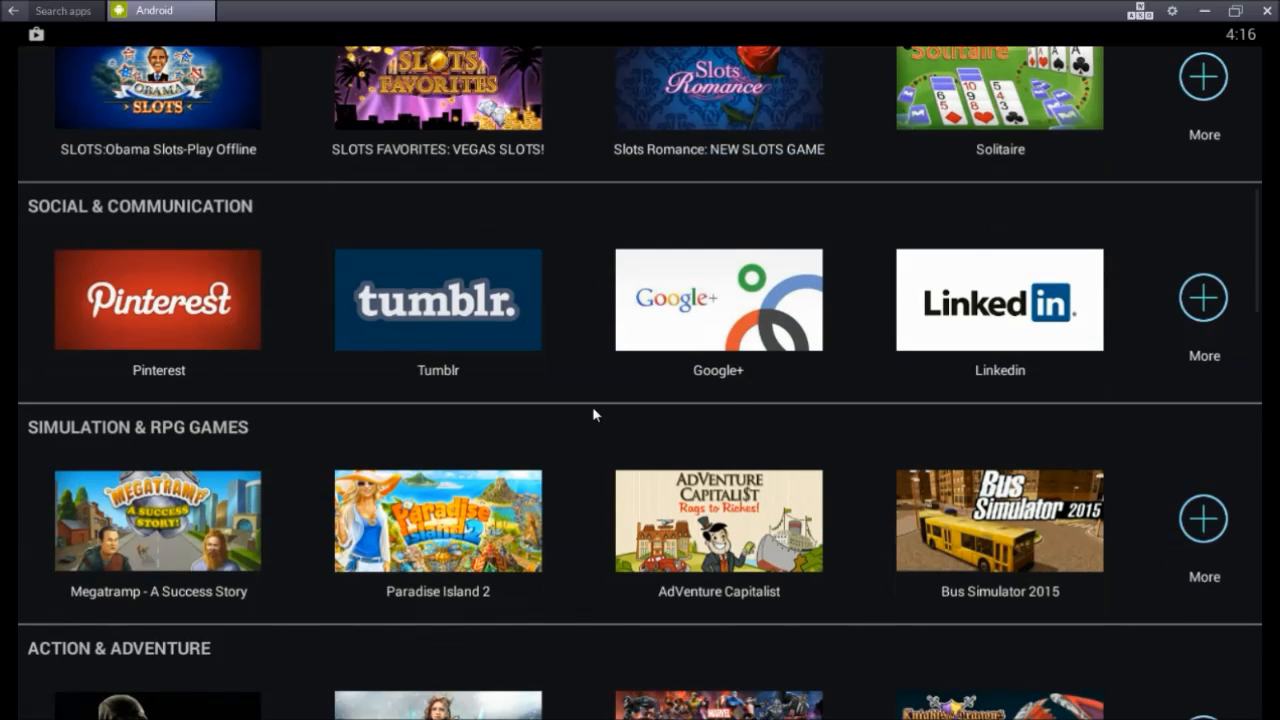
scroll(up, 3)
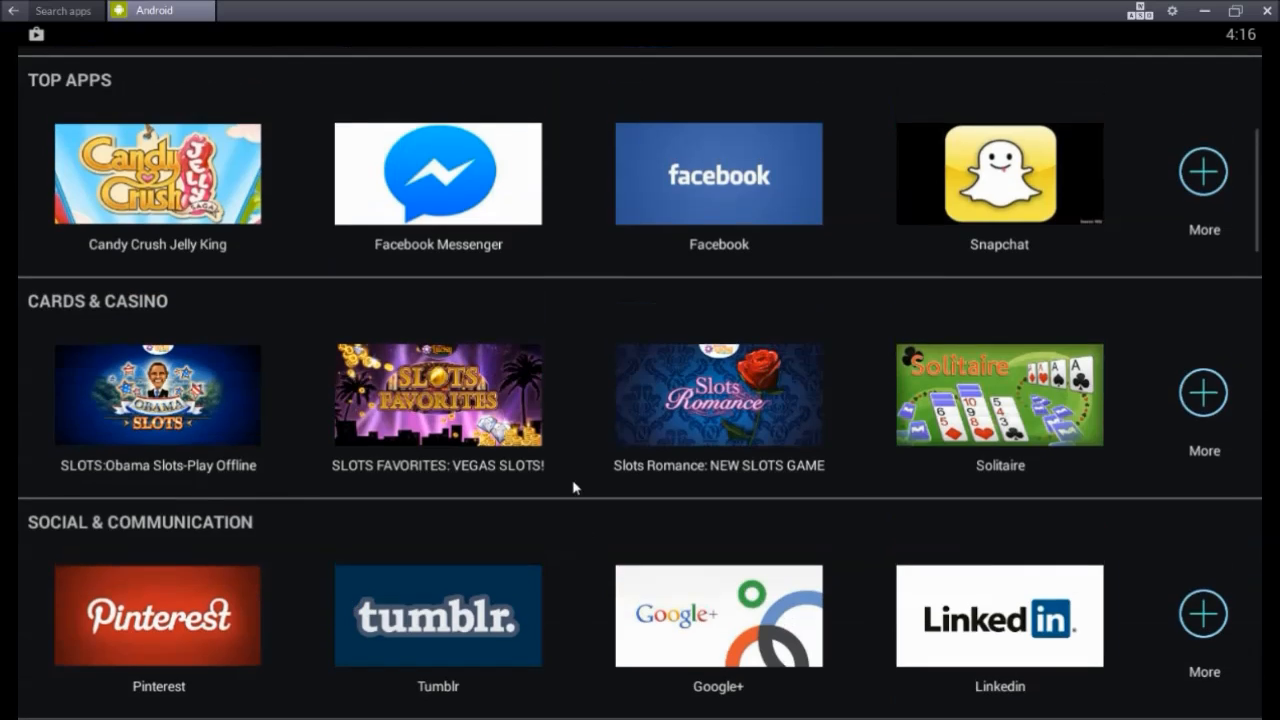
scroll(up, 3)
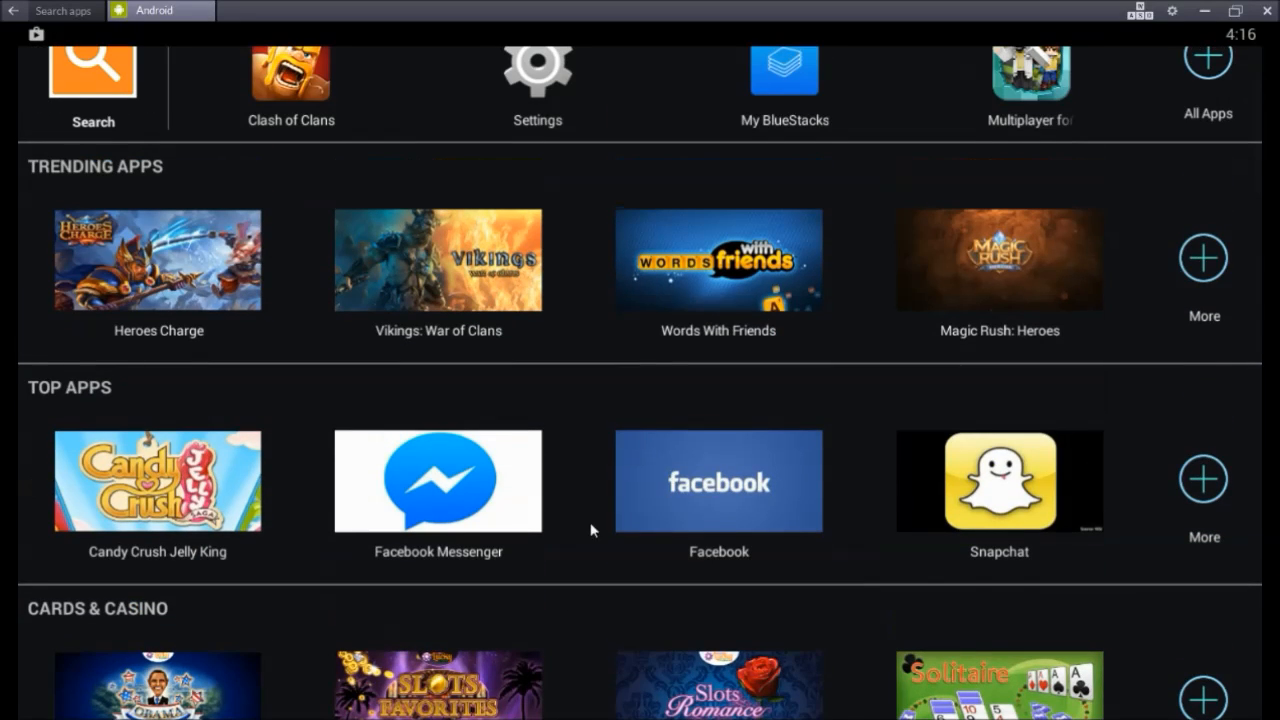
mouse_move(960, 504)
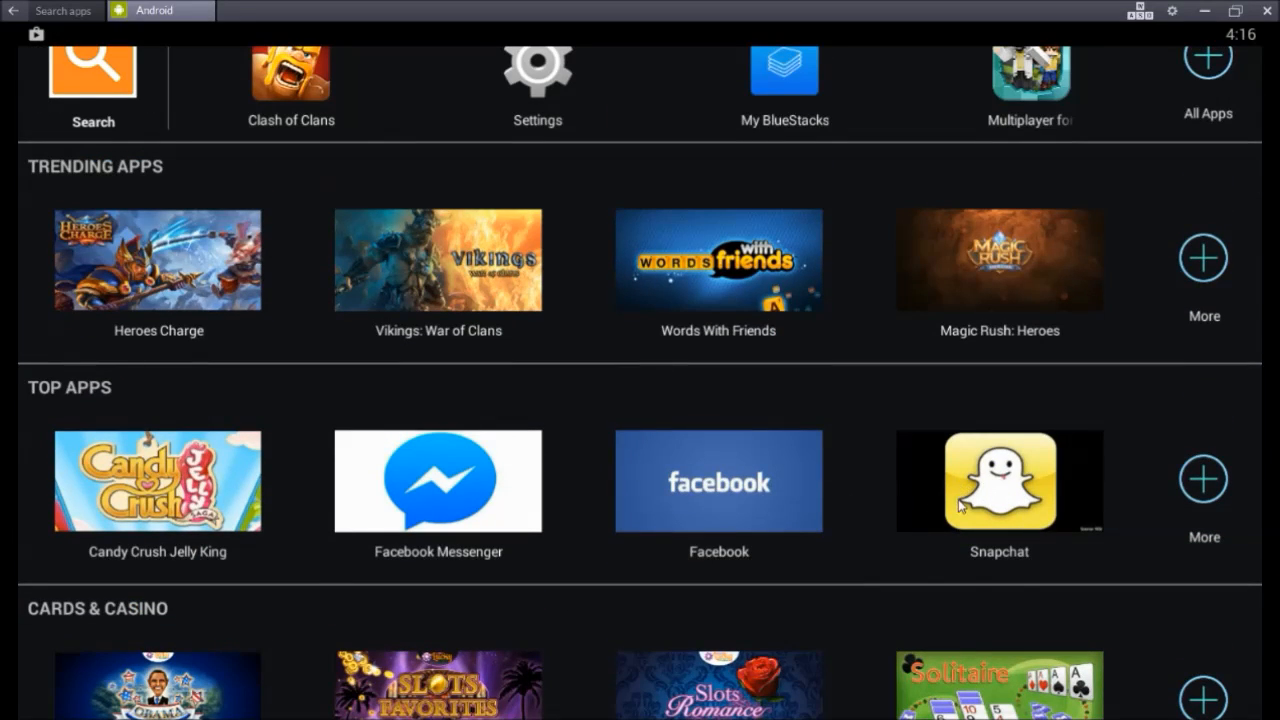
mouse_move(836, 340)
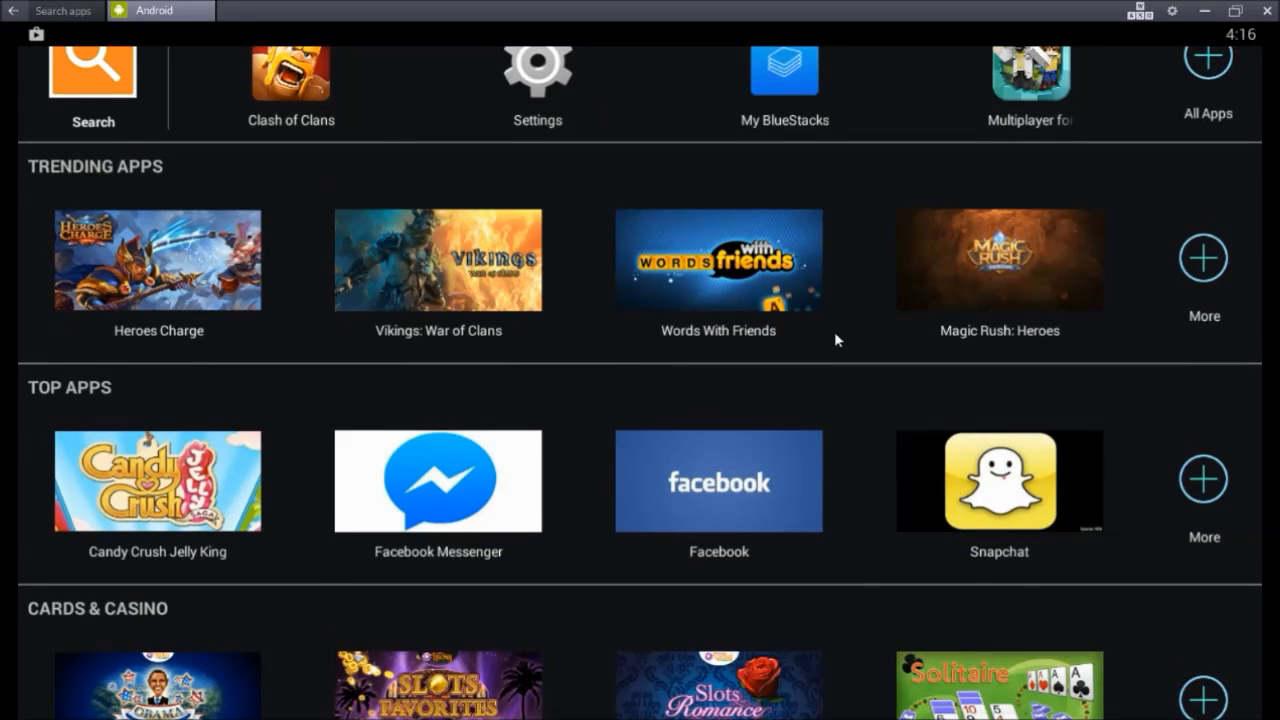
scroll(up, 3)
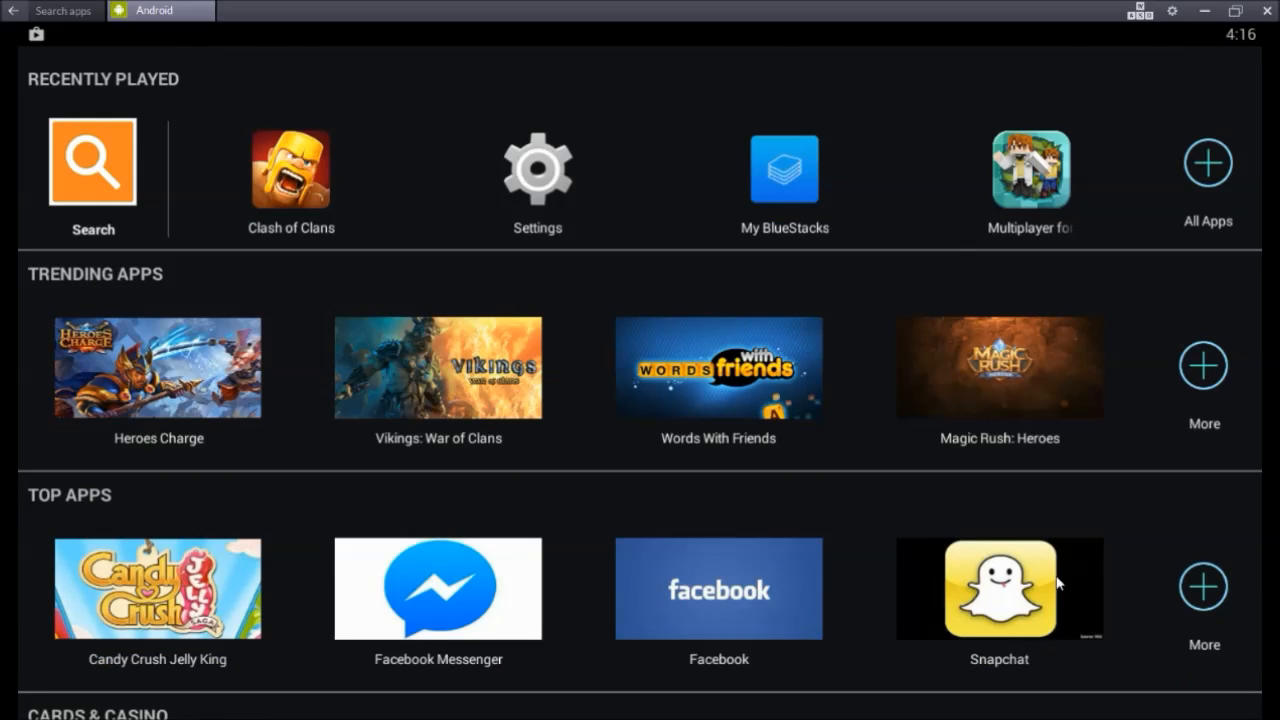
mouse_move(1016, 114)
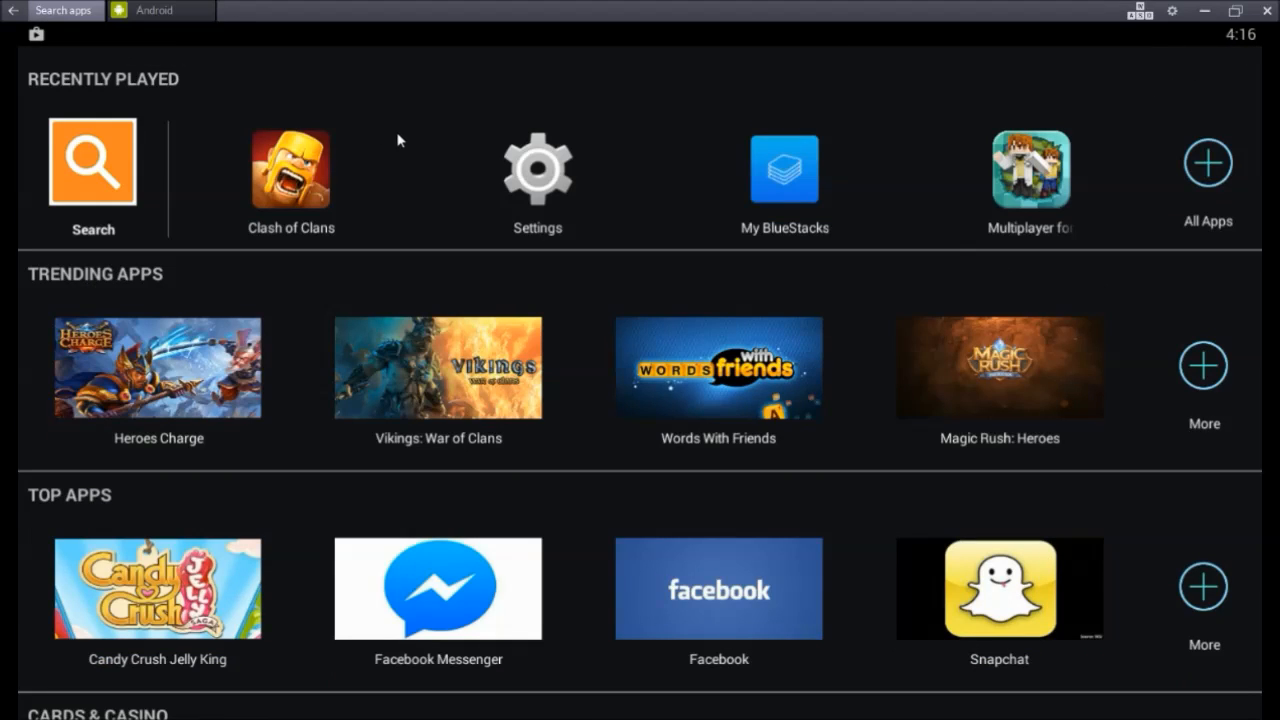
mouse_move(544, 188)
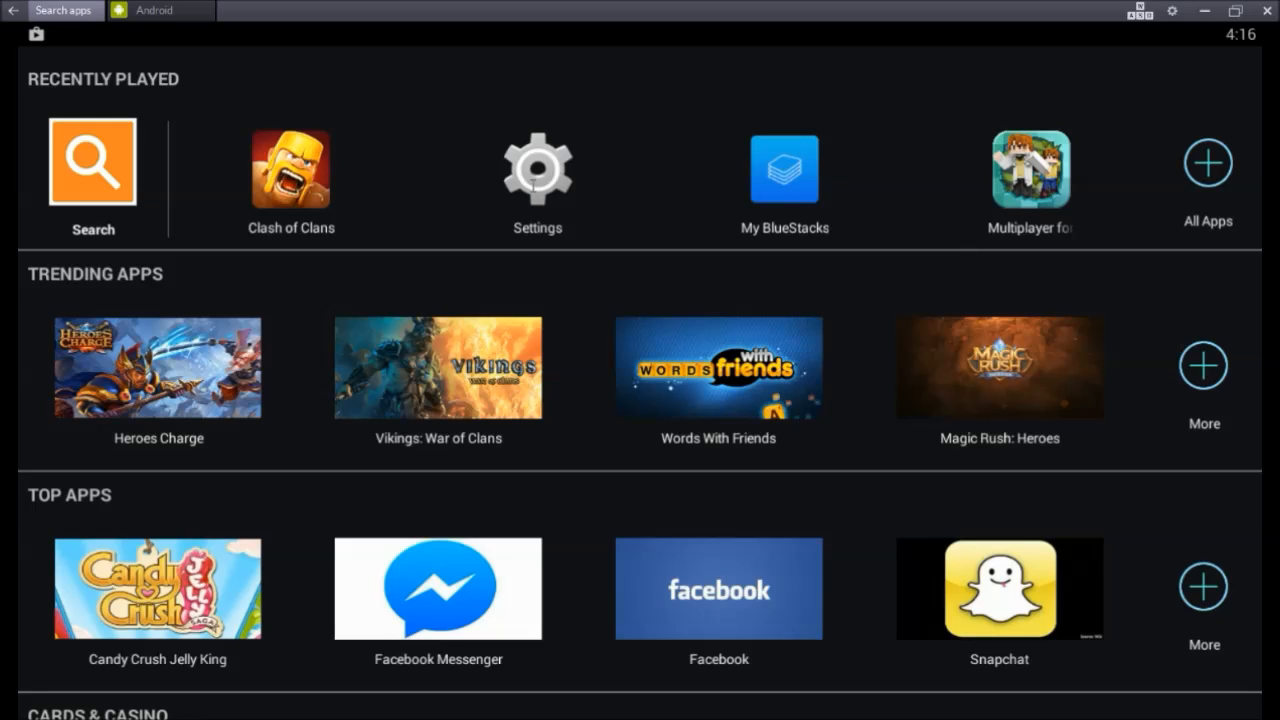
mouse_move(484, 154)
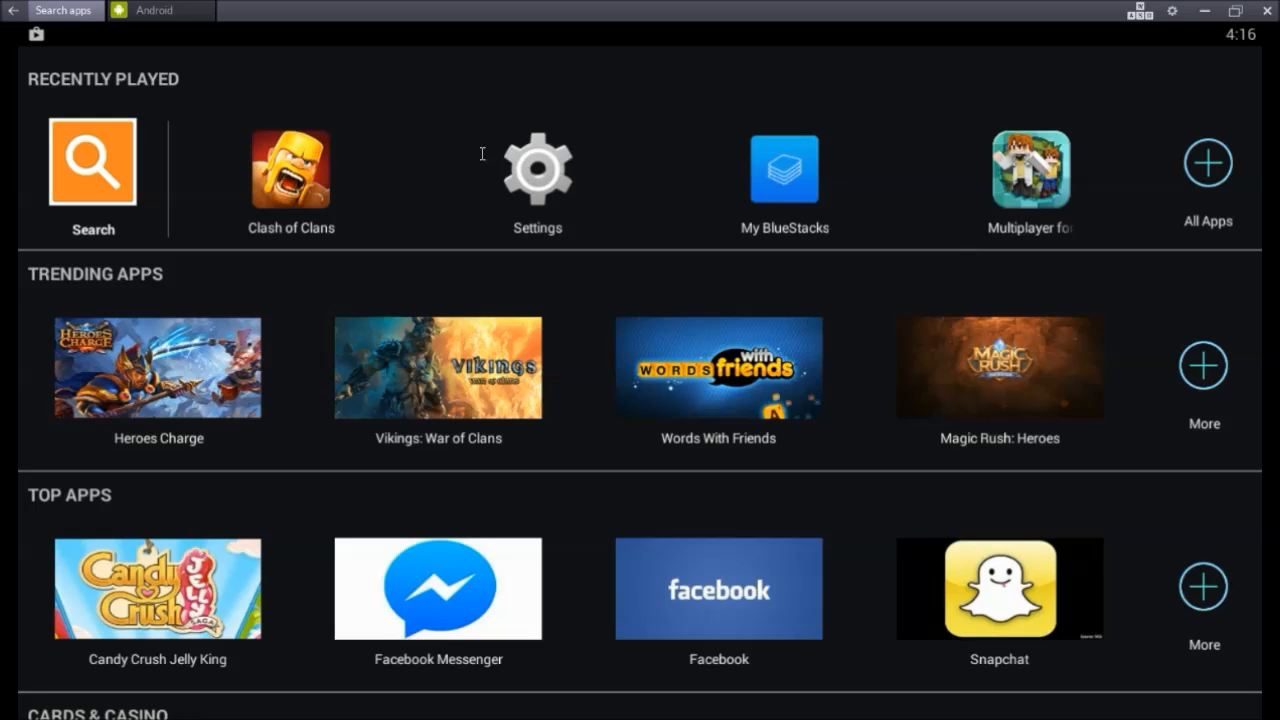
Step: Search the BlueStacks app catalogue for "kik" and choose the Kik suggestion
click(92, 162)
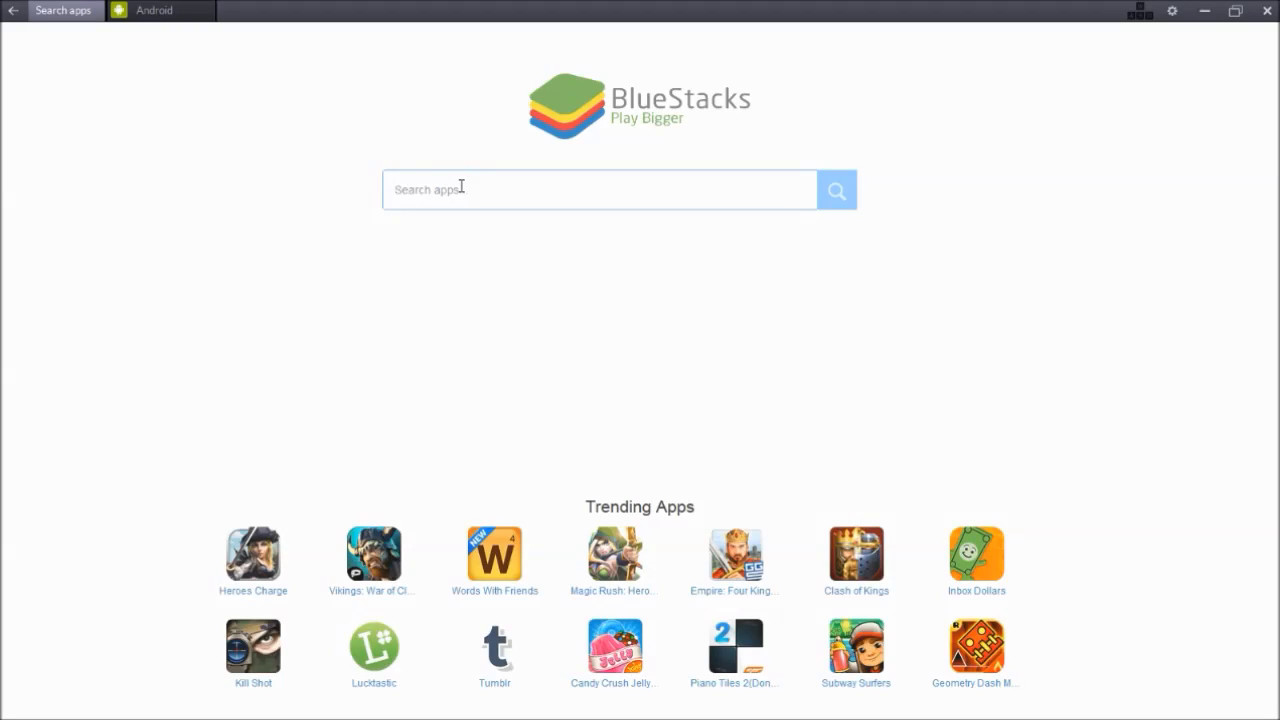
mouse_move(376, 238)
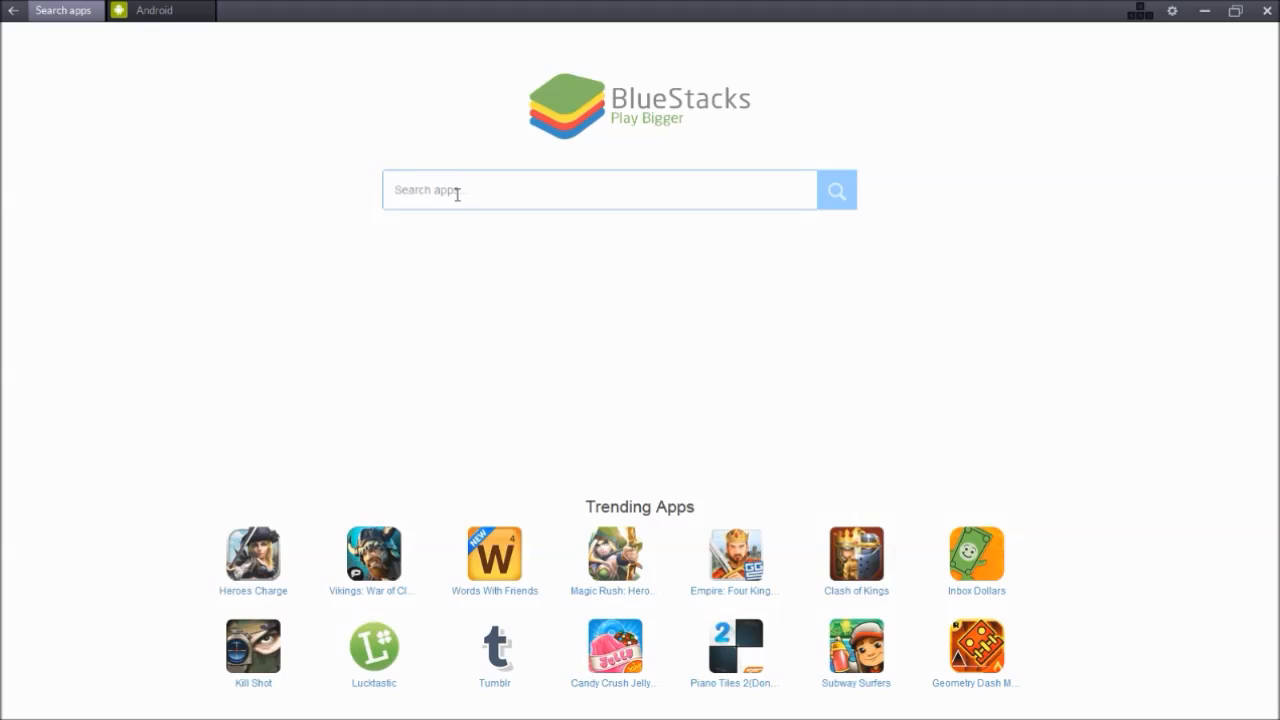
text(kik)
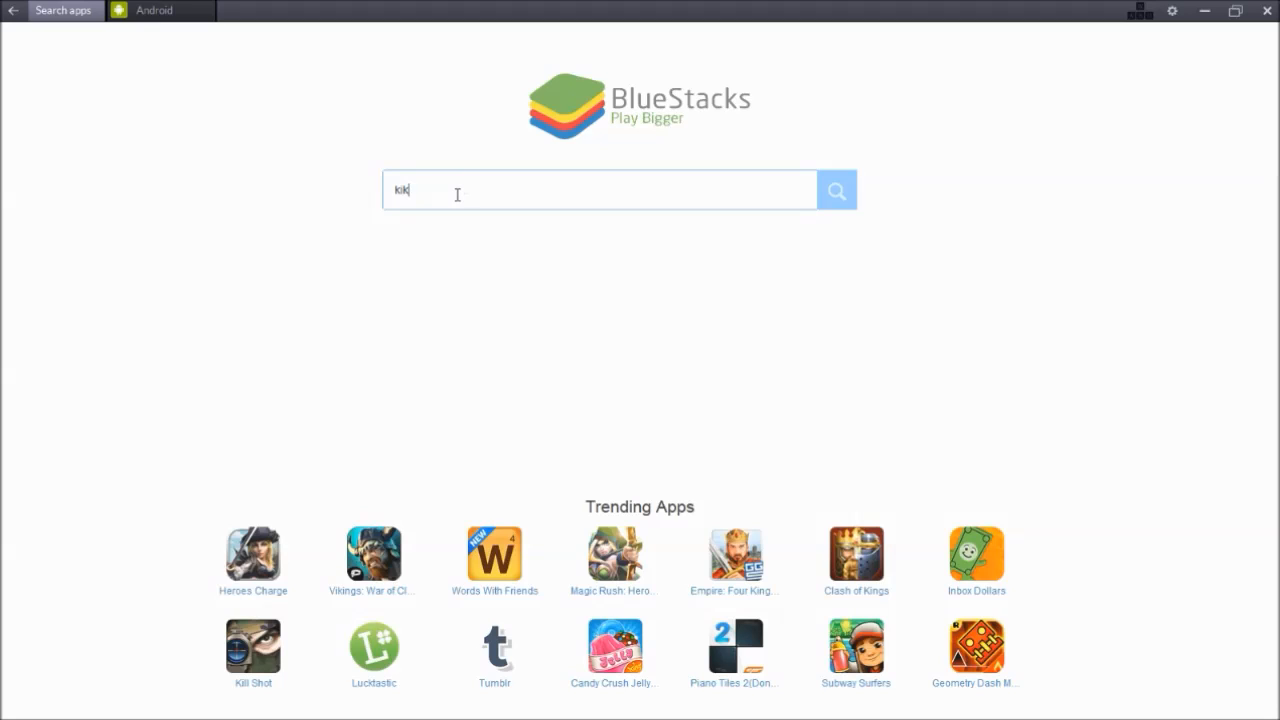
mouse_move(544, 188)
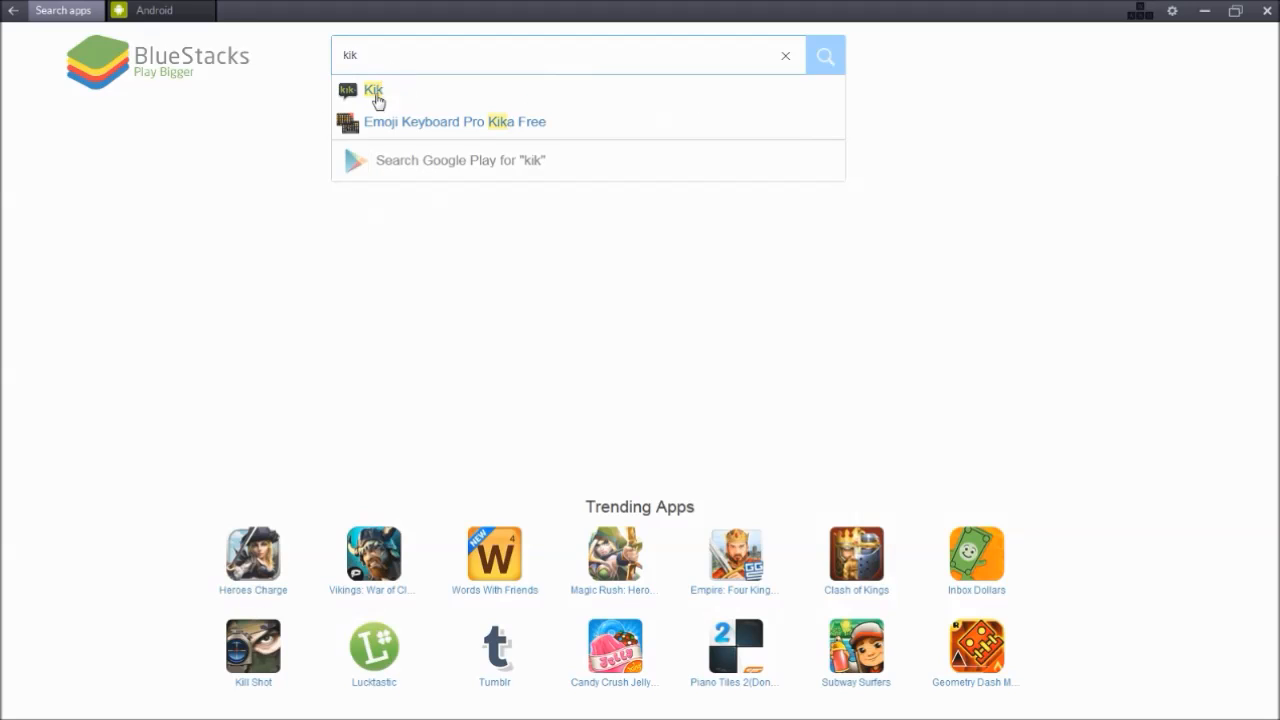
click(372, 90)
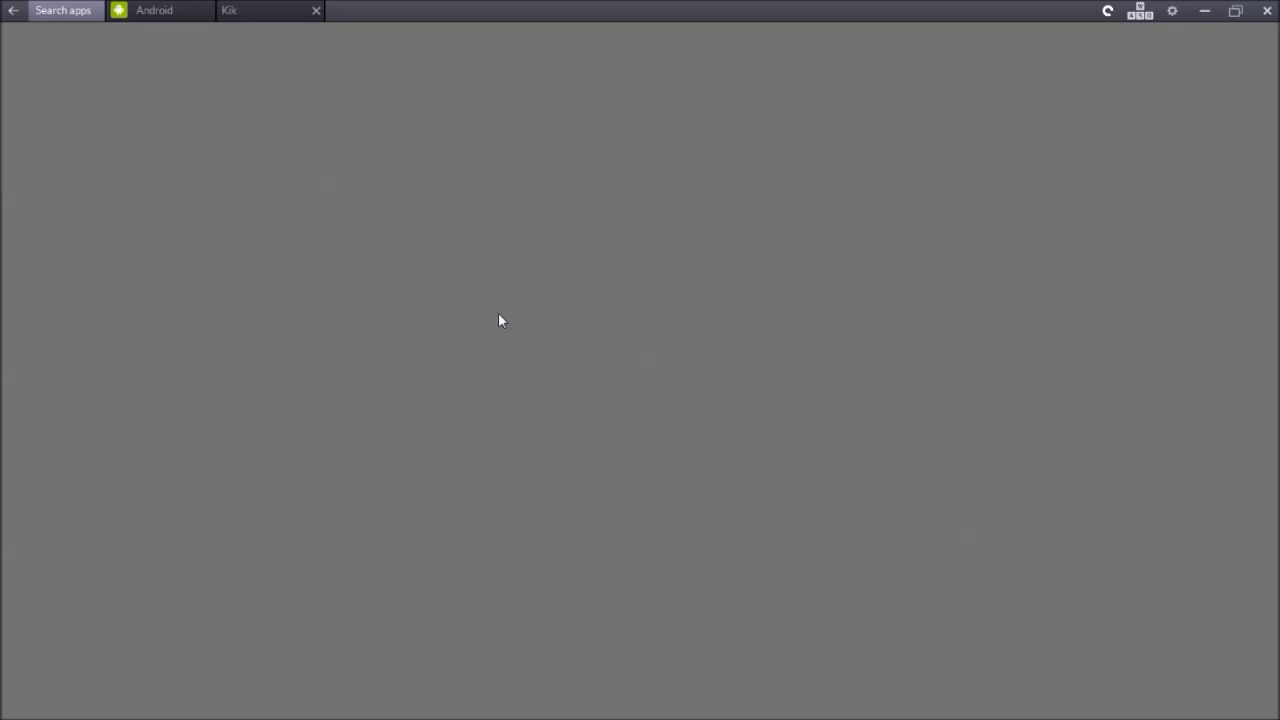
Step: Switch to the Play Store tab loading the Kik listing
click(268, 10)
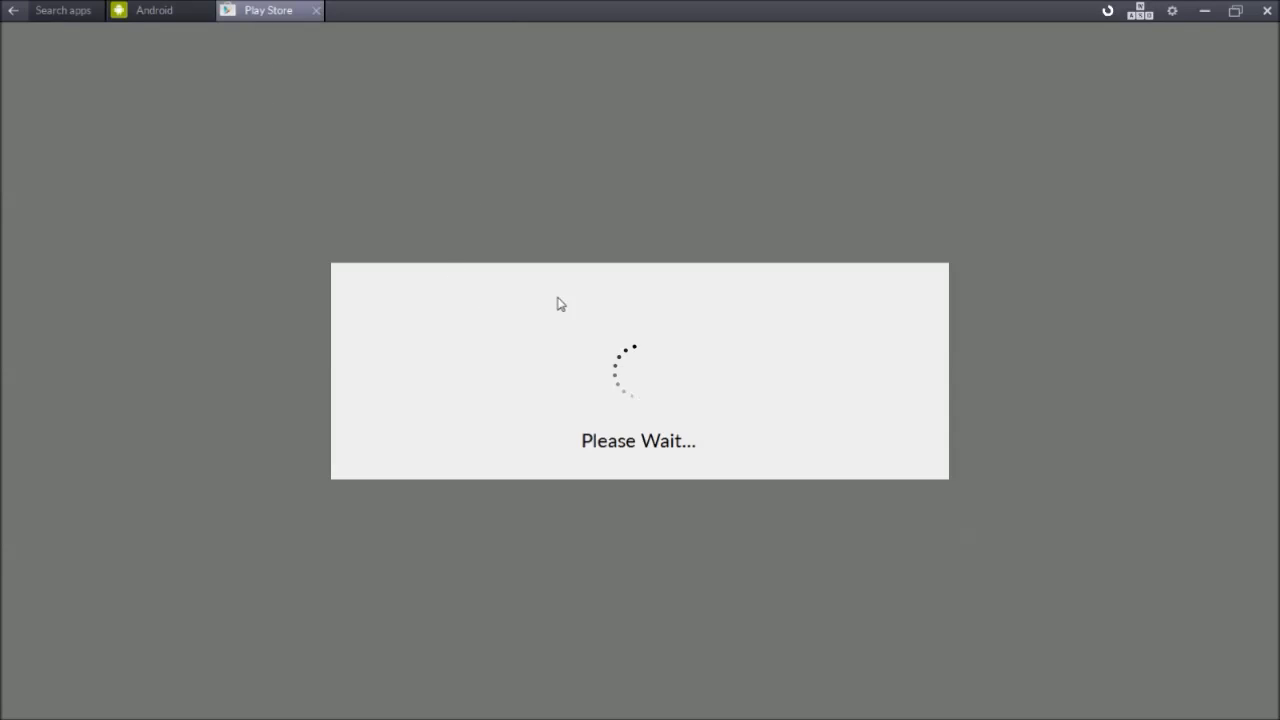
mouse_move(332, 92)
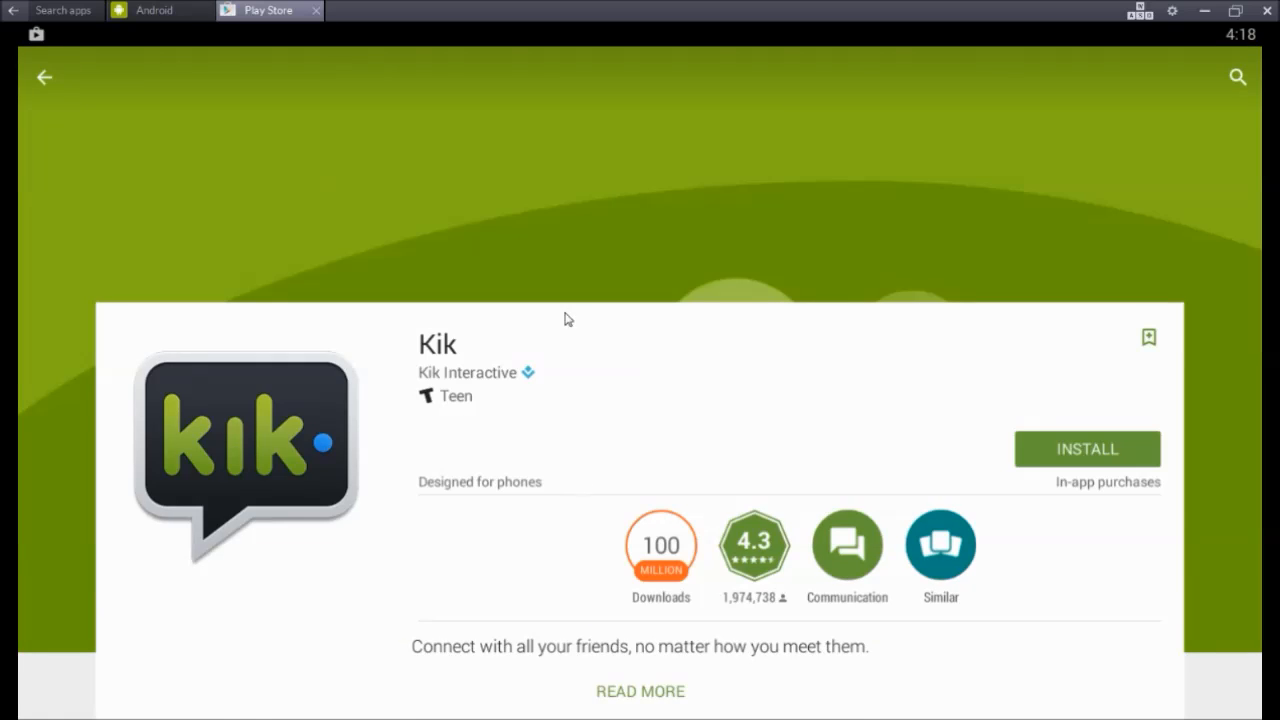
mouse_move(998, 408)
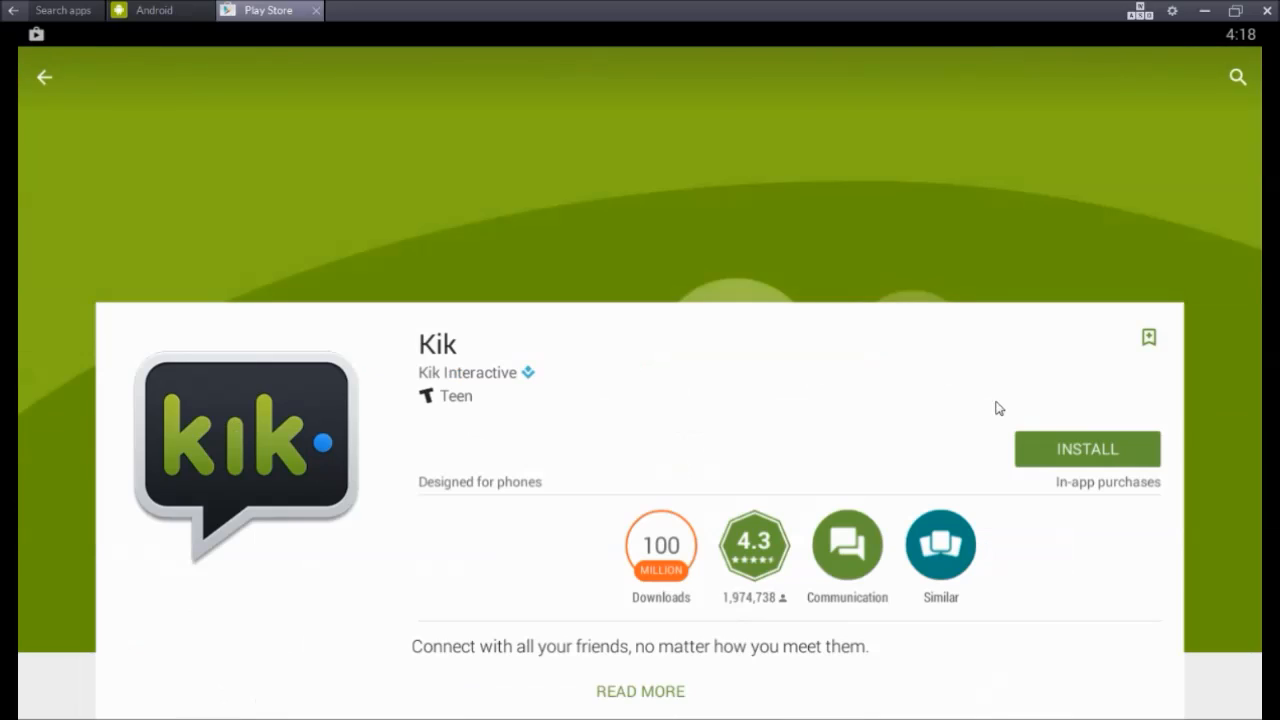
Step: Install Kik from its Play Store page and continue through the account setup prompt
click(1086, 448)
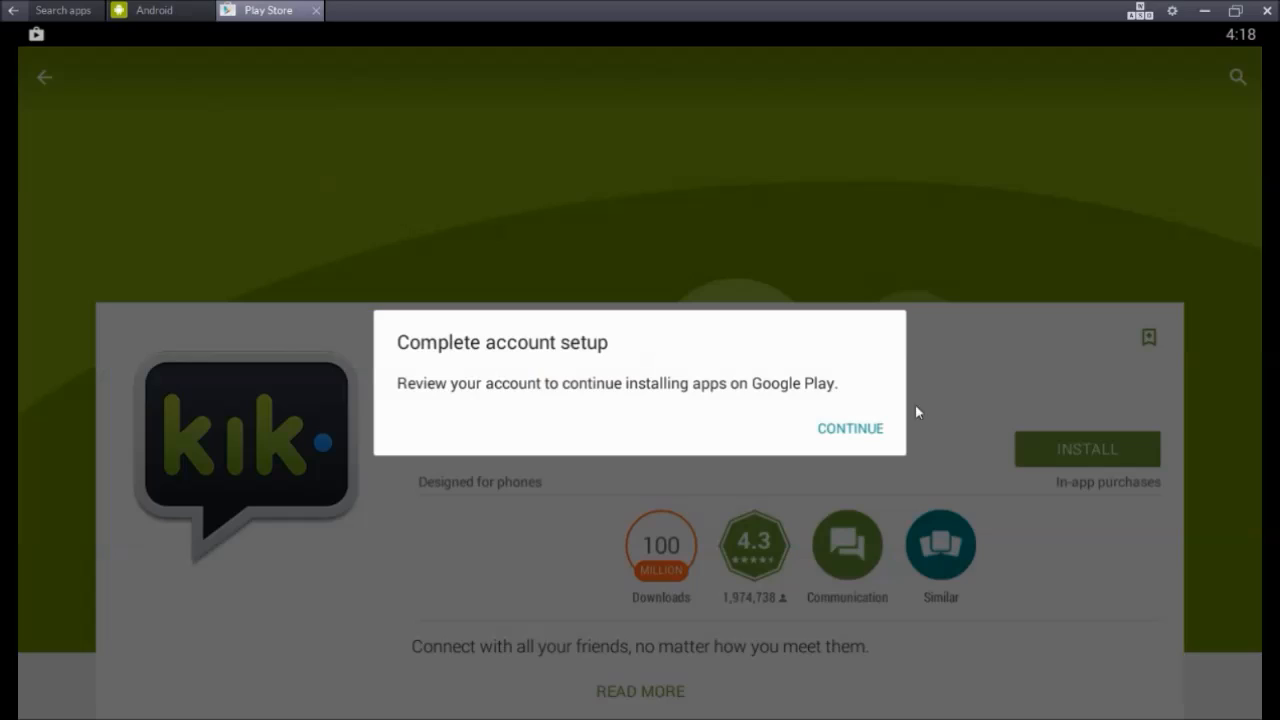
mouse_move(448, 420)
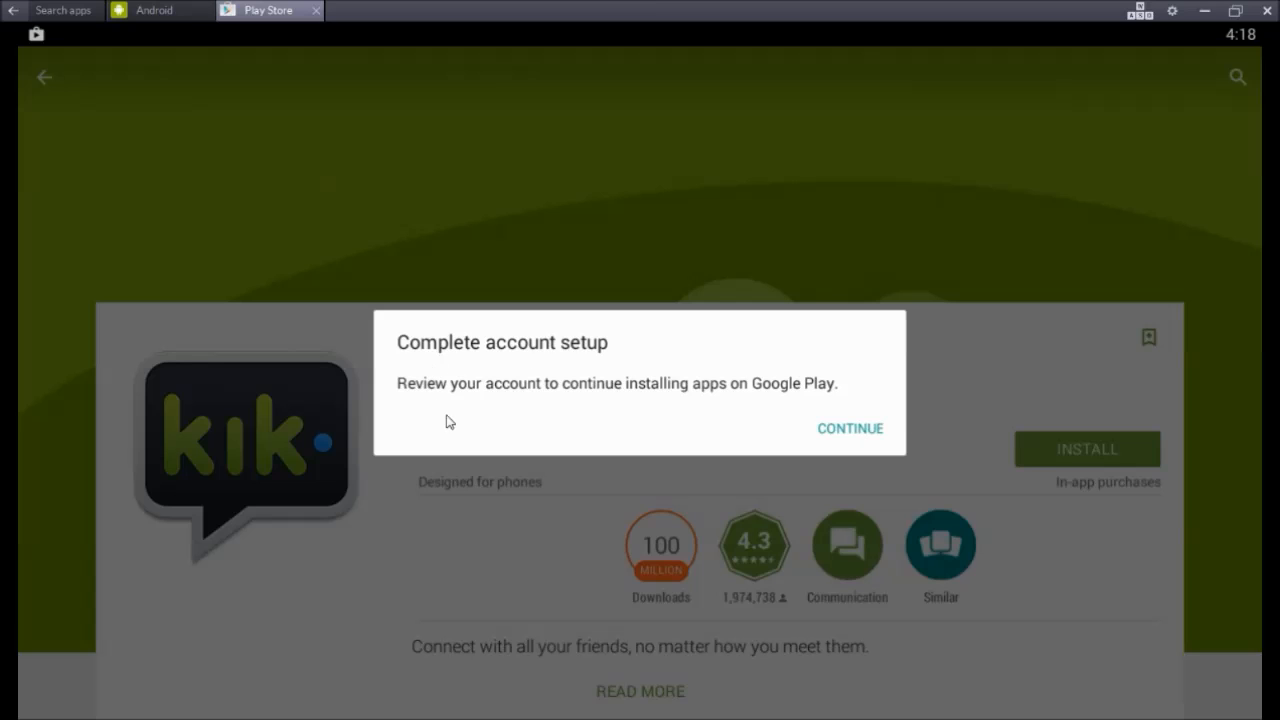
mouse_move(816, 394)
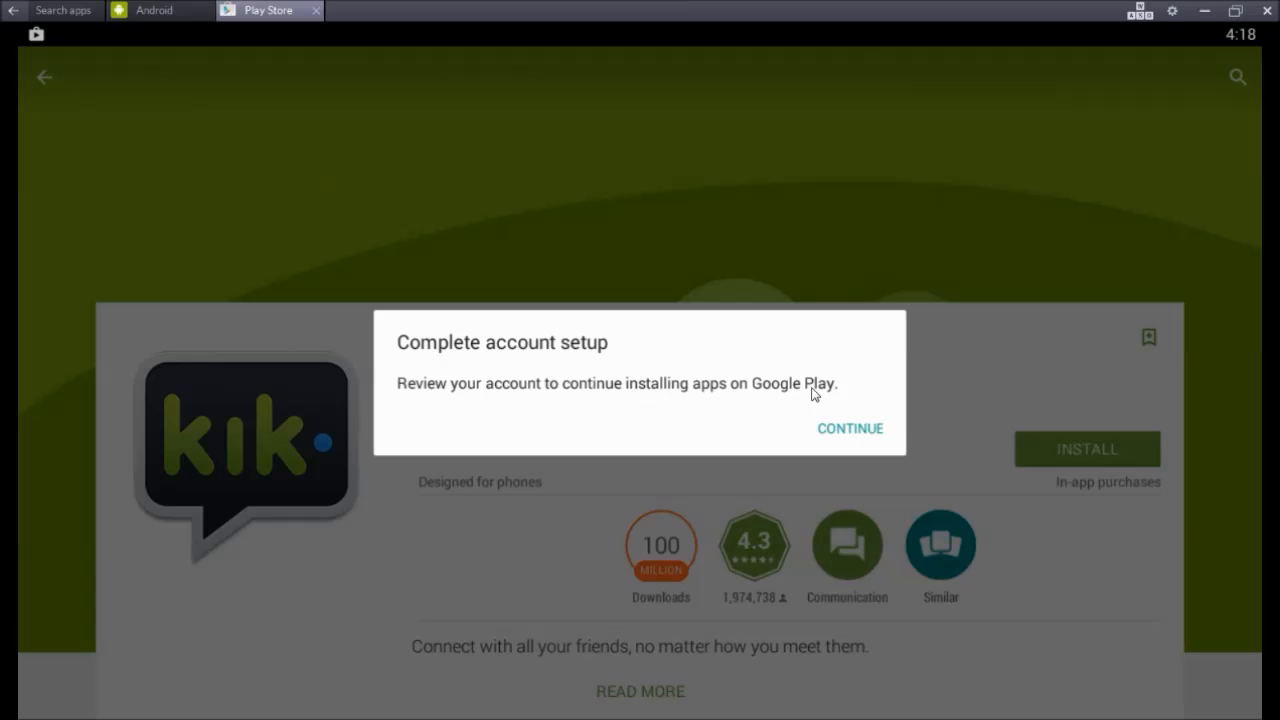
click(848, 428)
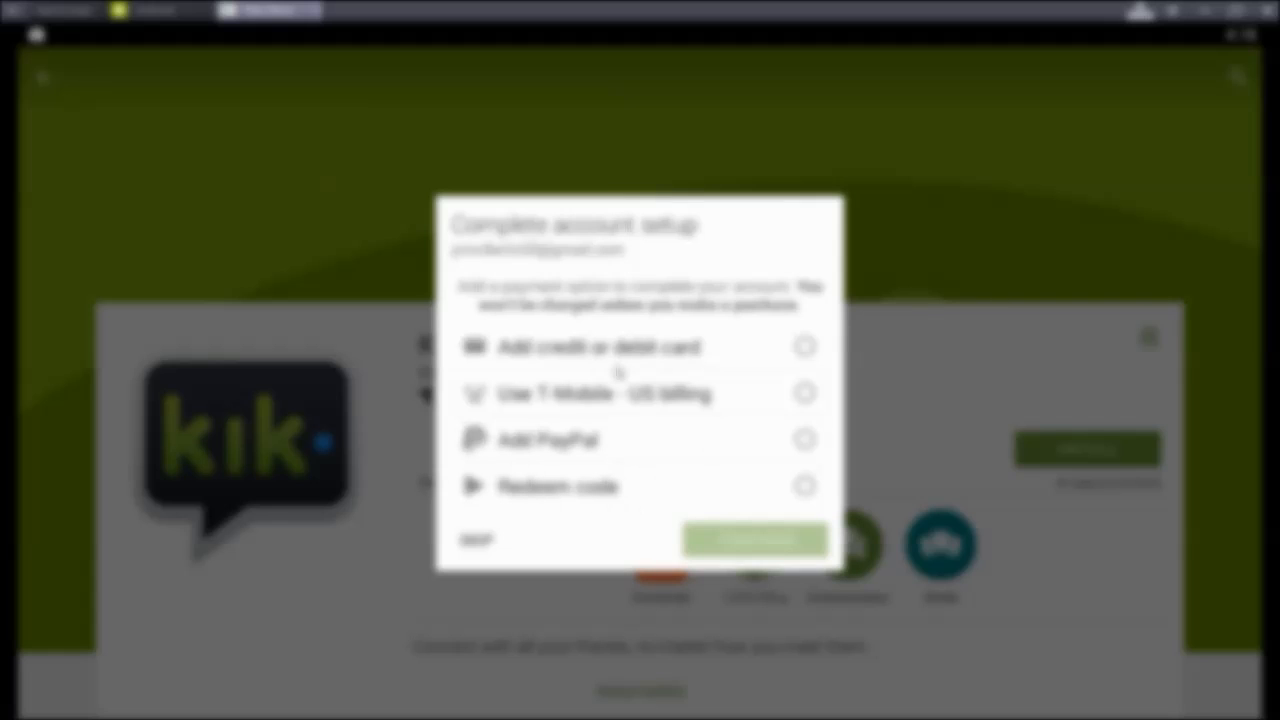
mouse_move(510, 524)
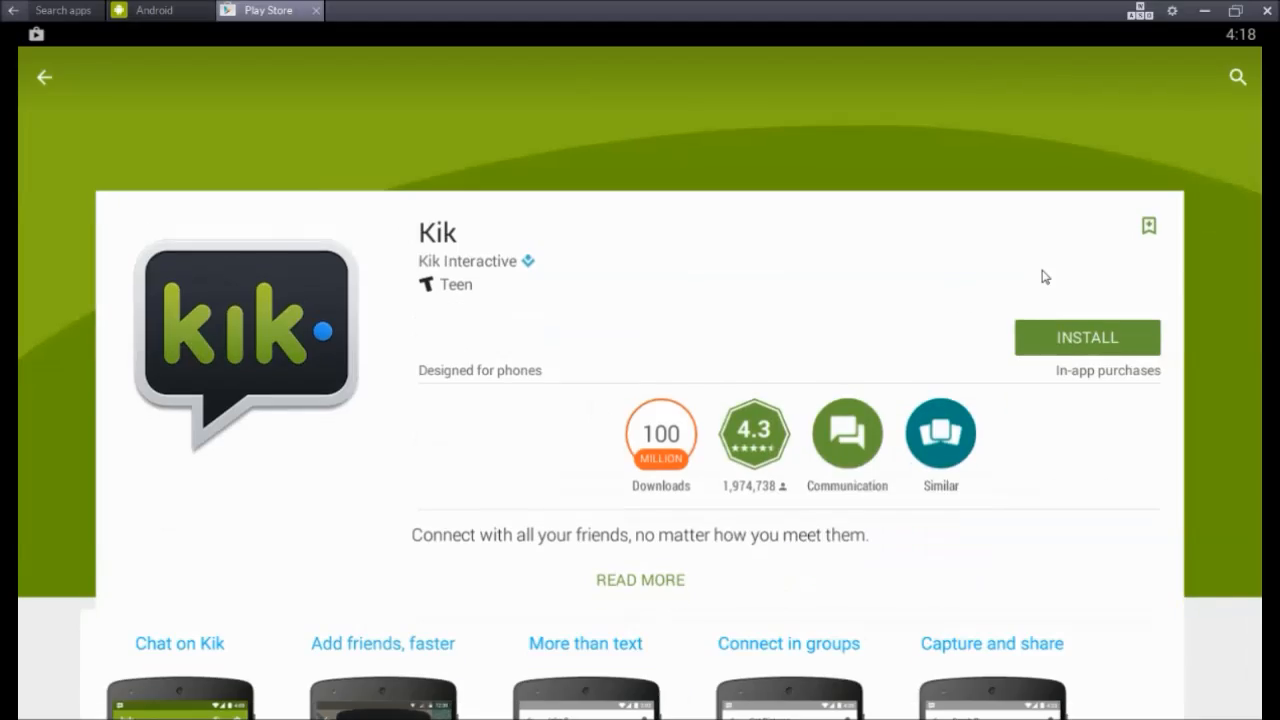
scroll(up, 3)
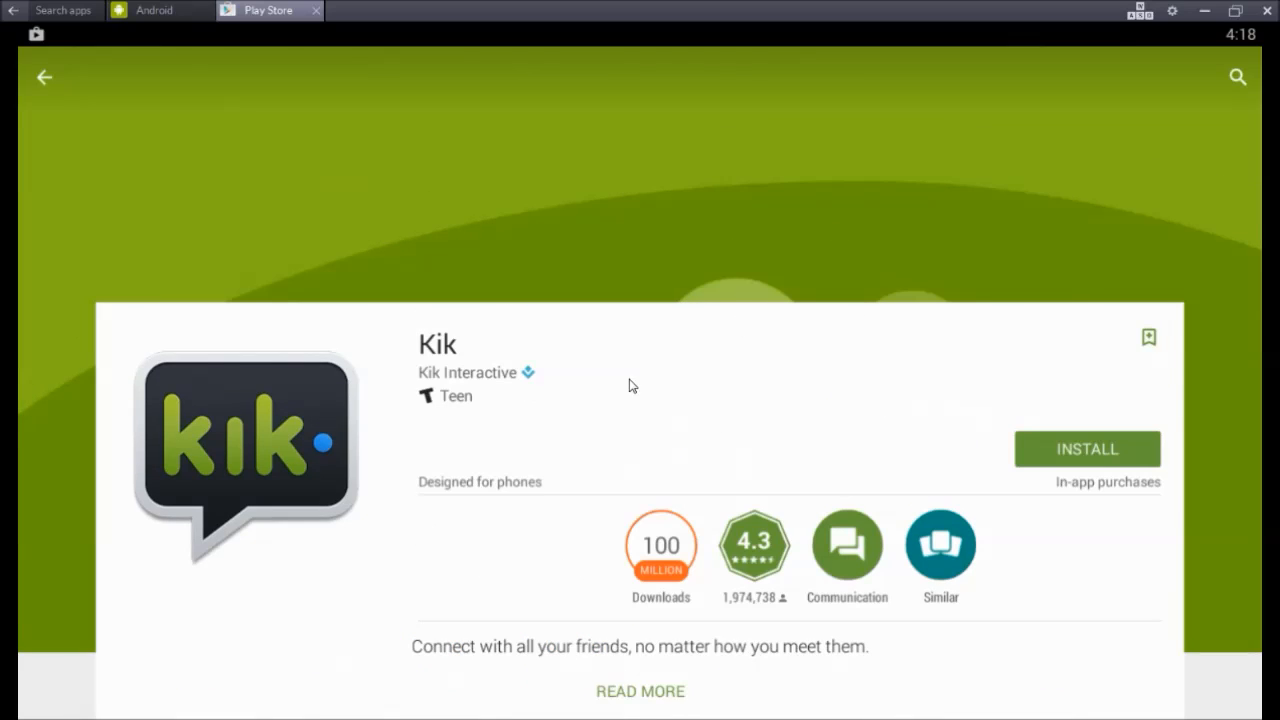
mouse_move(620, 346)
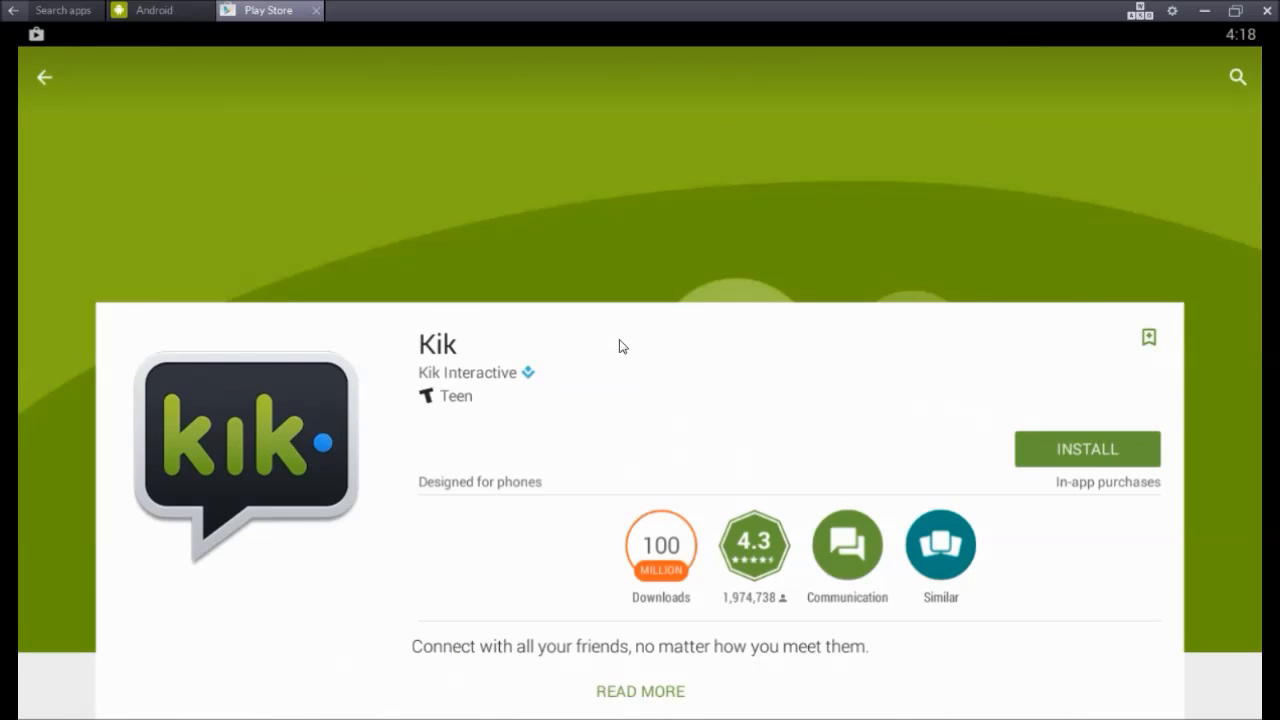
mouse_move(872, 440)
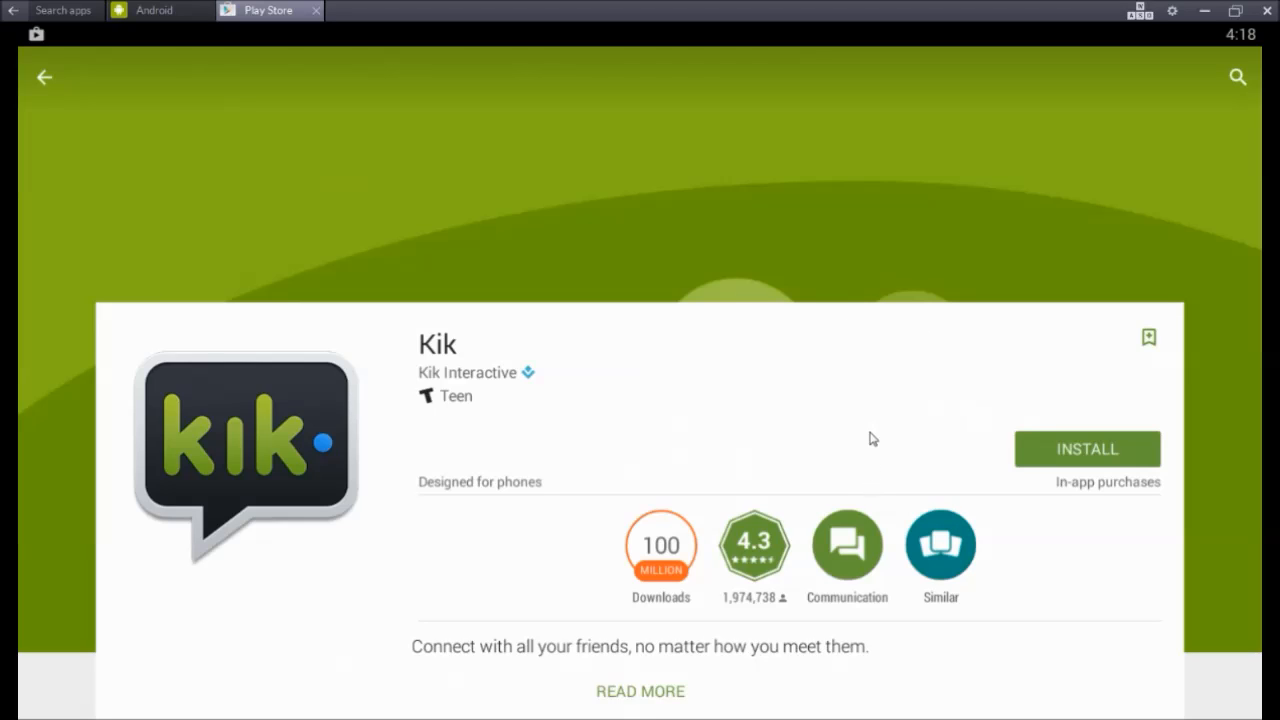
mouse_move(854, 472)
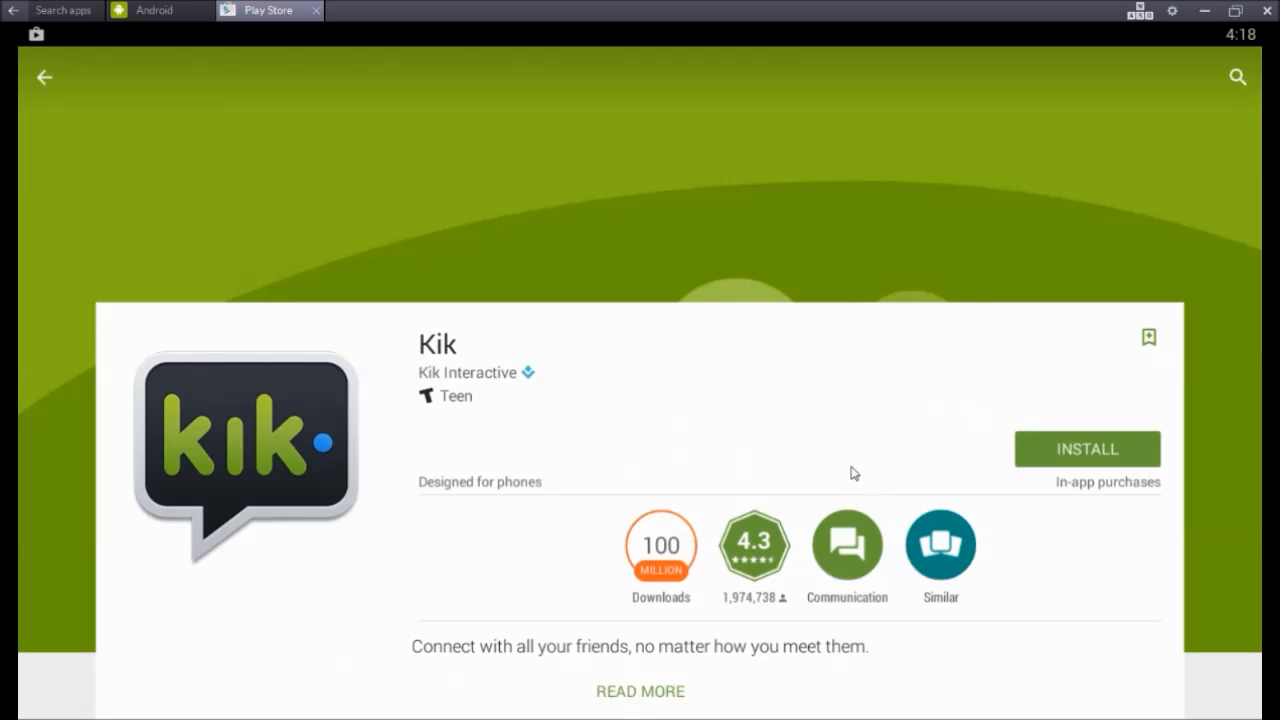
mouse_move(1008, 404)
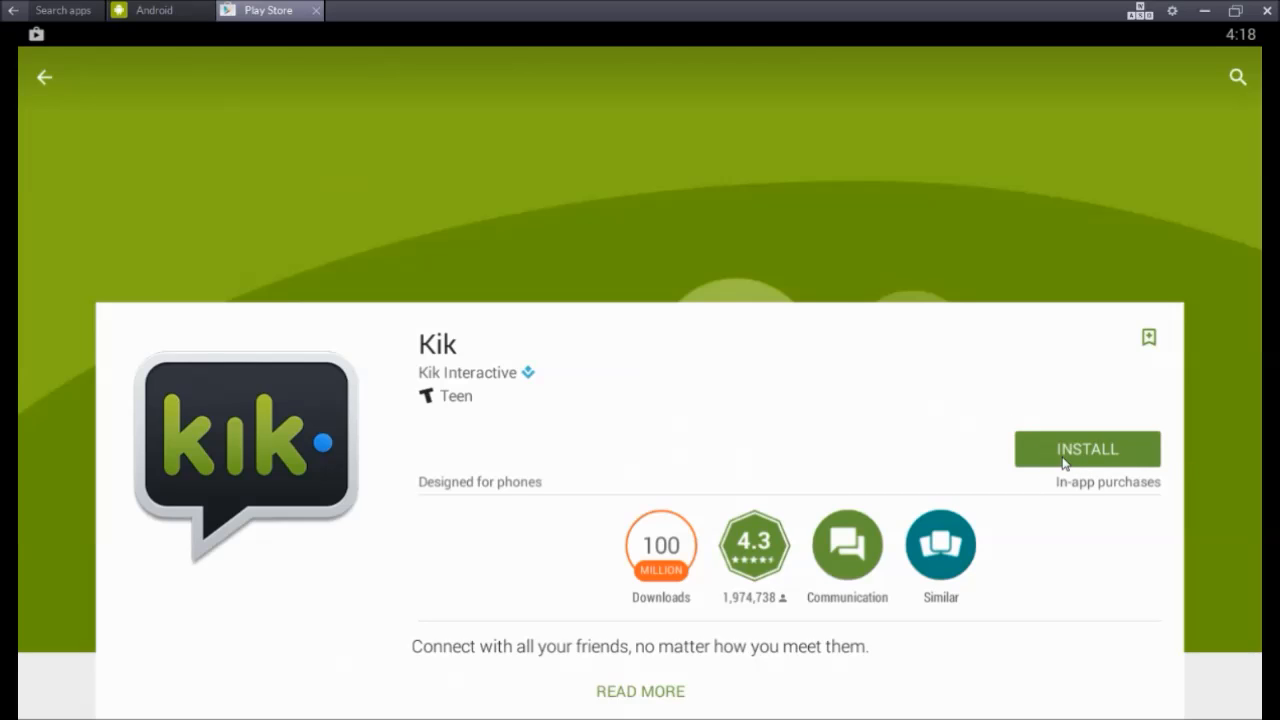
mouse_move(620, 544)
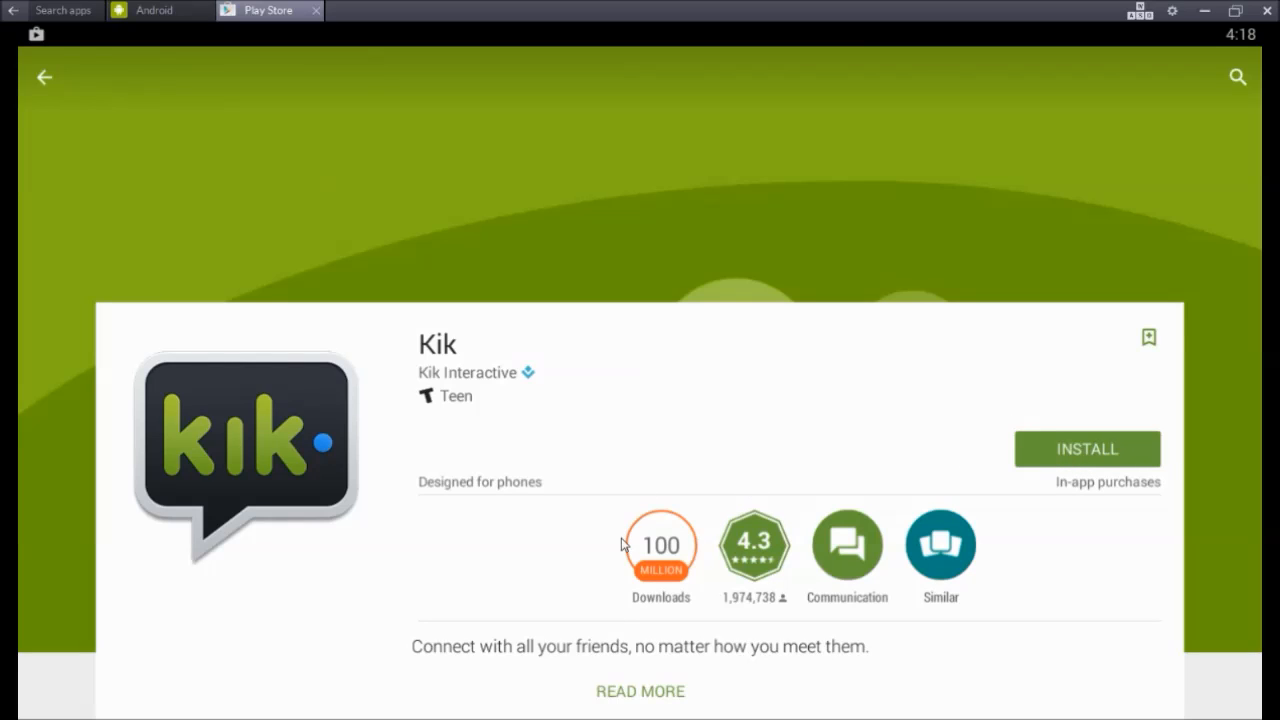
scroll(down, 3)
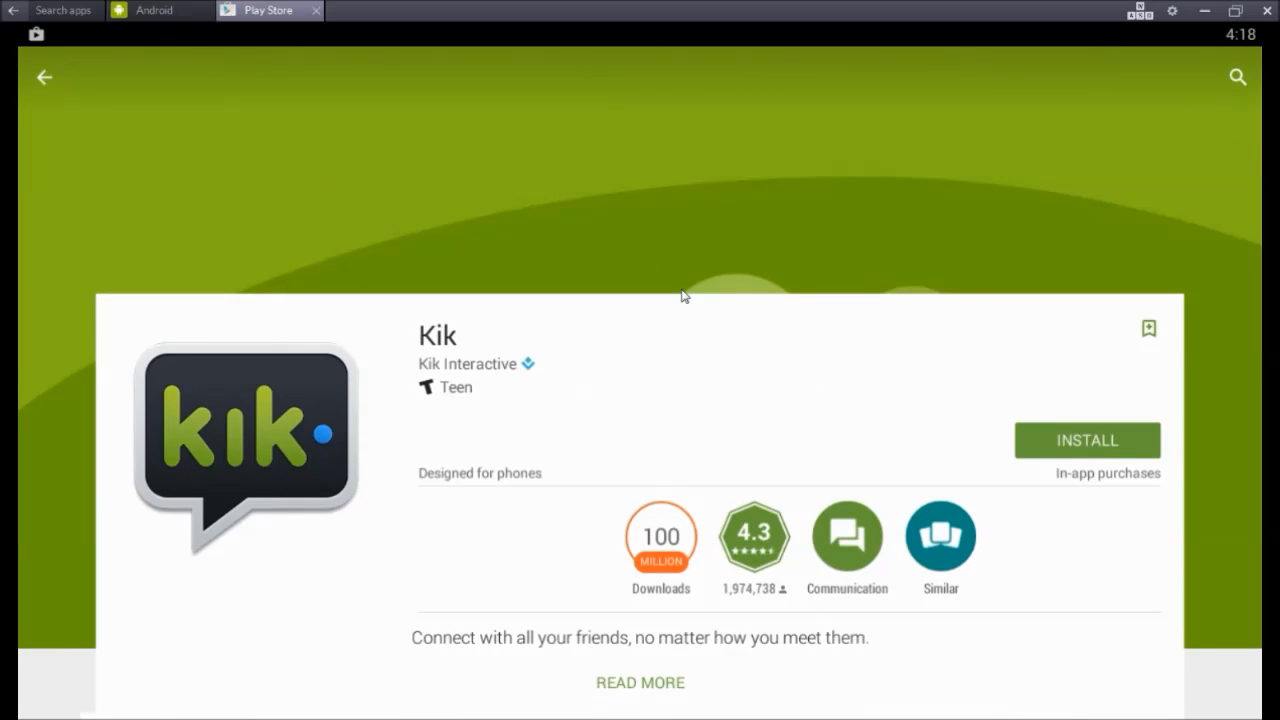
mouse_move(750, 288)
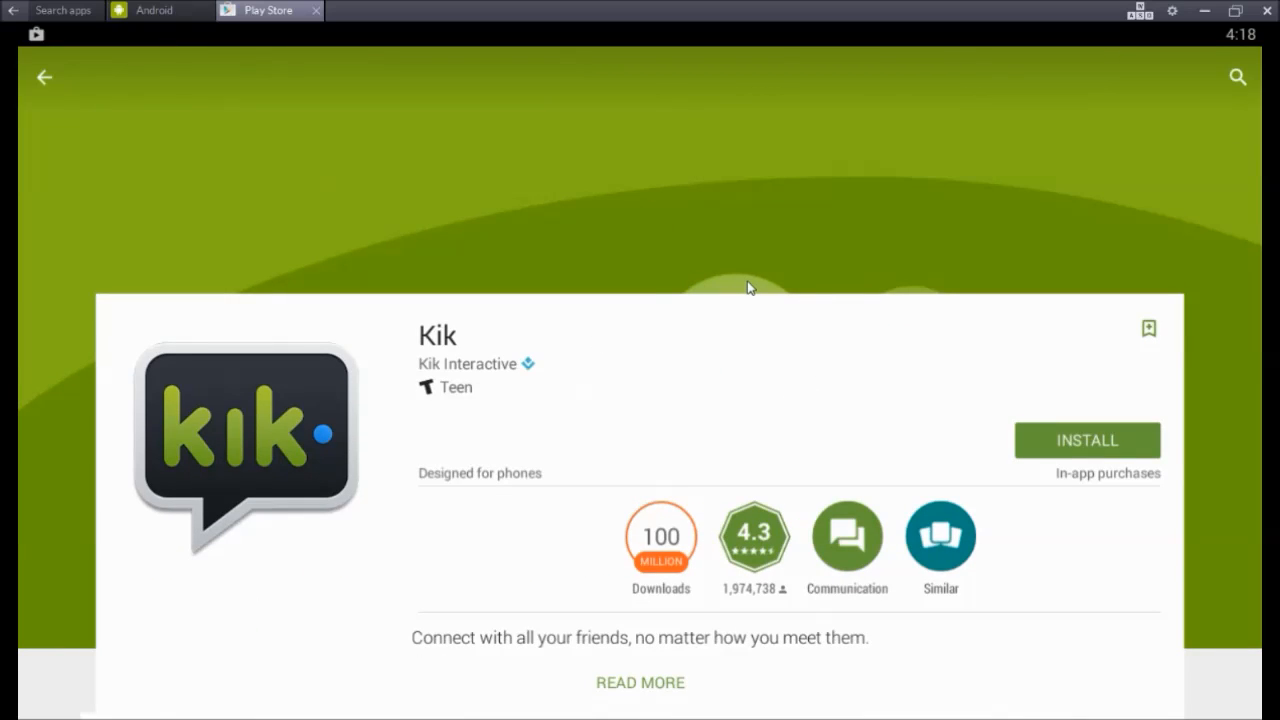
mouse_move(496, 338)
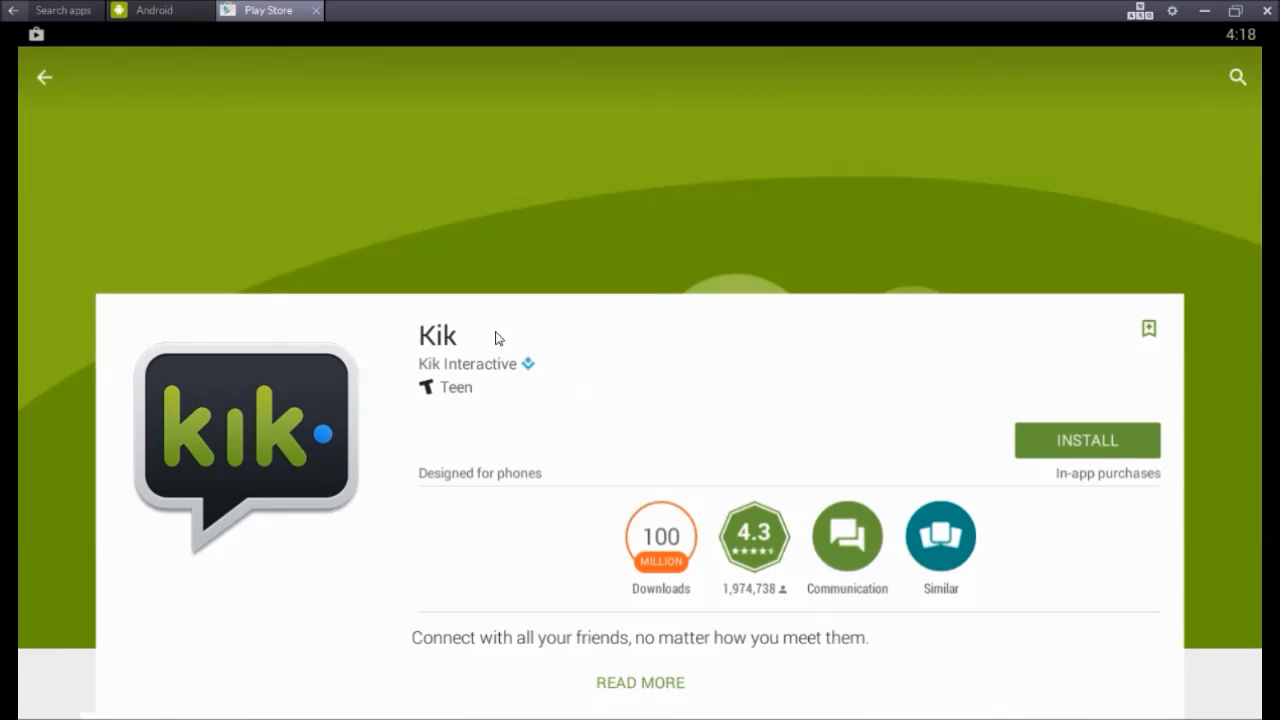
mouse_move(718, 294)
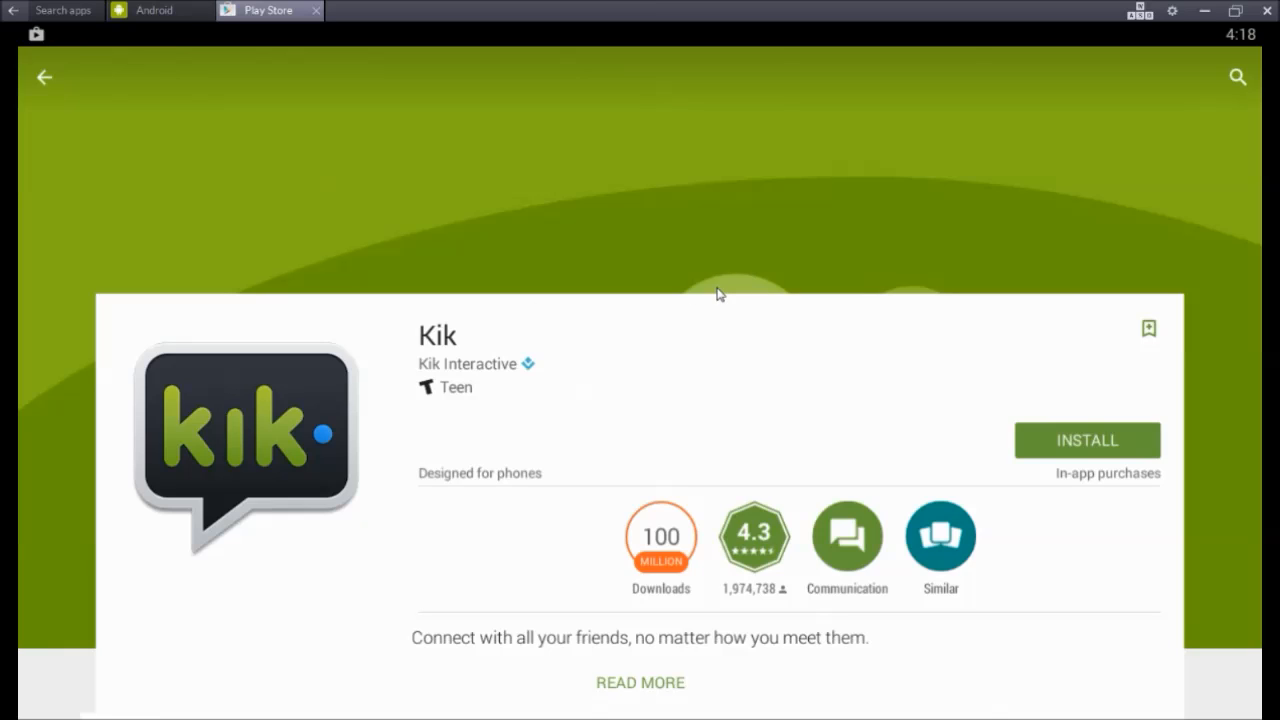
Step: Launch the newly installed Kik app to reach its welcome screen
click(1088, 440)
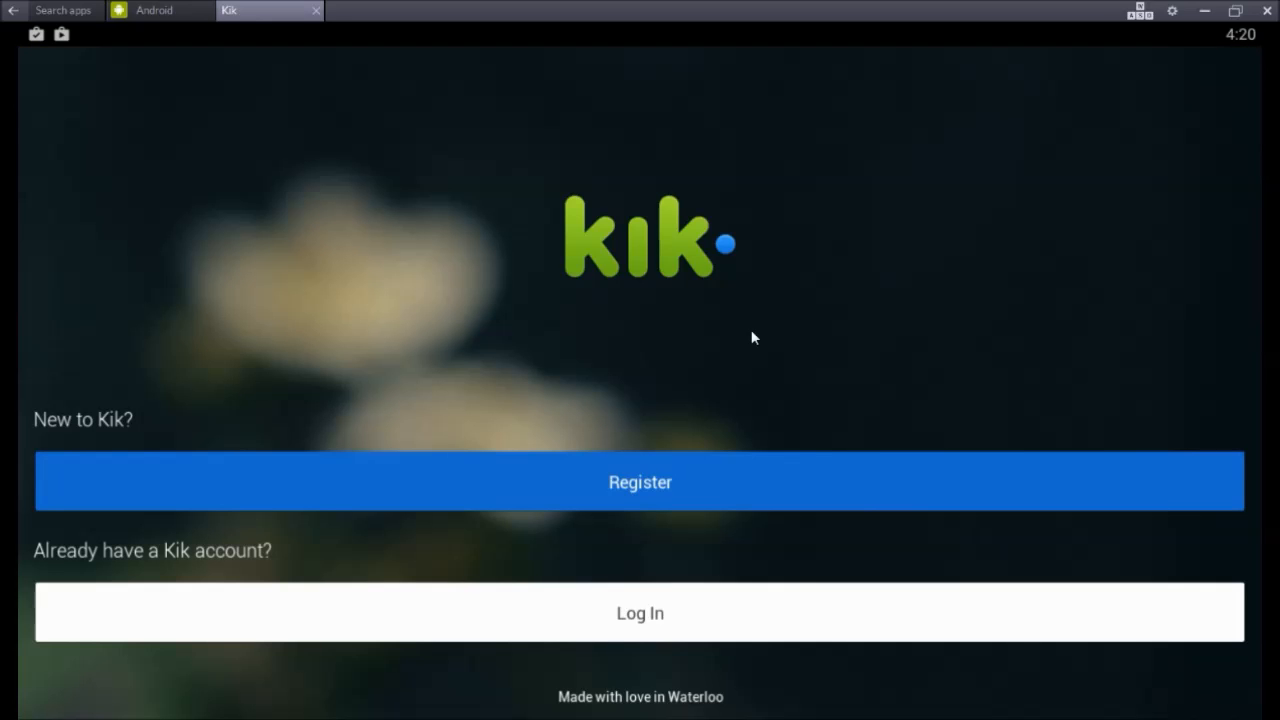
mouse_move(670, 364)
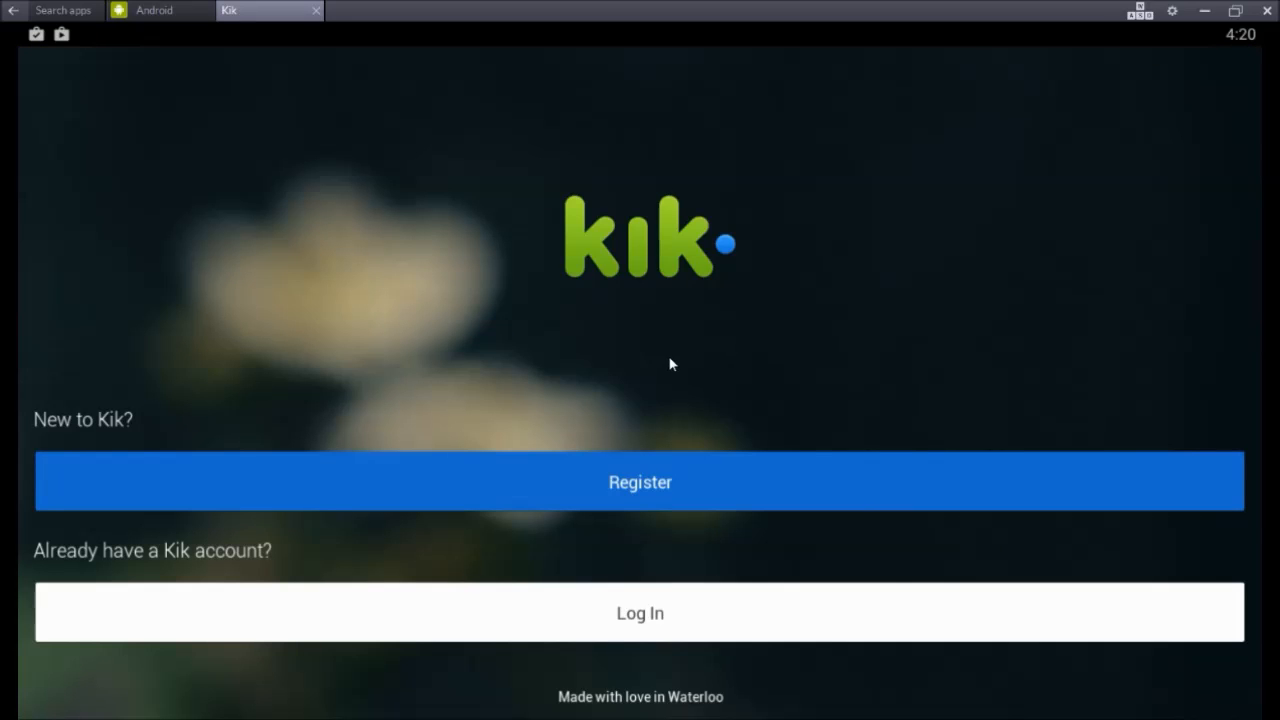
mouse_move(604, 328)
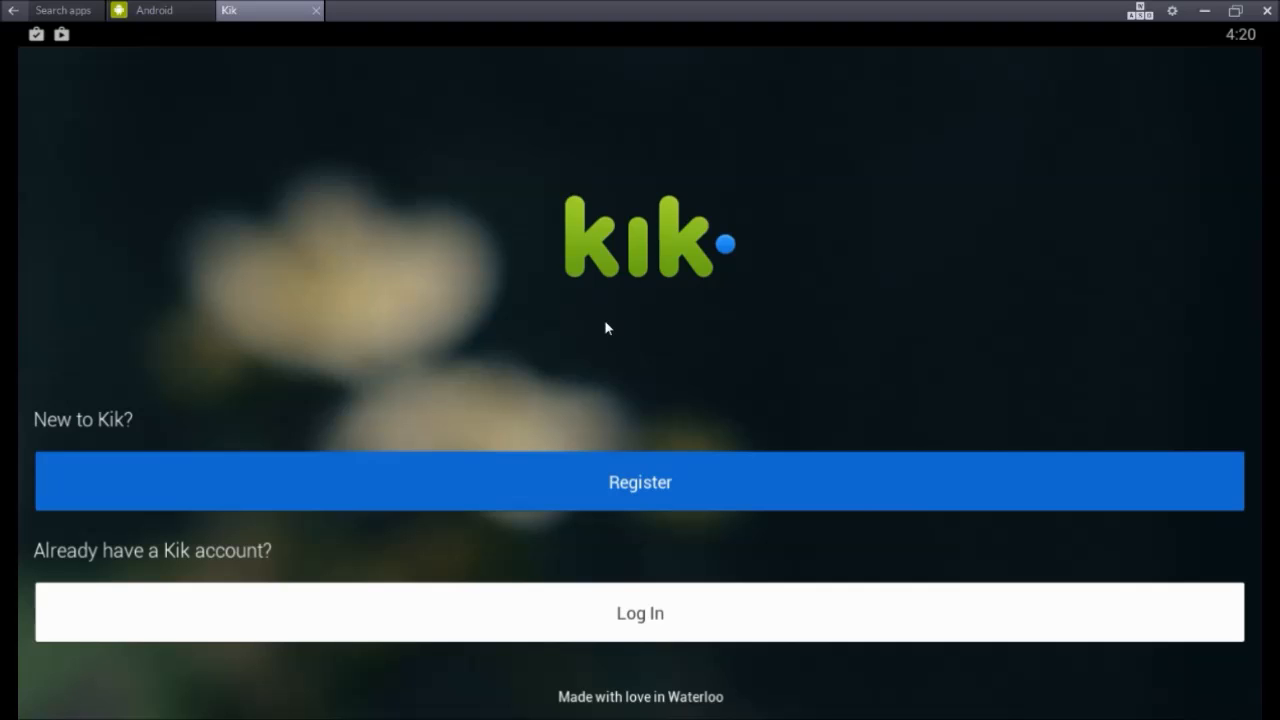
mouse_move(636, 280)
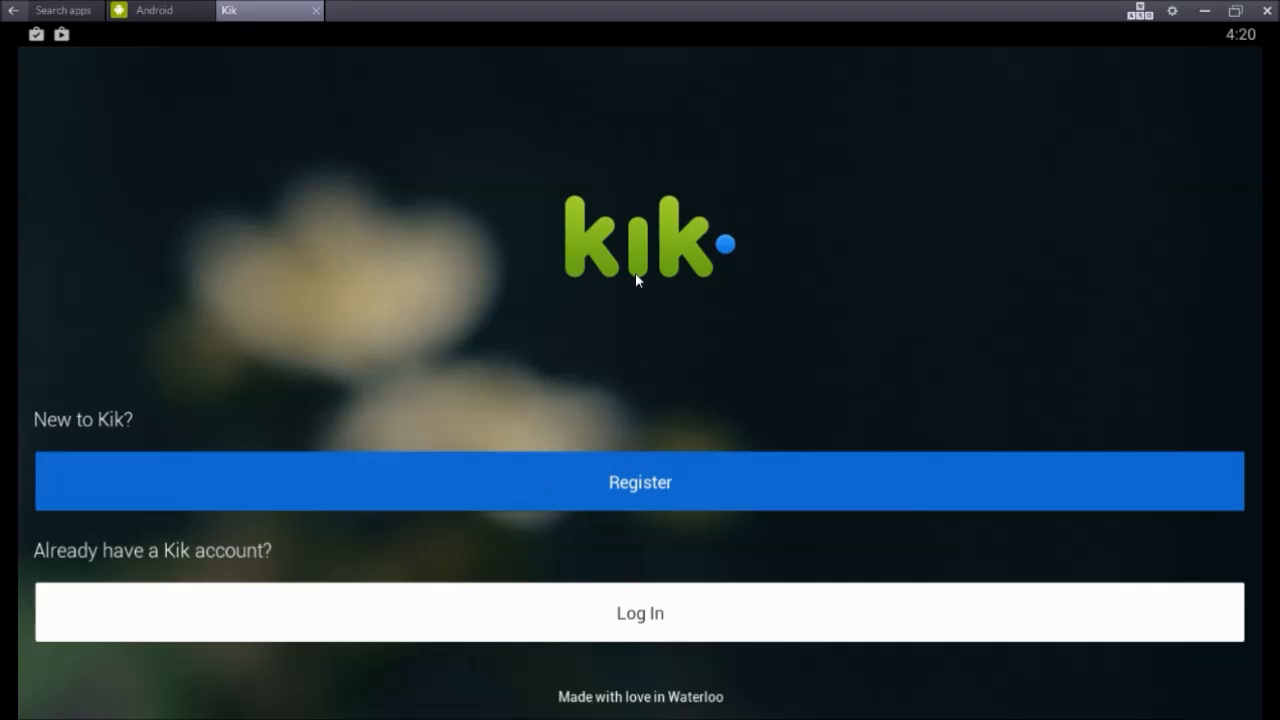
mouse_move(312, 406)
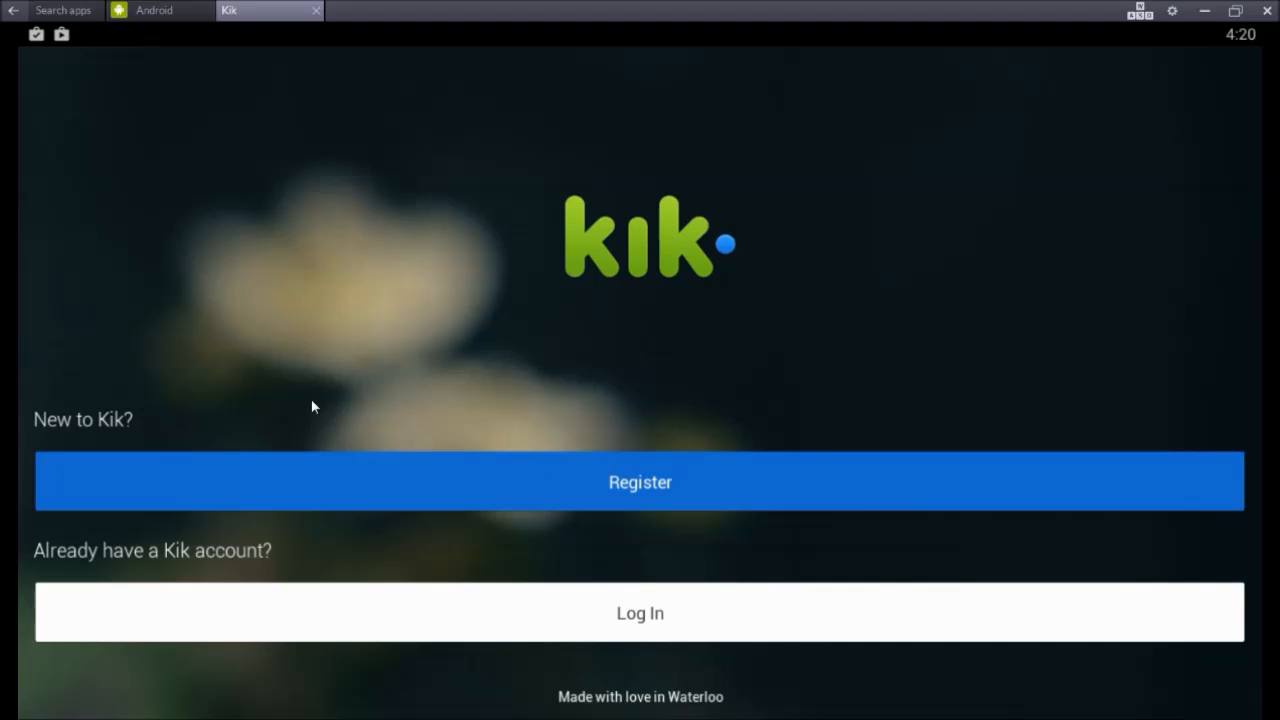
mouse_move(688, 504)
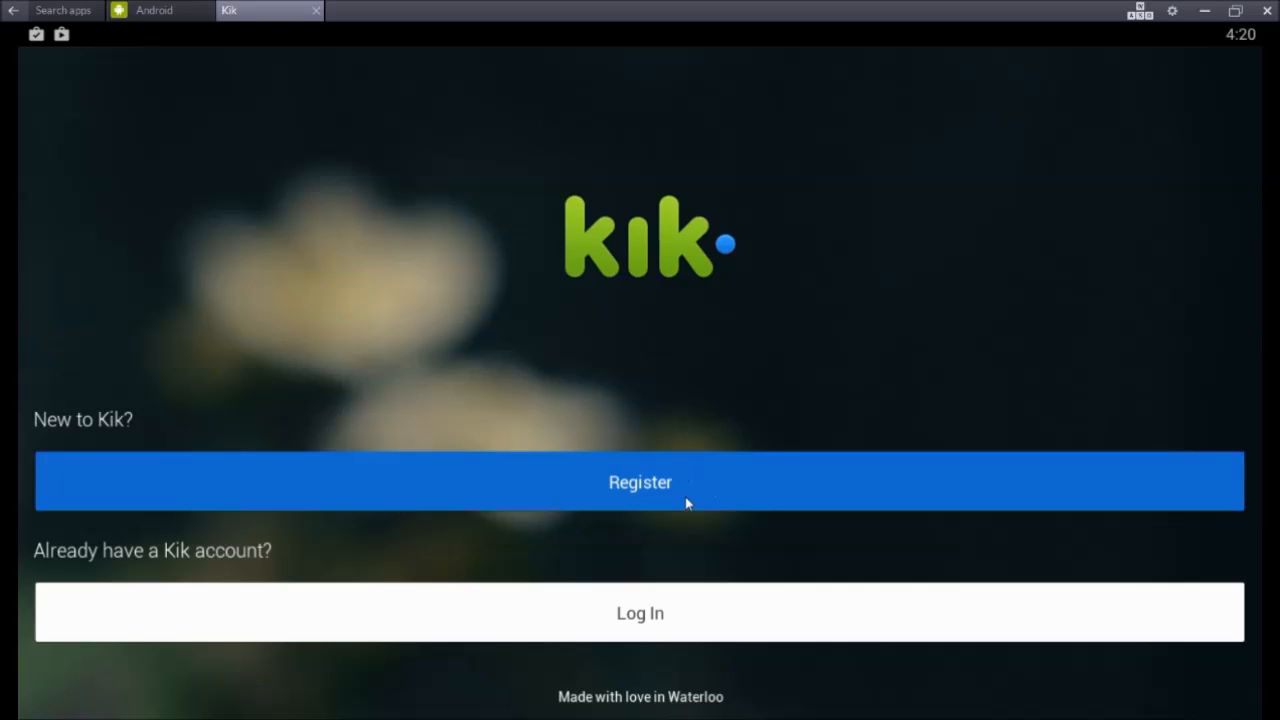
Step: Log in to Kik with the account's email and password
click(640, 612)
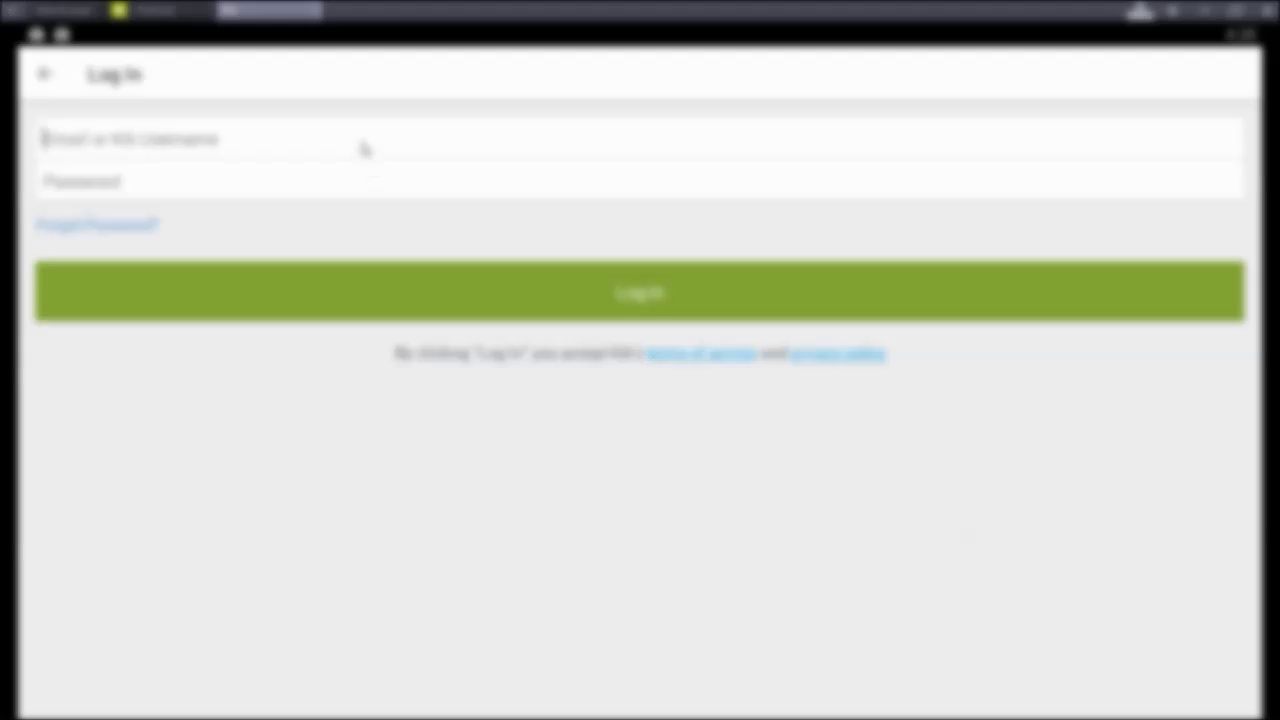
text(al)
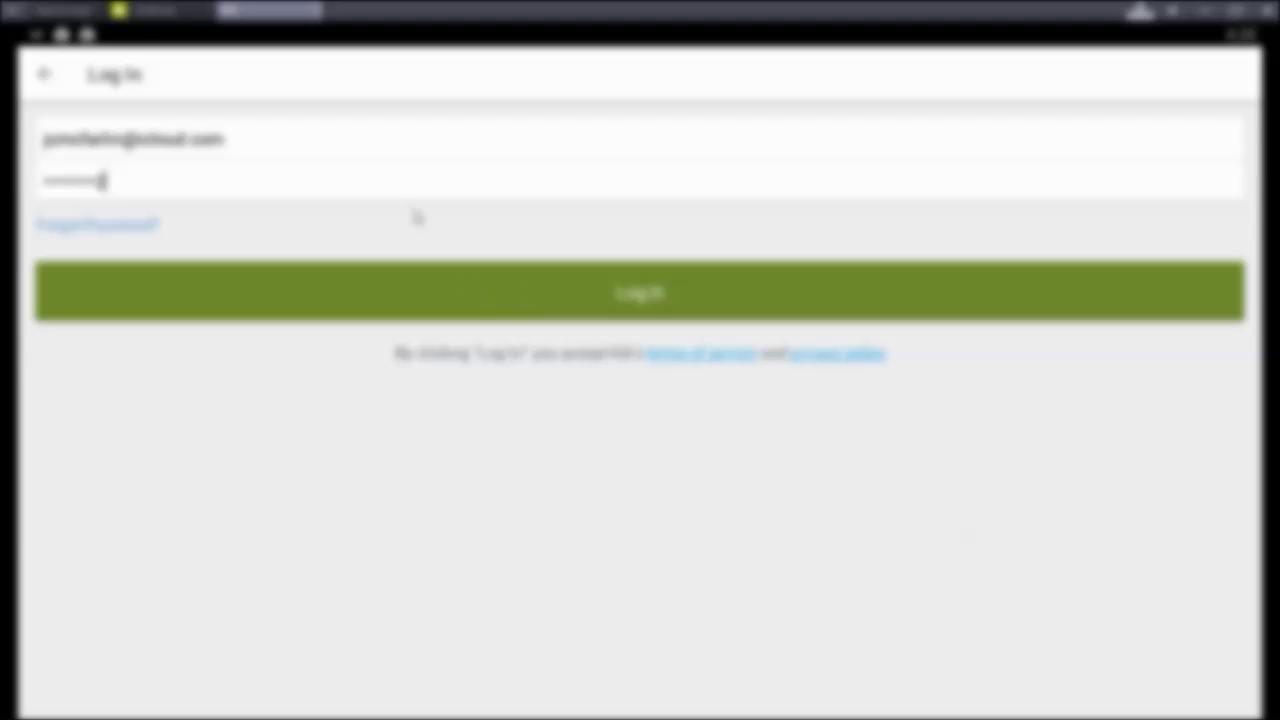
click(640, 292)
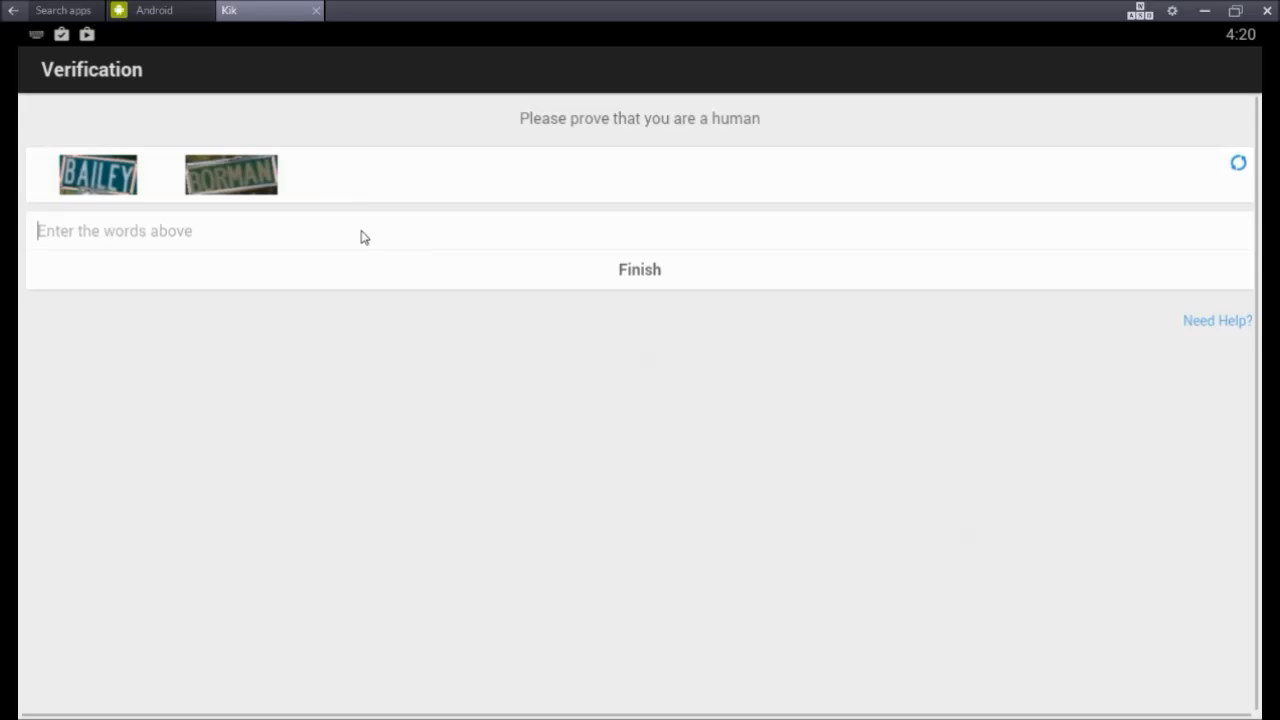
mouse_move(472, 176)
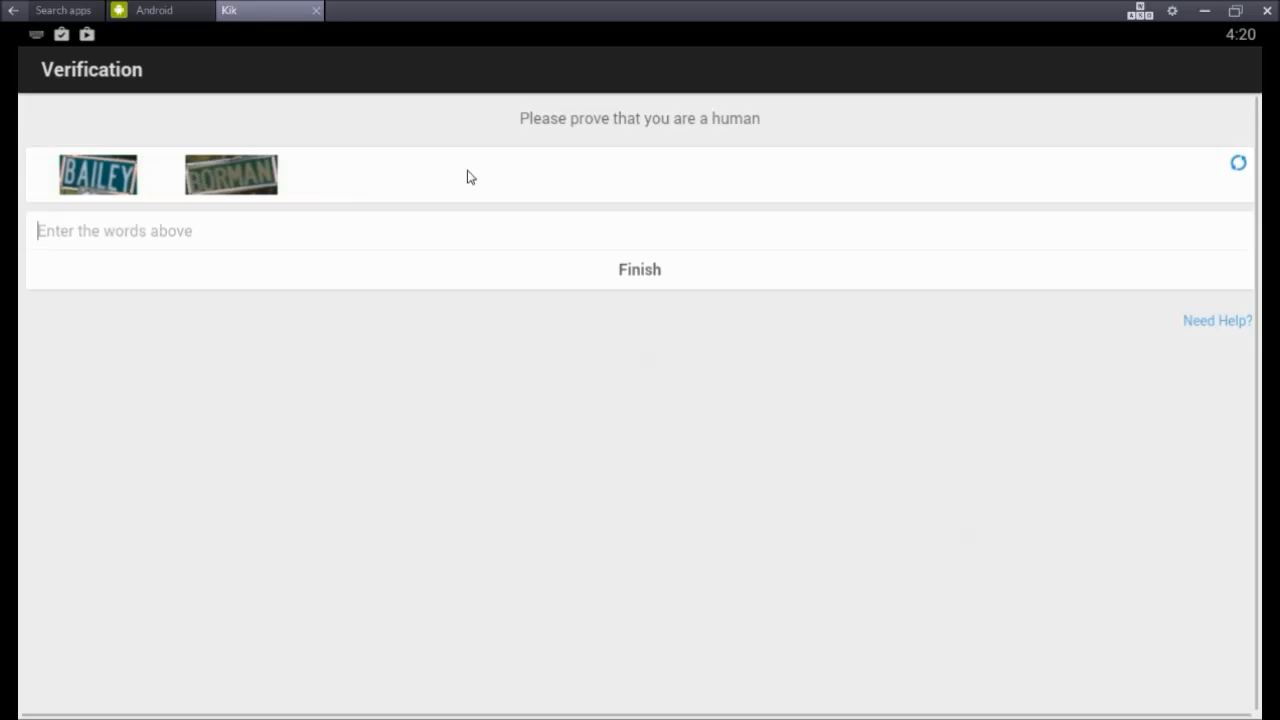
Step: Answer the captcha with "Bailey BAILY" and submit it, which Kik rejects
text(Ba)
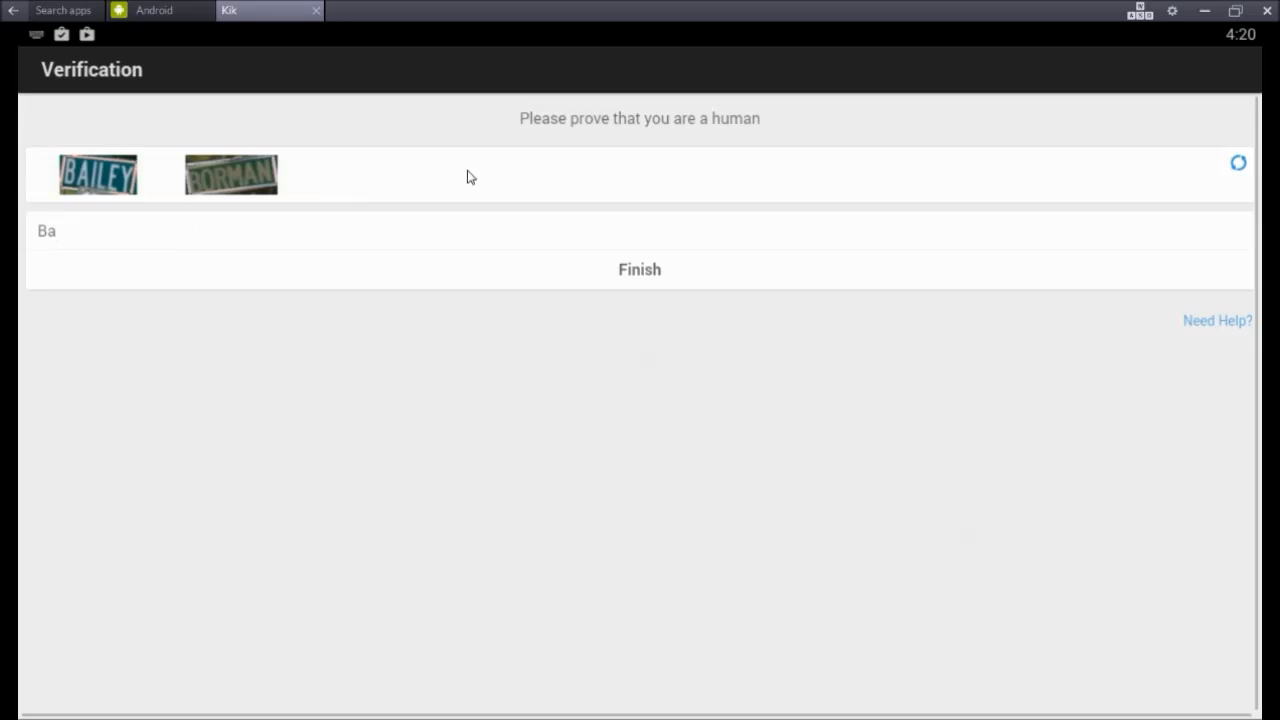
text(iley)
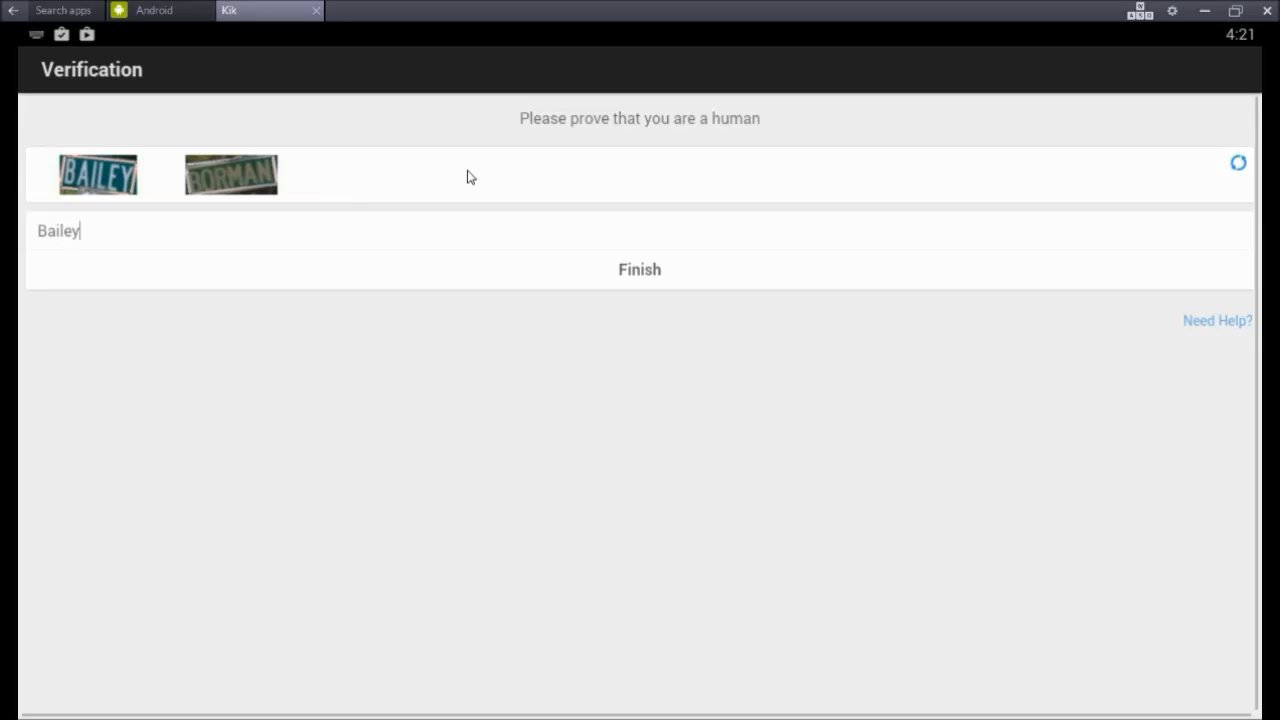
mouse_move(502, 276)
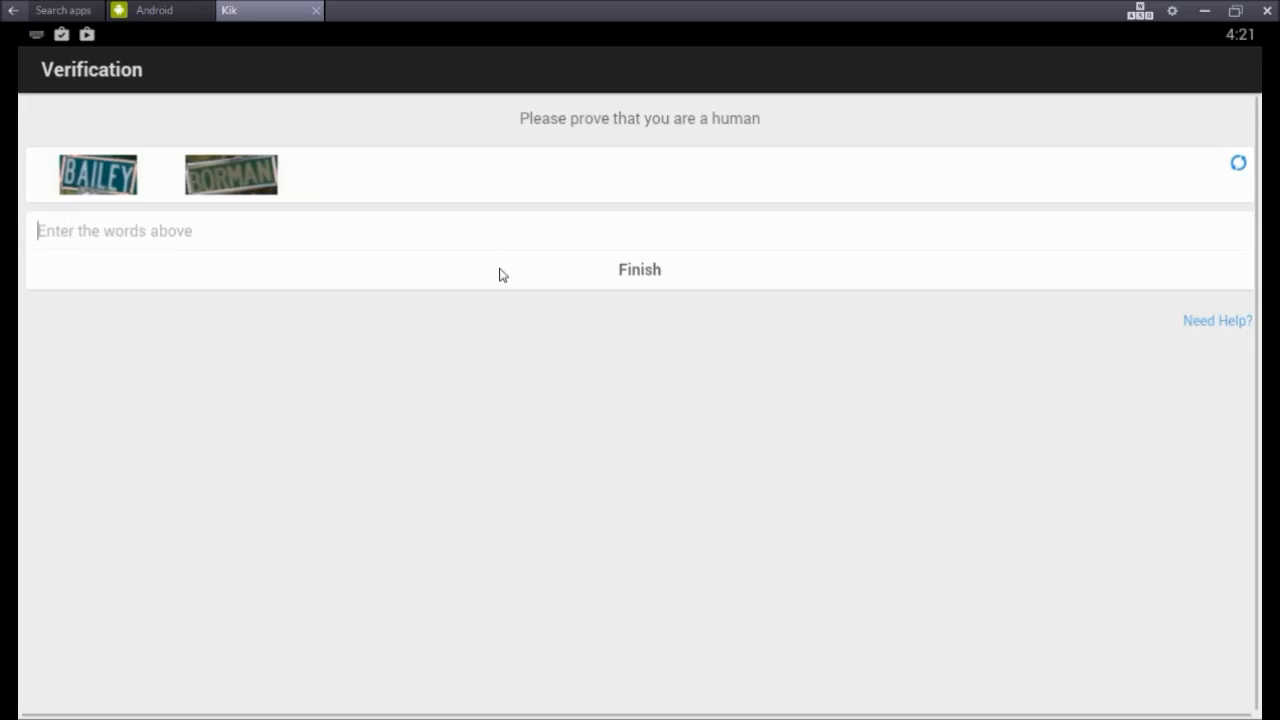
text(BAIL)
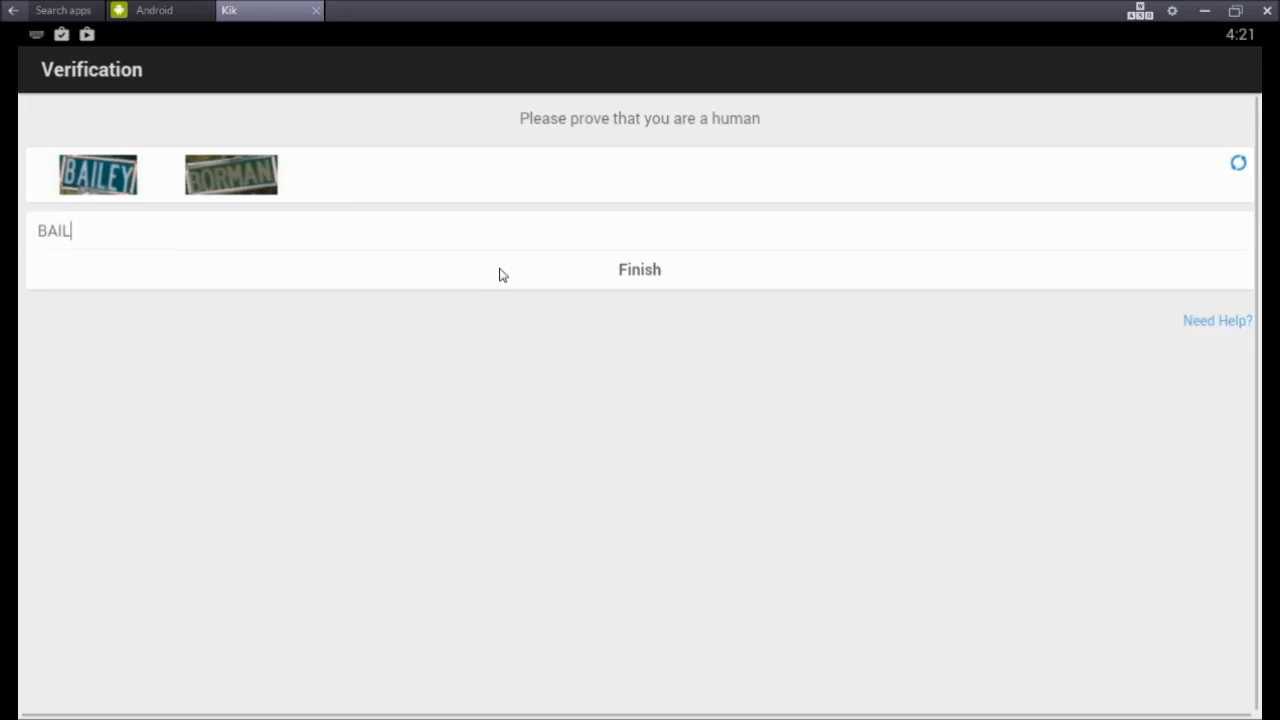
text(Y)
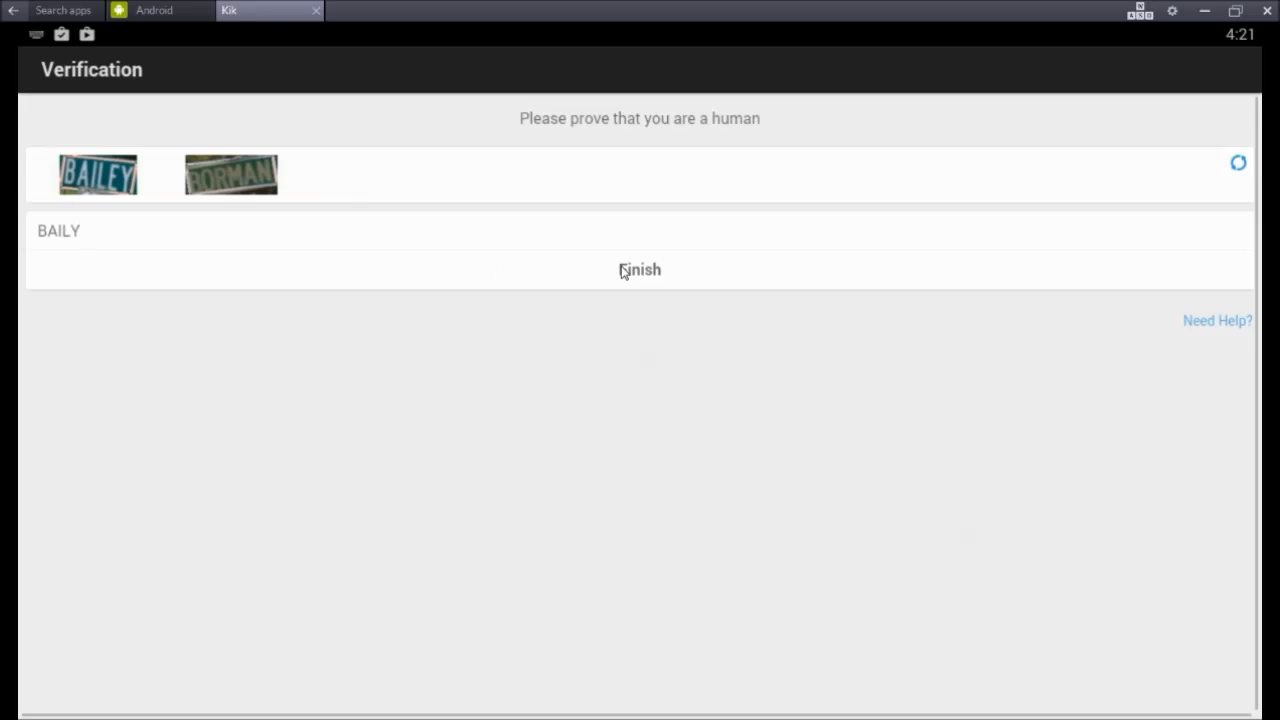
click(640, 268)
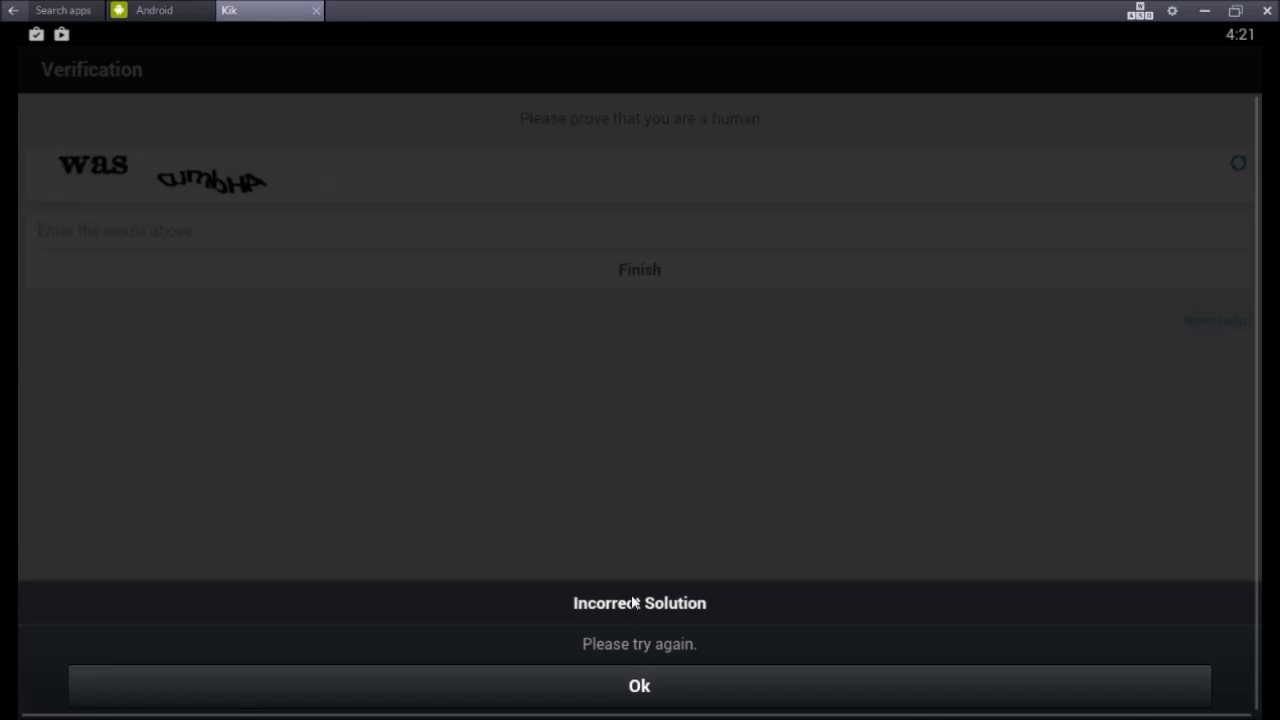
Step: Dismiss the Incorrect Solution prompt and submit the new captcha words "CUMBha cumbHA"
click(640, 684)
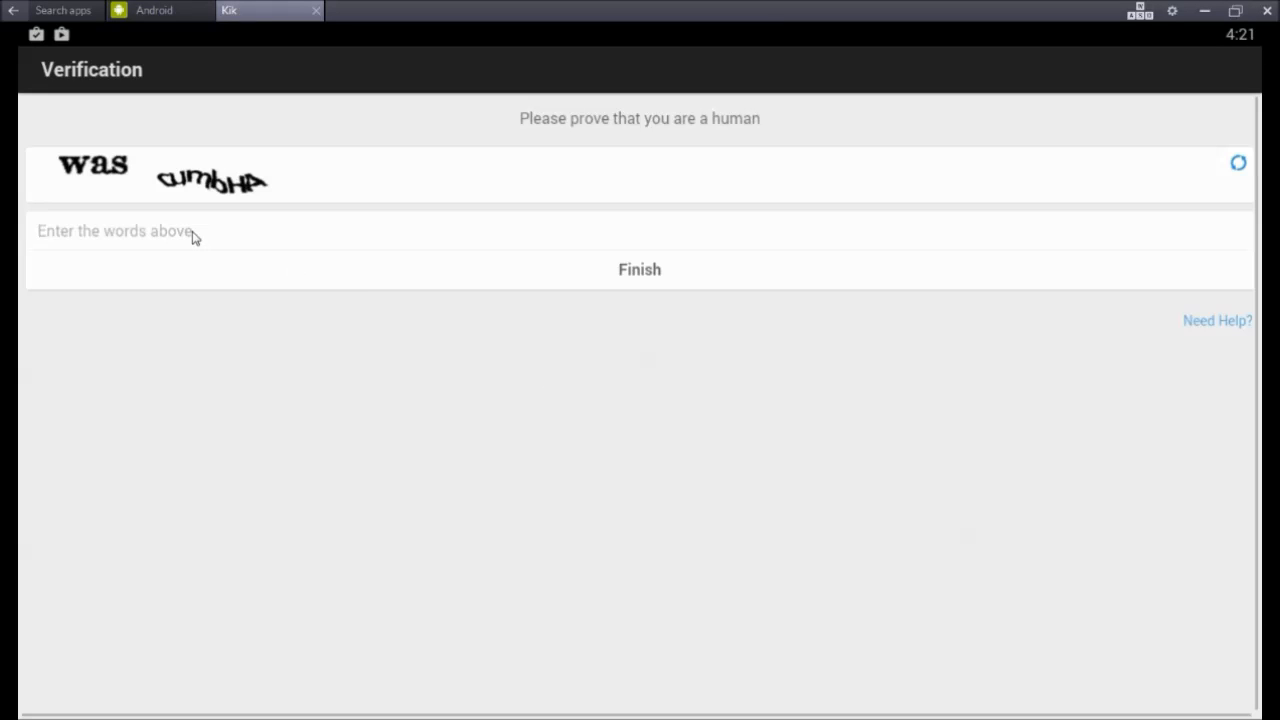
mouse_move(216, 196)
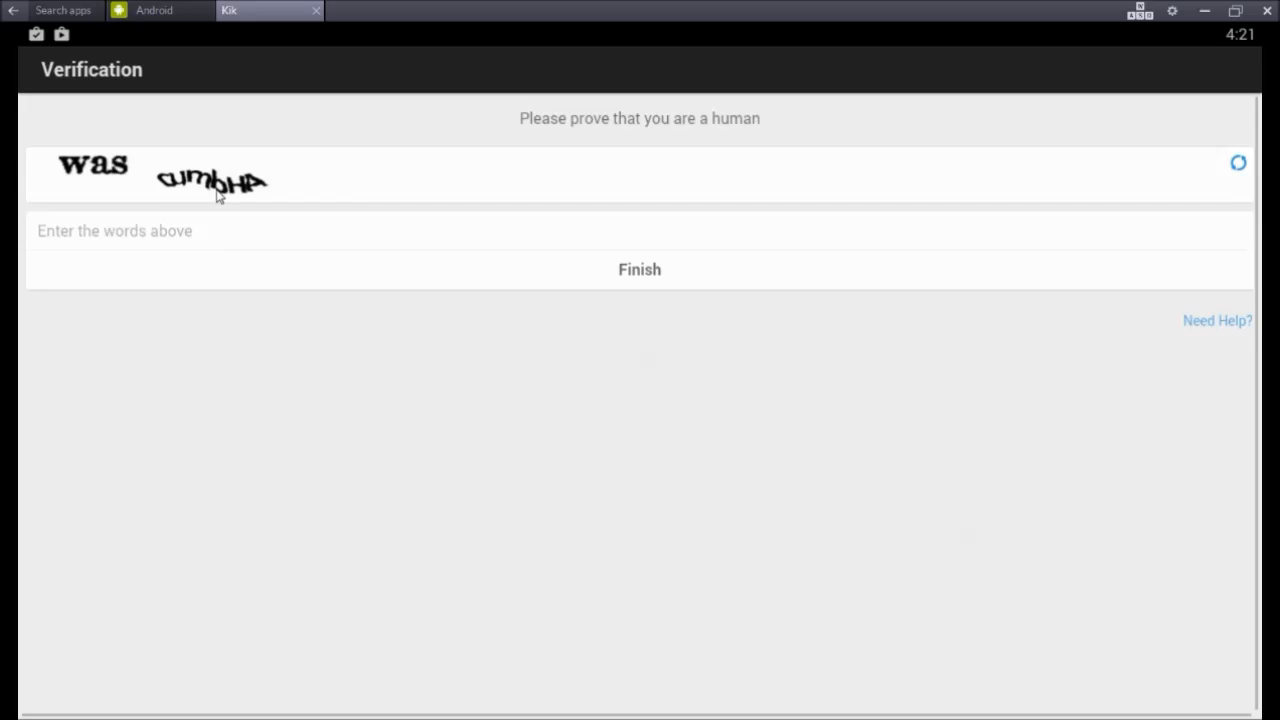
mouse_move(200, 244)
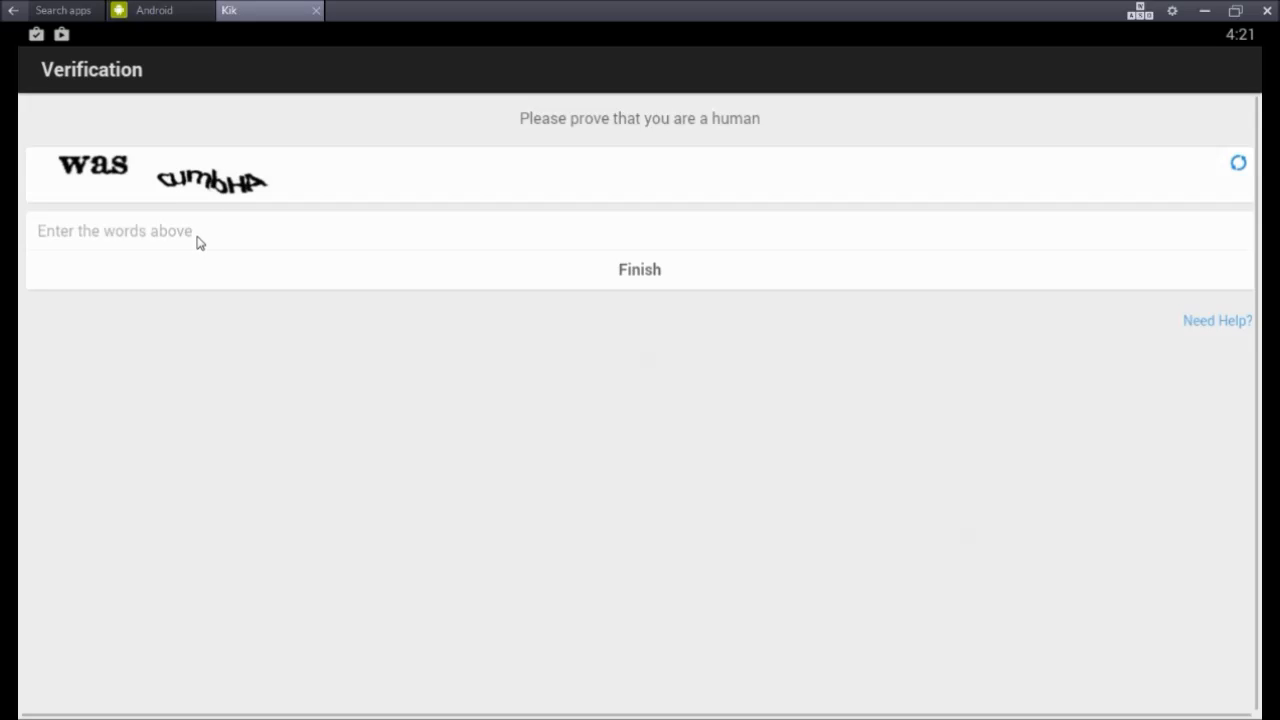
text(C)
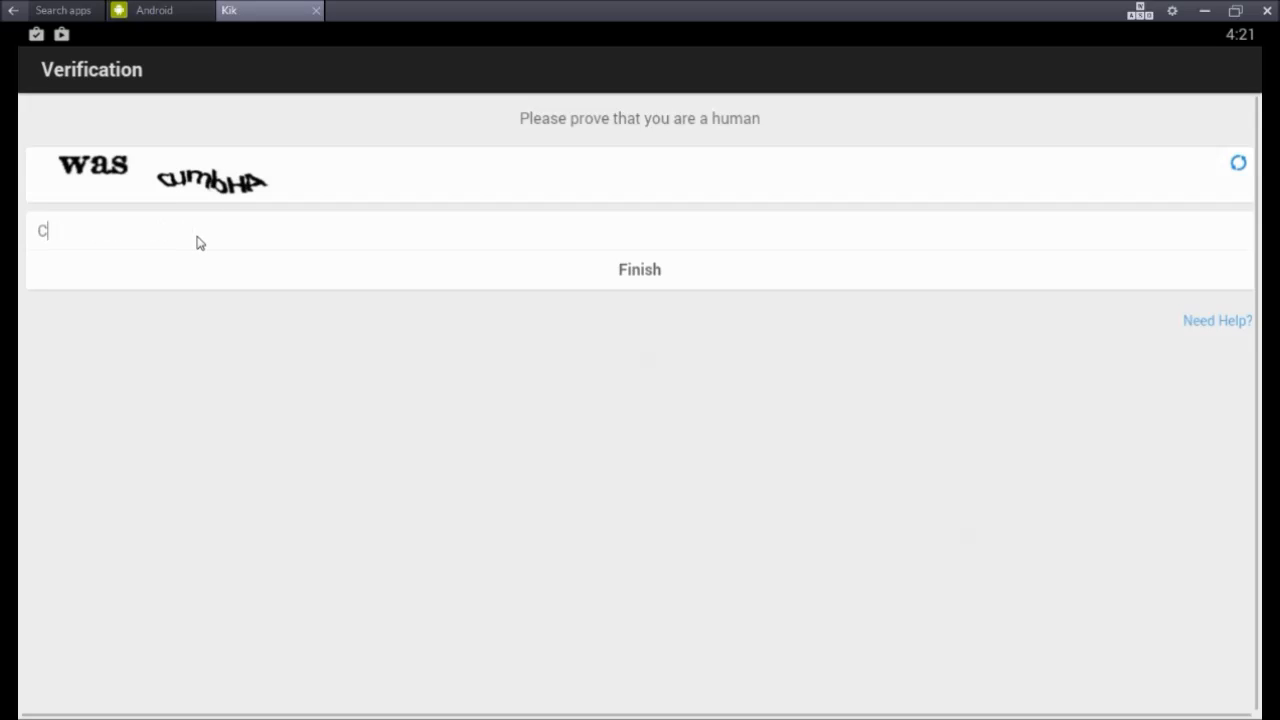
text(UM)
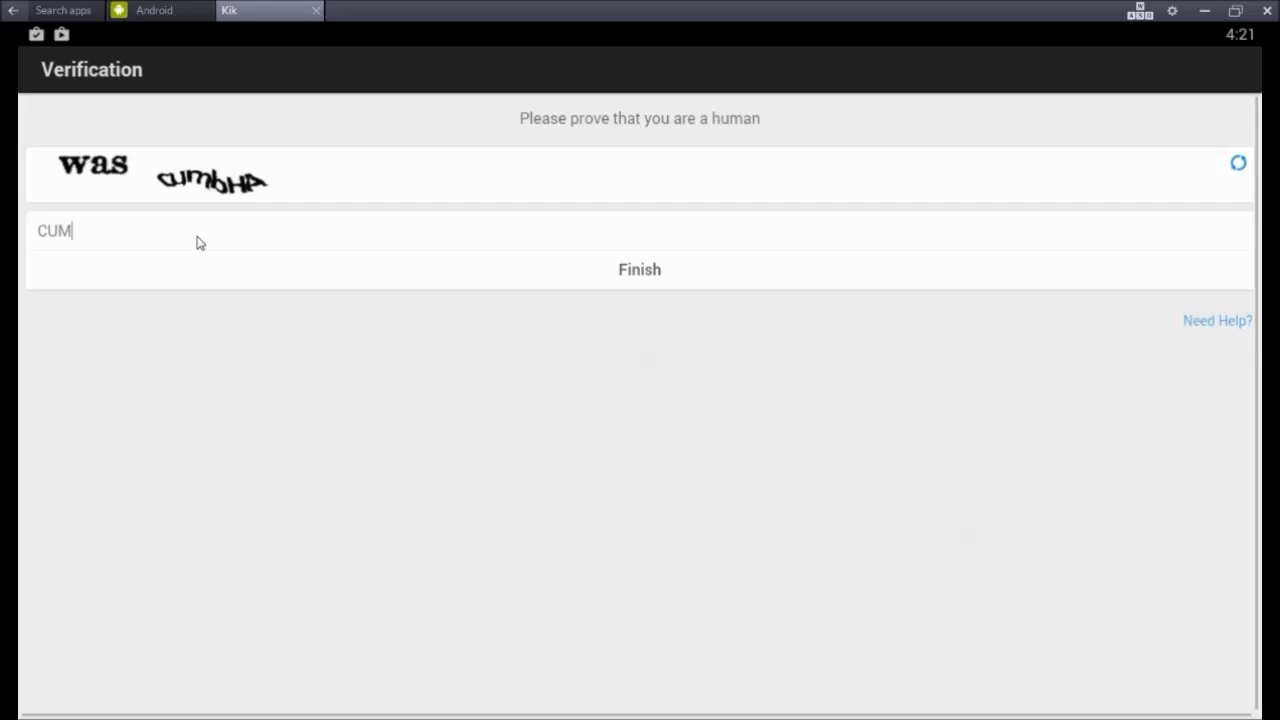
text(Bha)
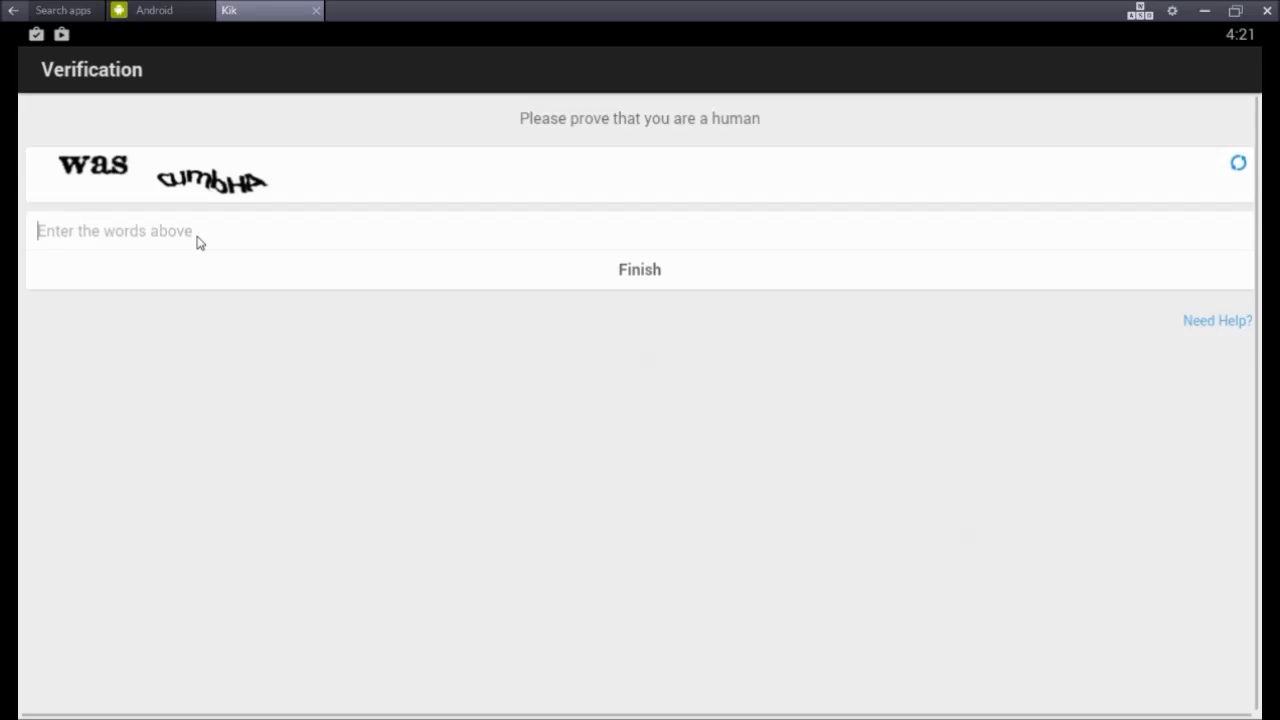
text(cum)
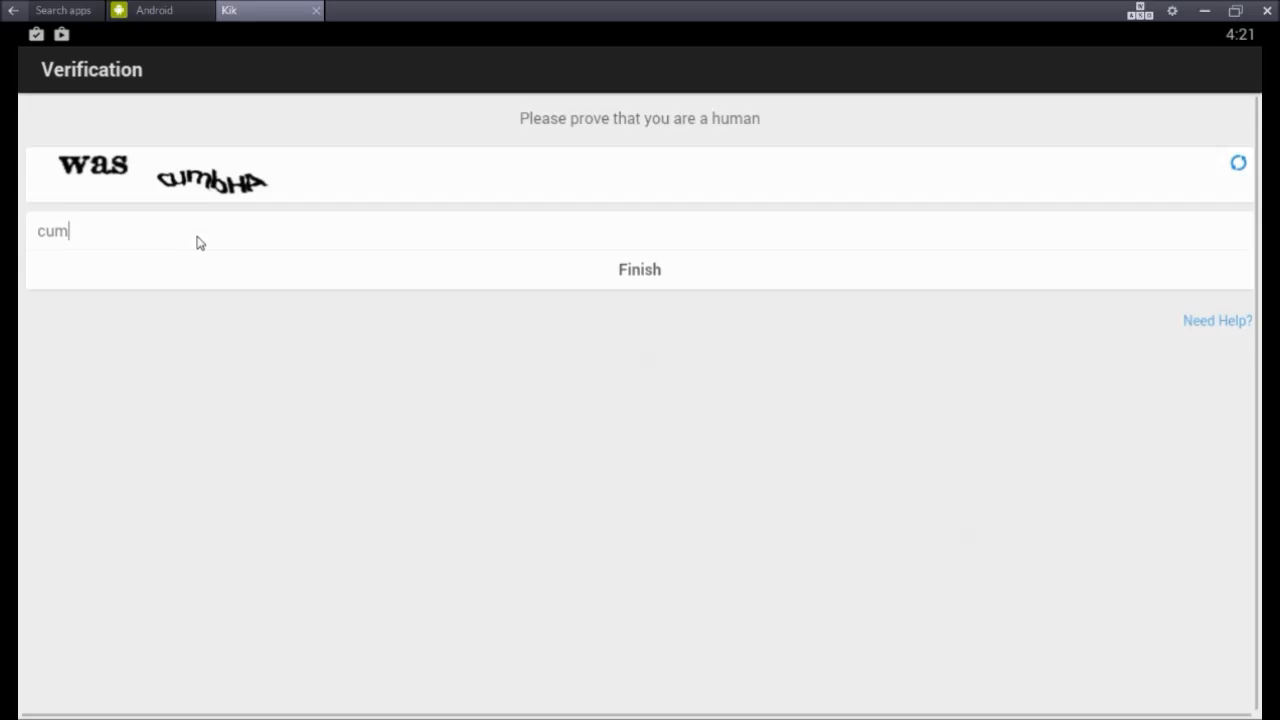
text(b)
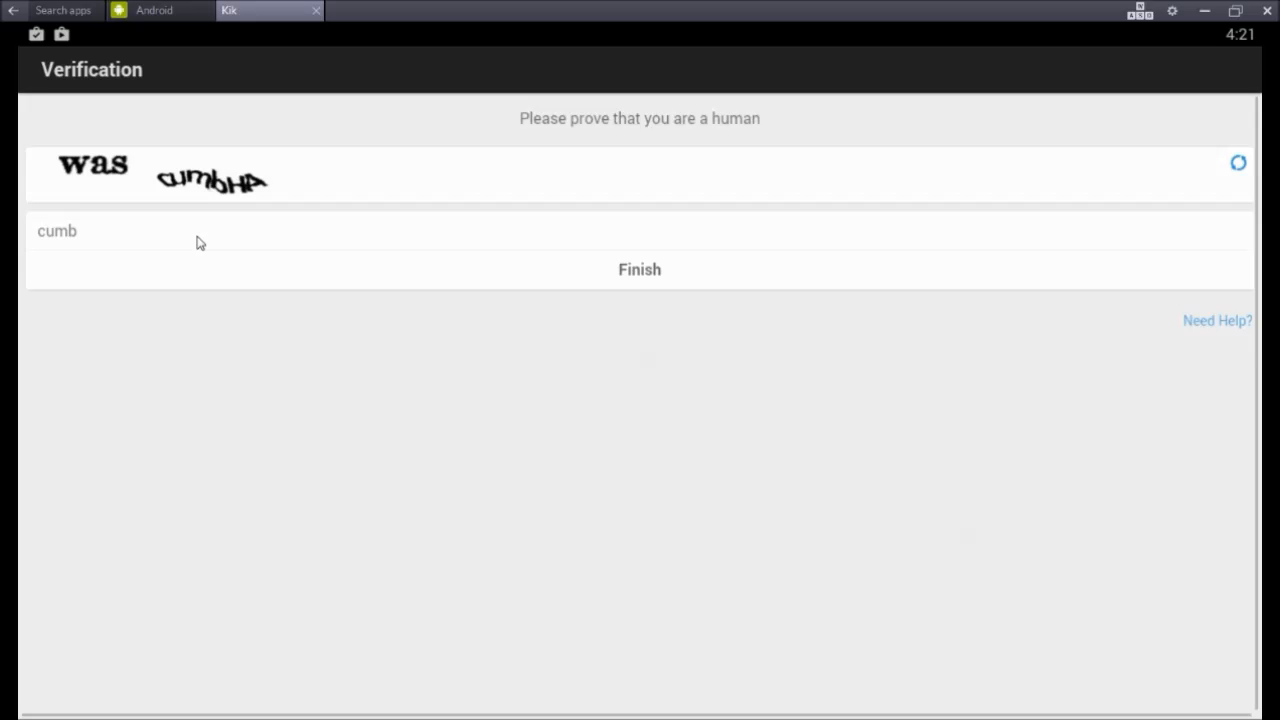
text(HA)
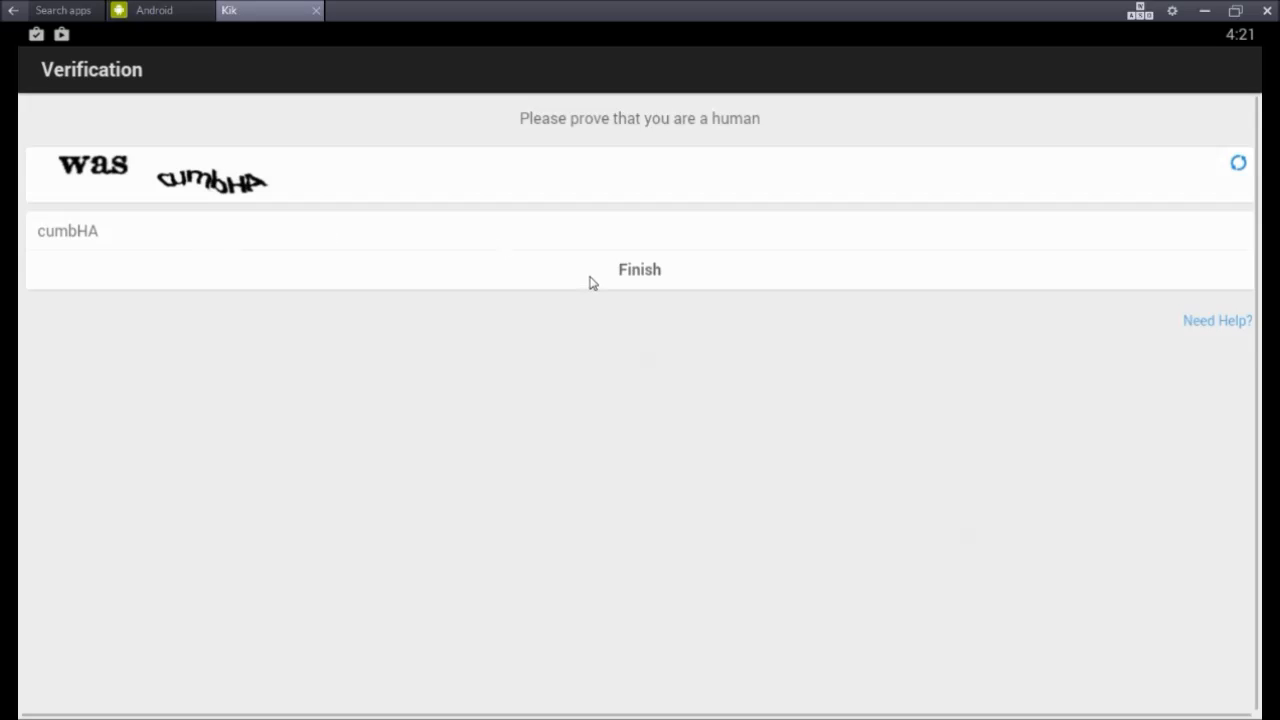
click(640, 268)
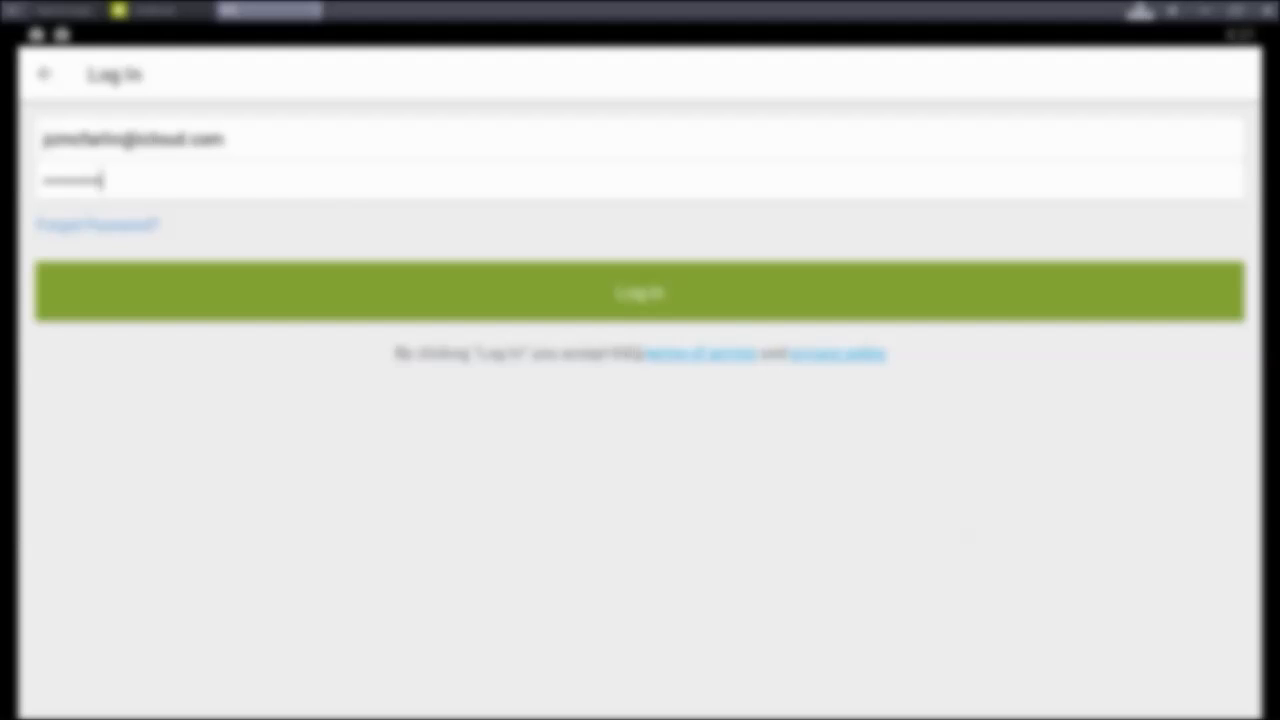
mouse_move(598, 342)
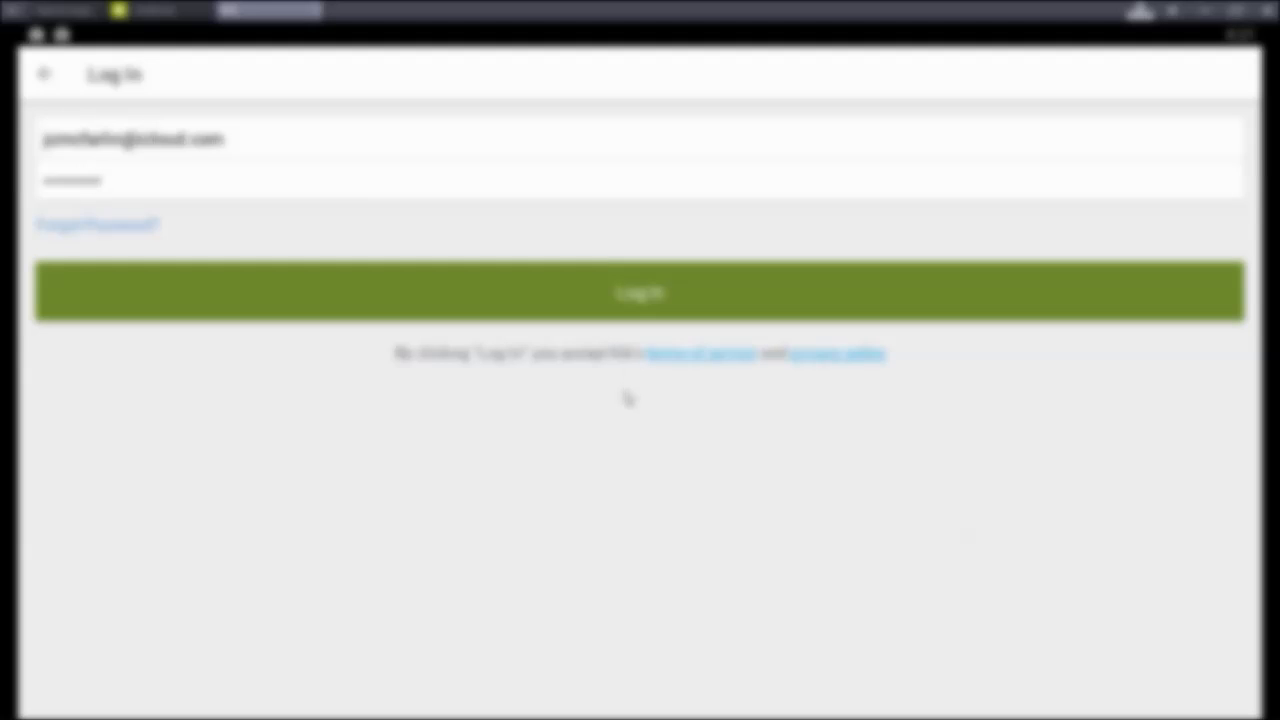
Step: Log in with the entered Kik account so the chats list appears
click(640, 292)
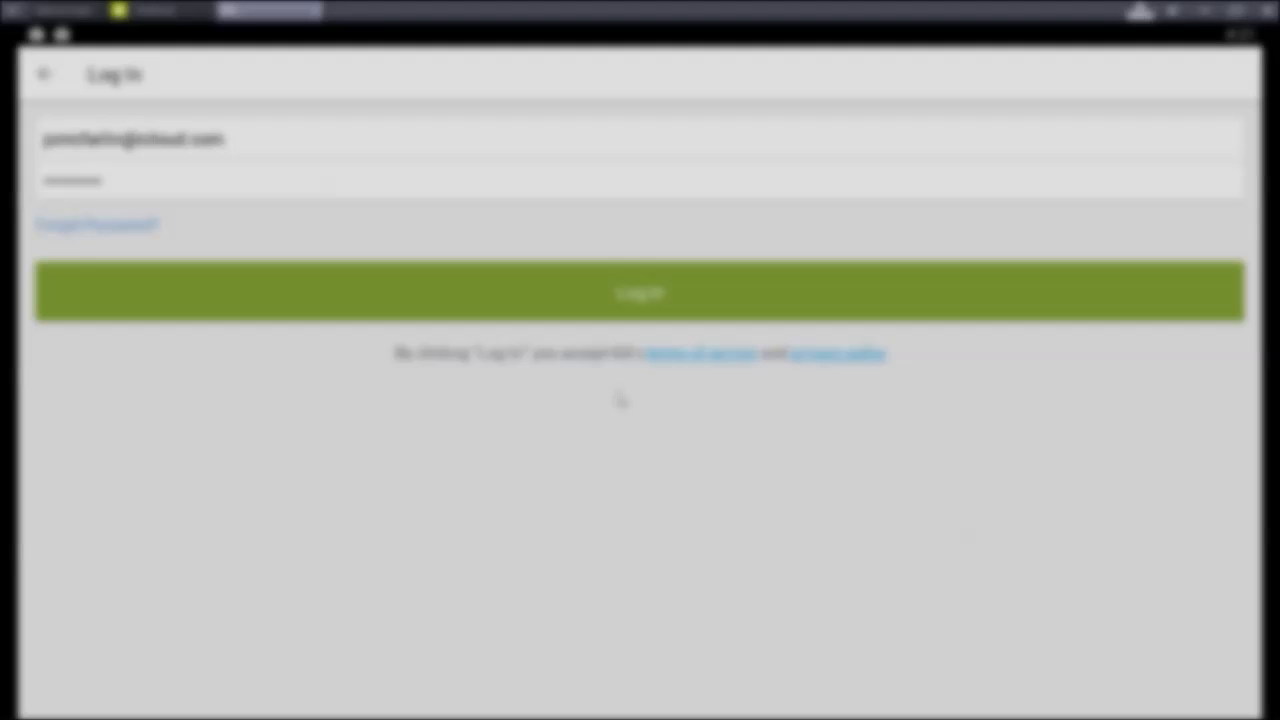
click(640, 292)
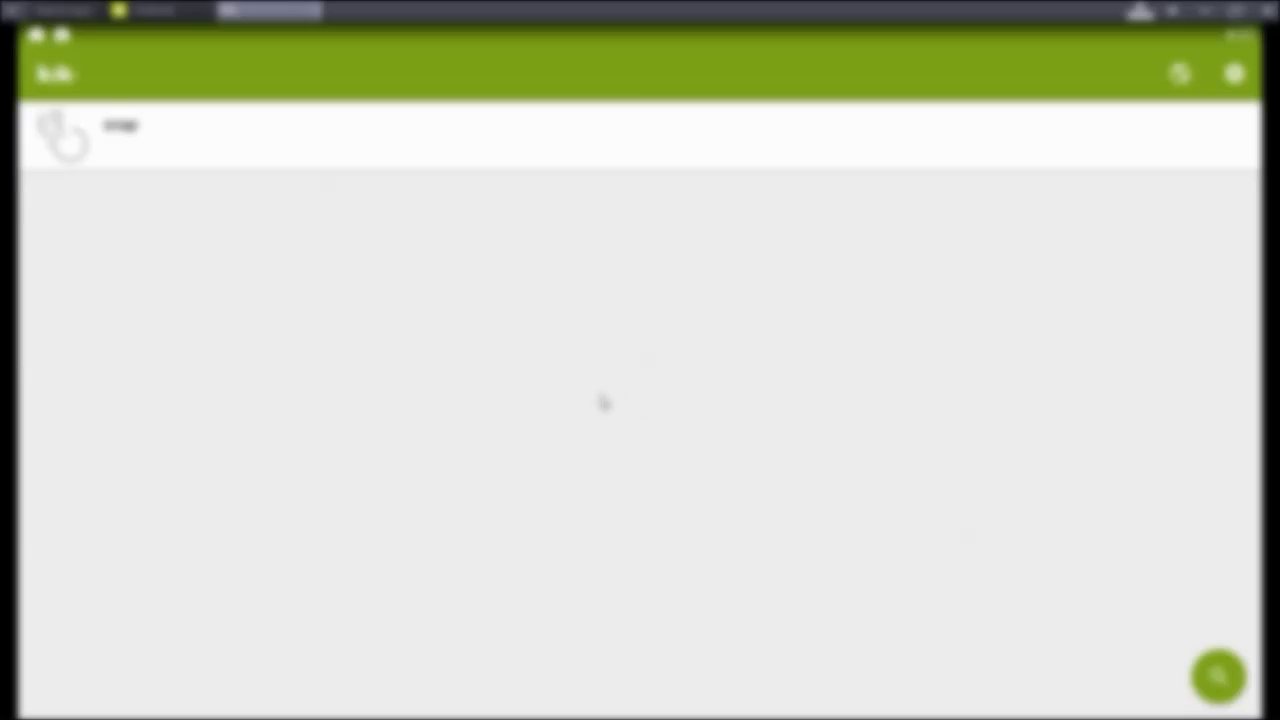
mouse_move(310, 190)
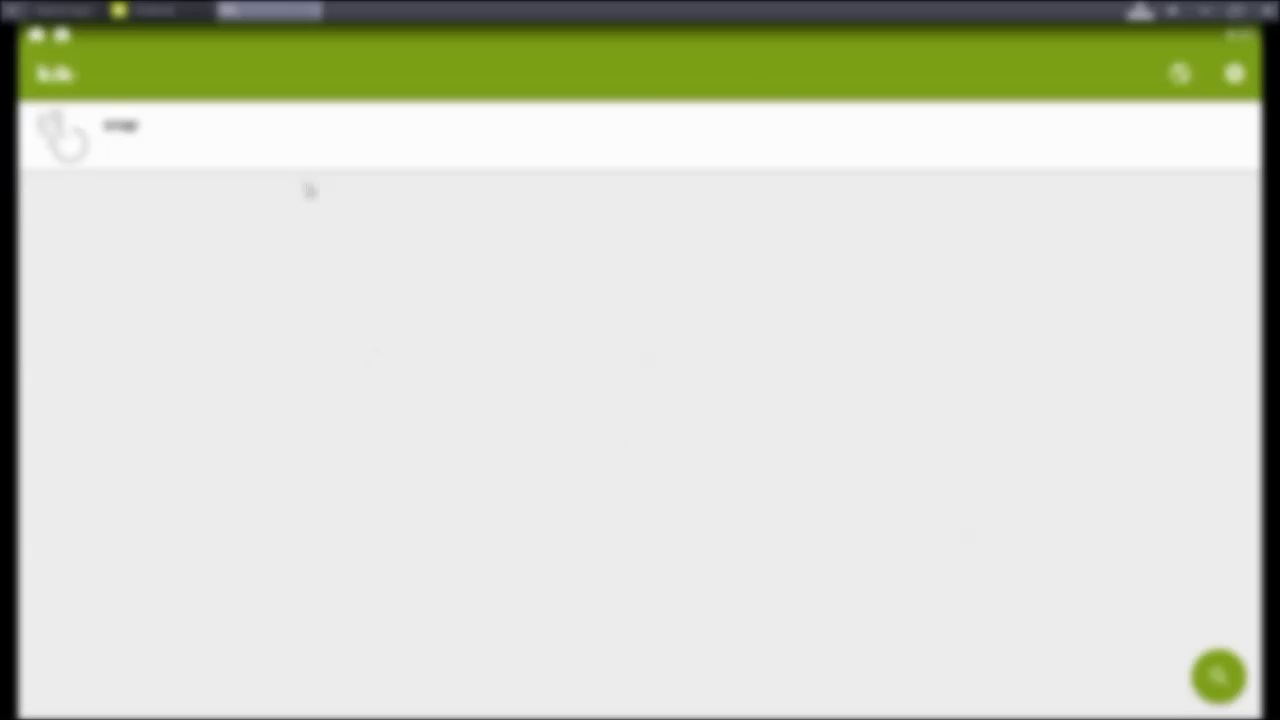